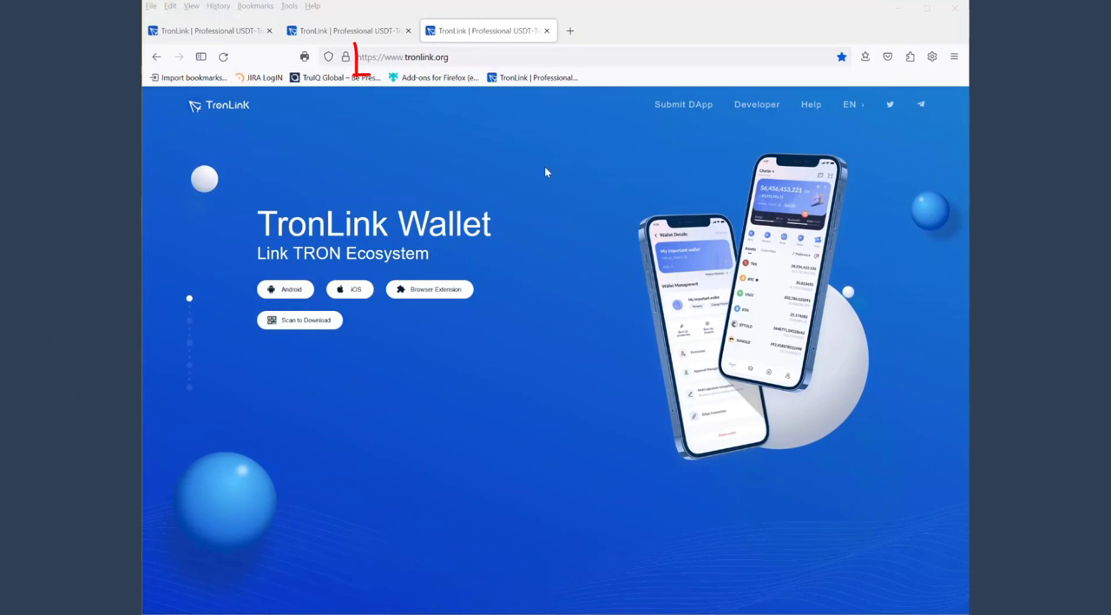
Load the TronLink home page and reveal the Chrome Web Store and Firefox Add-ons download options
{"action": "left_click", "coordinate": [403, 55]}
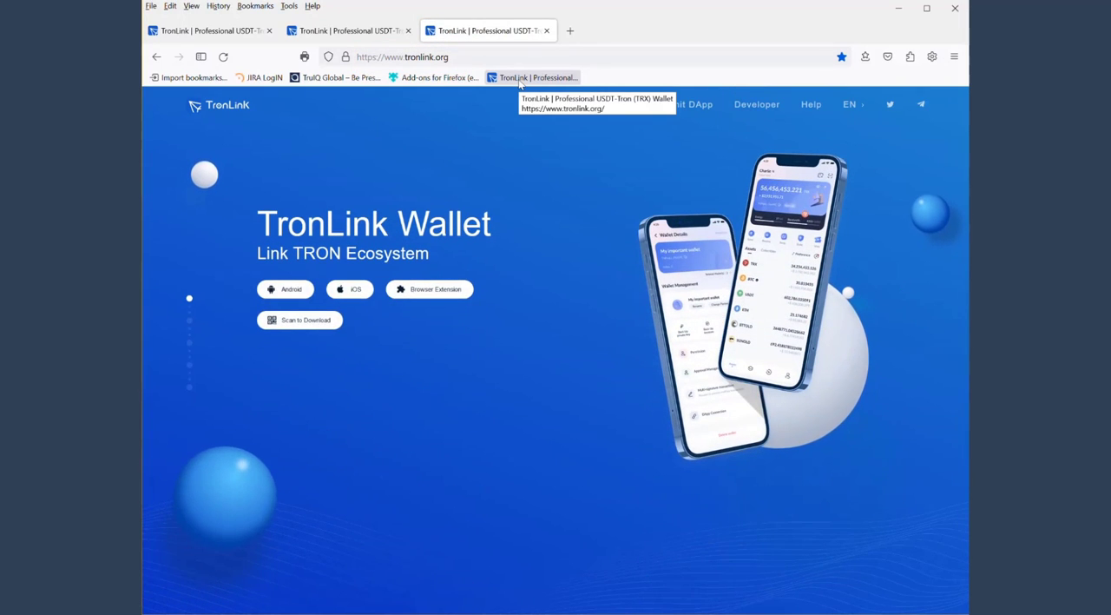
{"action": "left_click", "coordinate": [428, 288]}
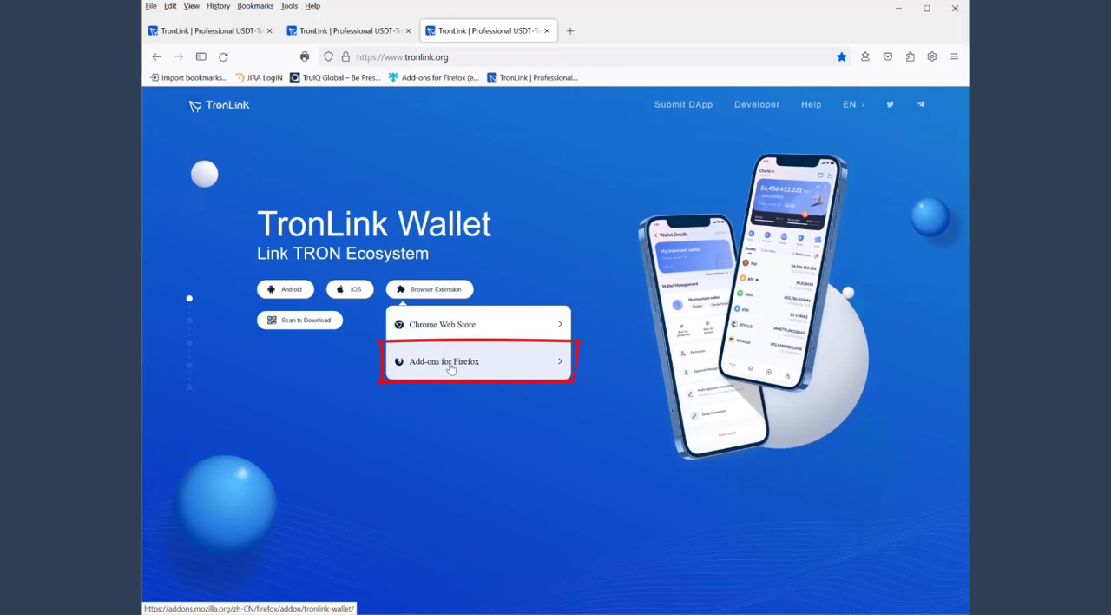
Add the TronLink extension to Firefox from its Add-ons page and dismiss the 'was added' notice
{"action": "left_click", "coordinate": [477, 361]}
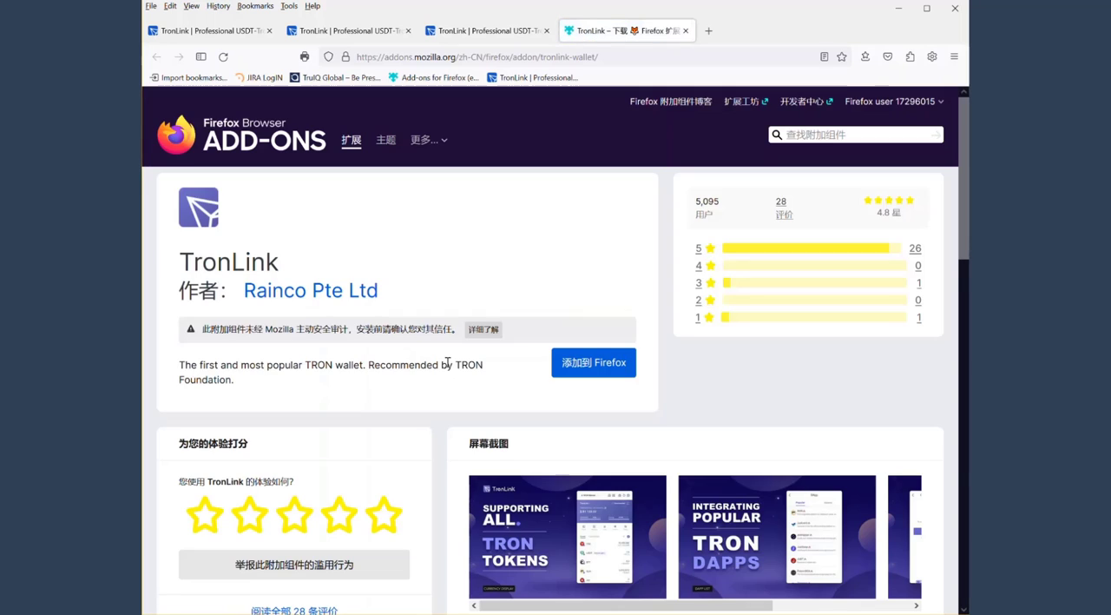
{"action": "mouse_move", "coordinate": [496, 252]}
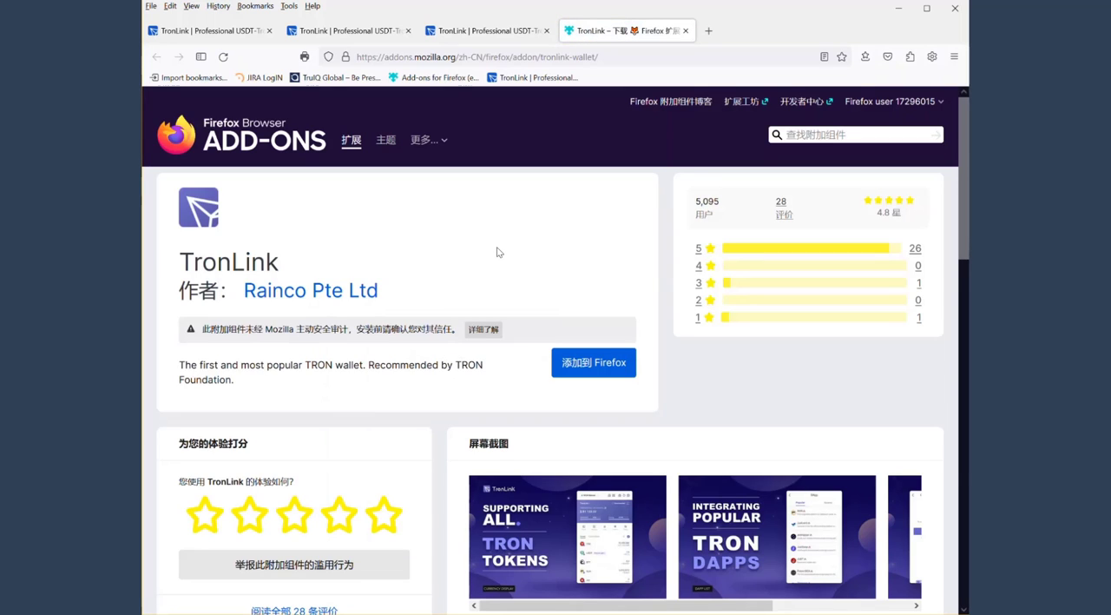
{"action": "mouse_move", "coordinate": [555, 271]}
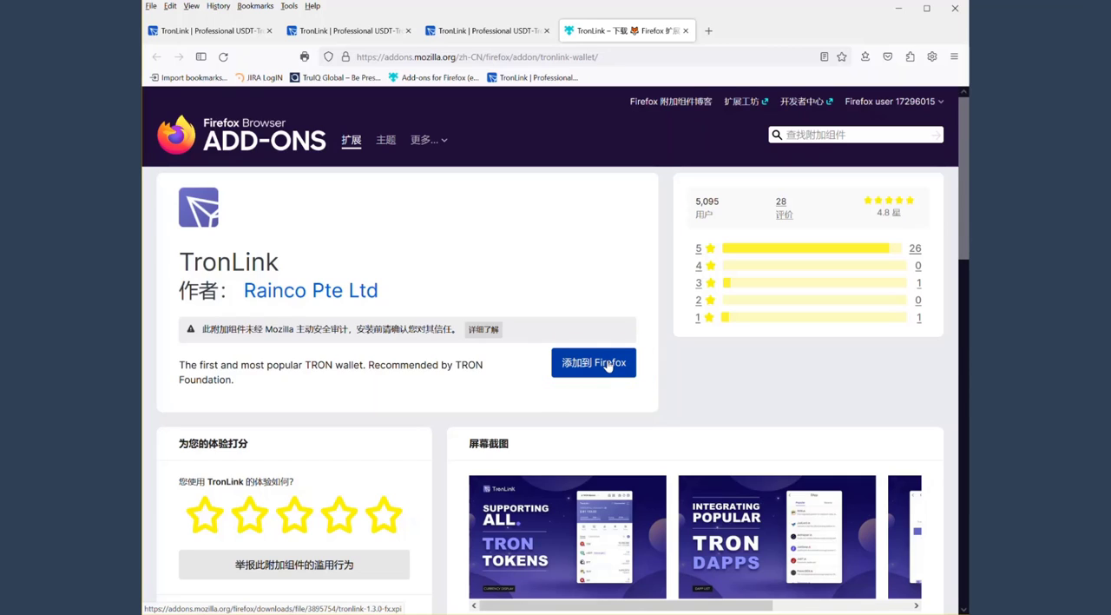
{"action": "left_click", "coordinate": [594, 361]}
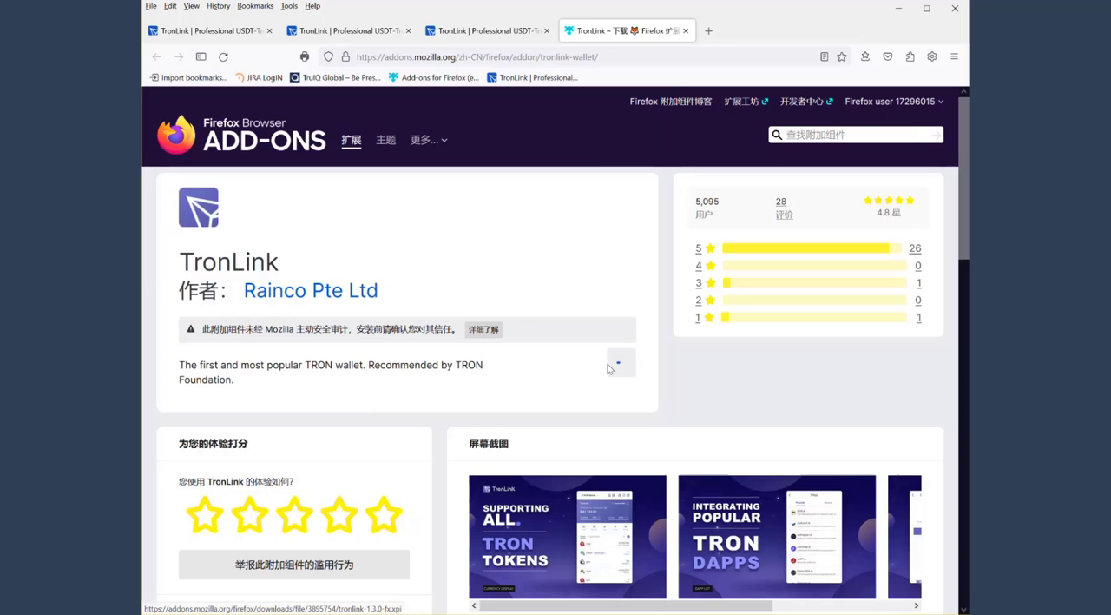
{"action": "left_click", "coordinate": [618, 361]}
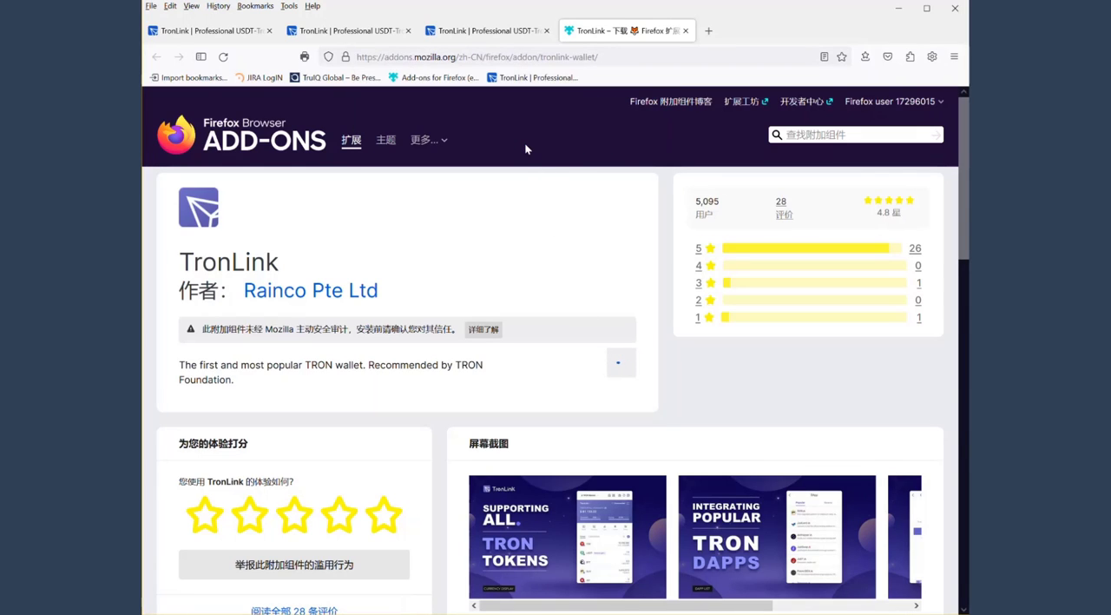
{"action": "left_click", "coordinate": [618, 361]}
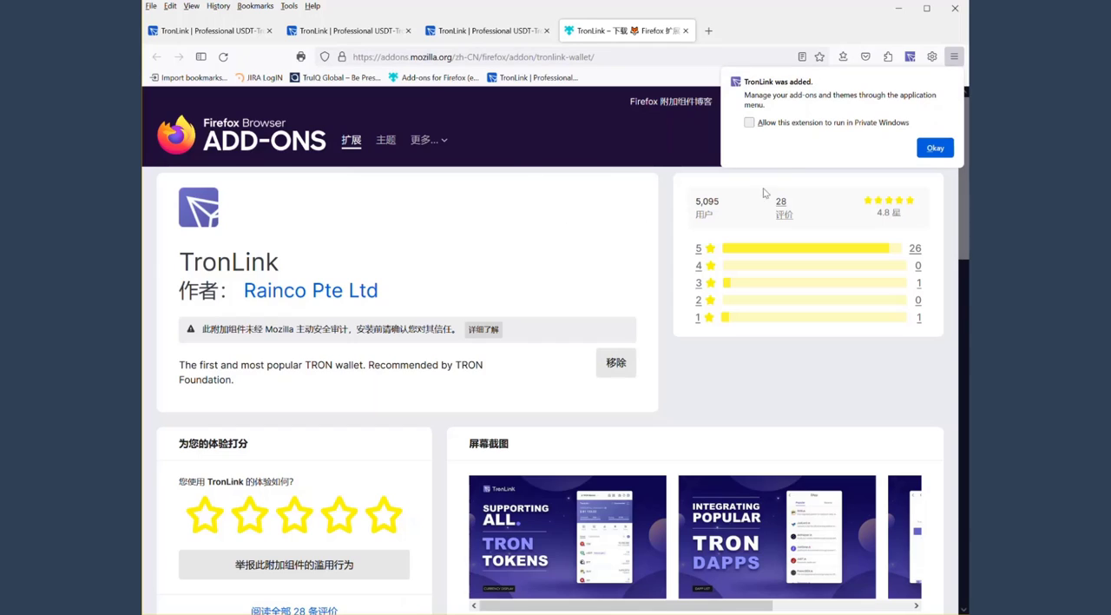
{"action": "mouse_move", "coordinate": [836, 179]}
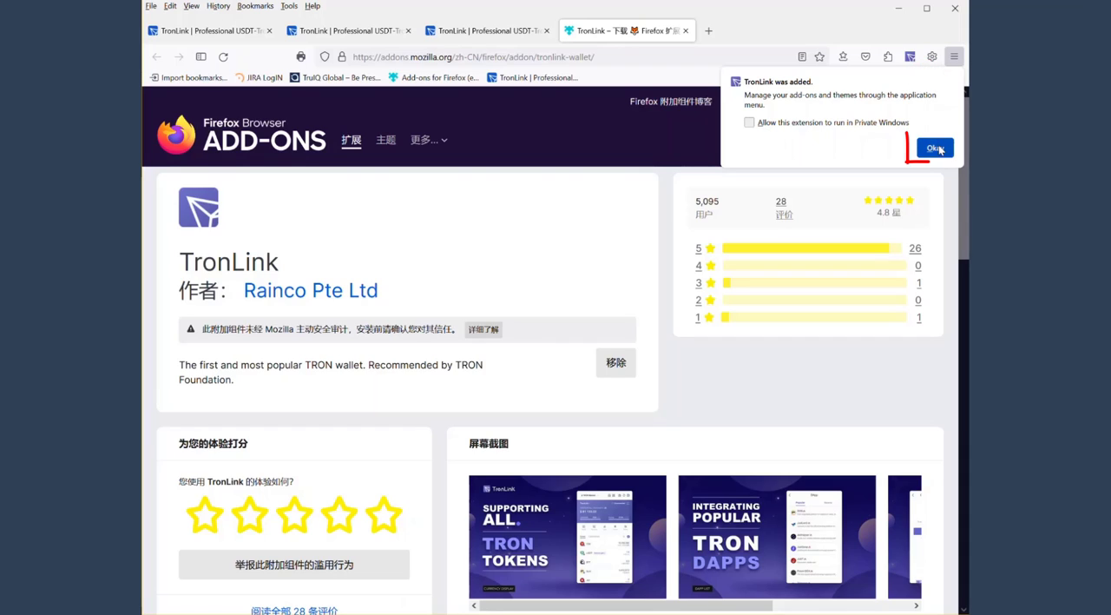
{"action": "left_click", "coordinate": [934, 148]}
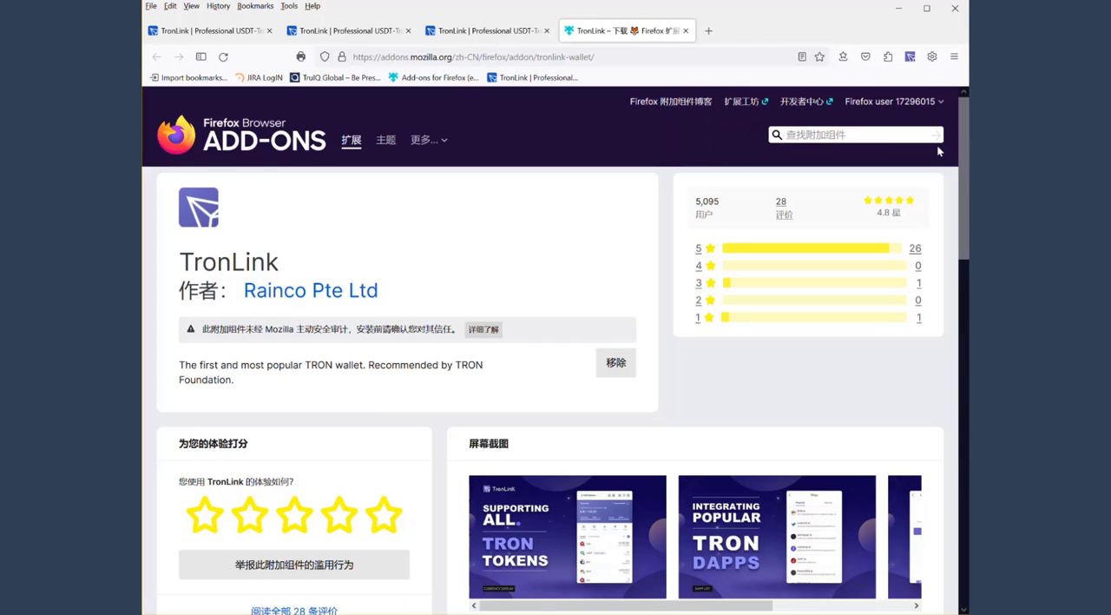
{"action": "mouse_move", "coordinate": [879, 96]}
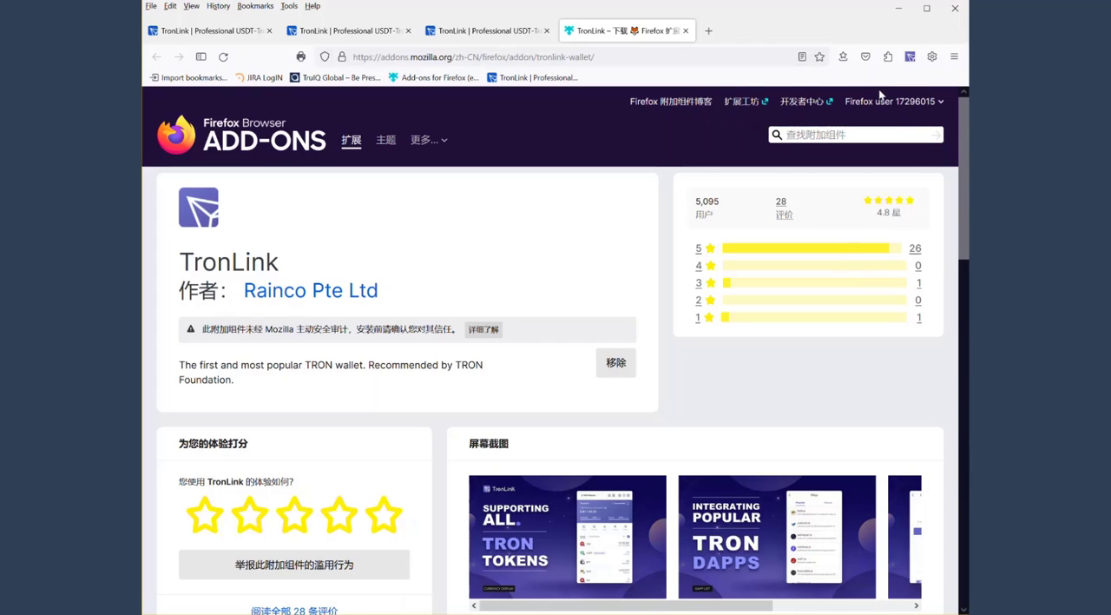
{"action": "mouse_move", "coordinate": [913, 76]}
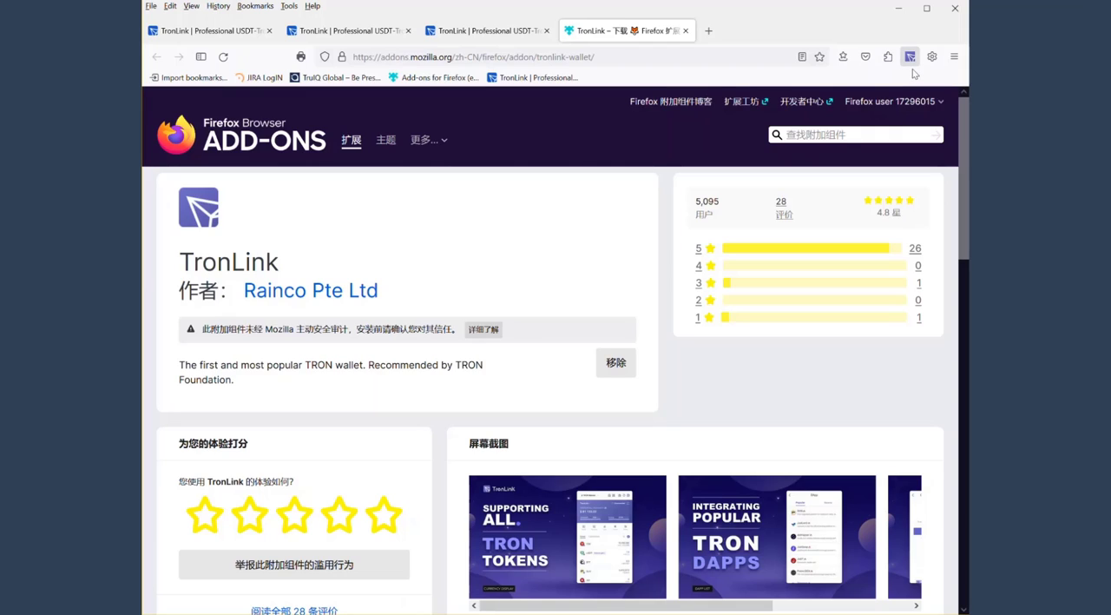
{"action": "mouse_move", "coordinate": [910, 56]}
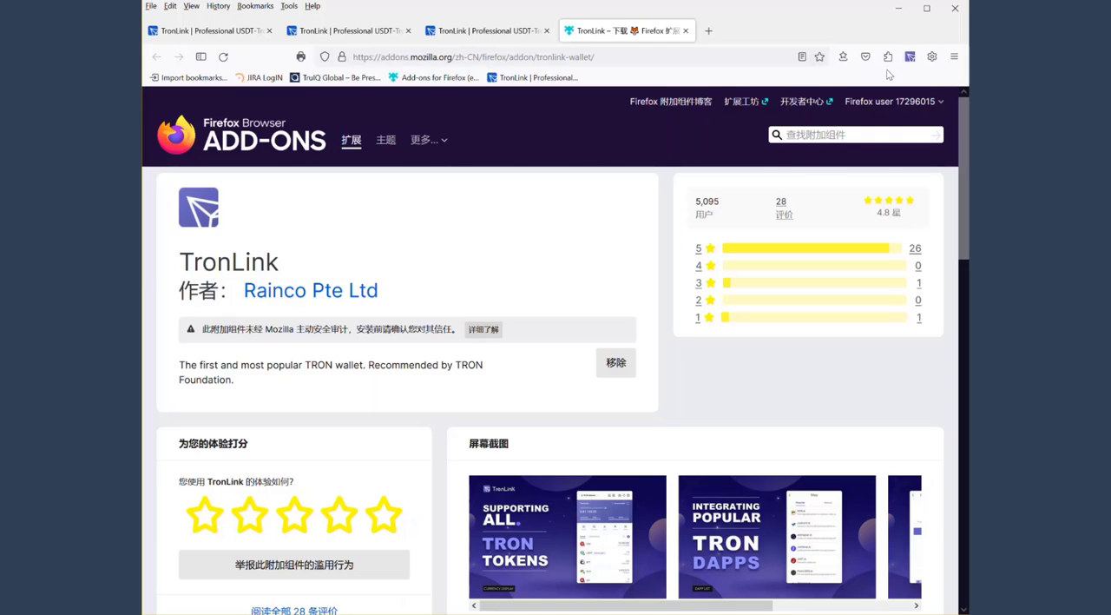
{"action": "mouse_move", "coordinate": [887, 56]}
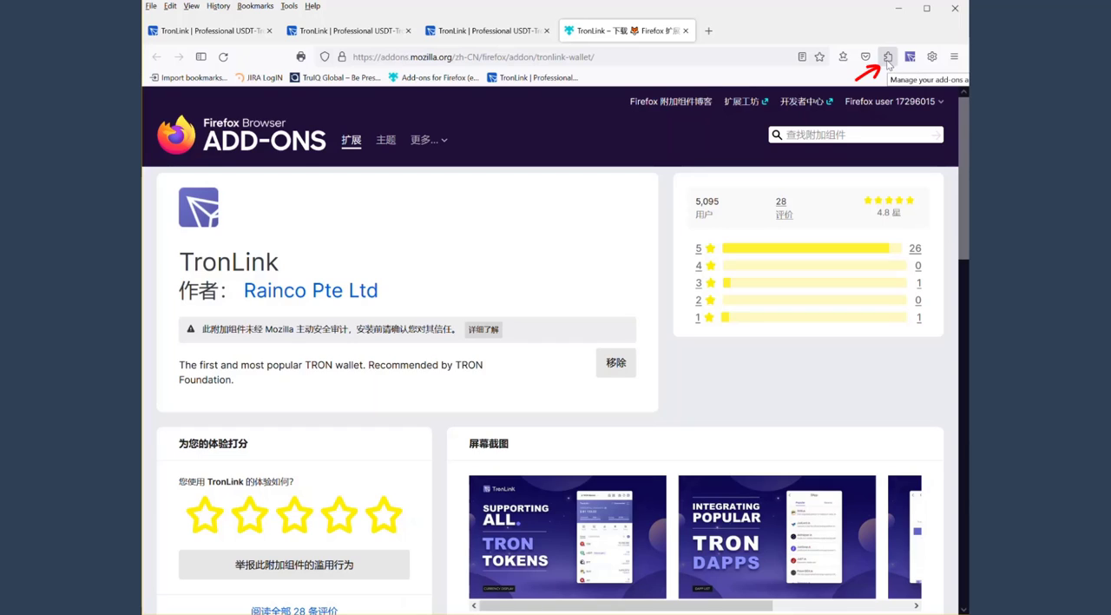
Show the installed extensions list and check that TronLink is enabled
{"action": "left_click", "coordinate": [888, 56]}
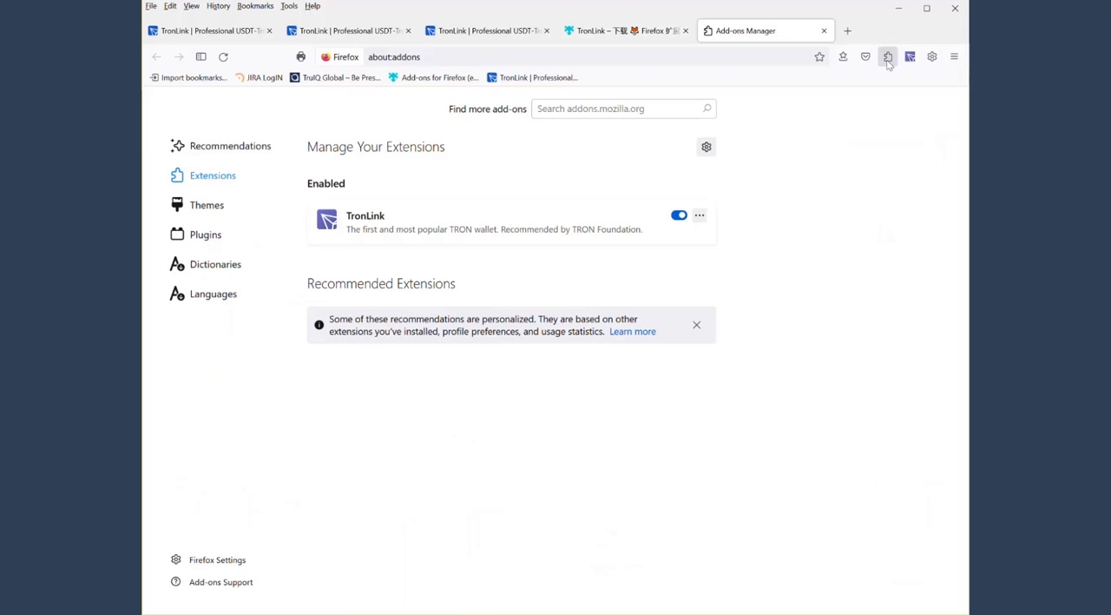
{"action": "scroll", "scroll_direction": "down", "scroll_amount": 3}
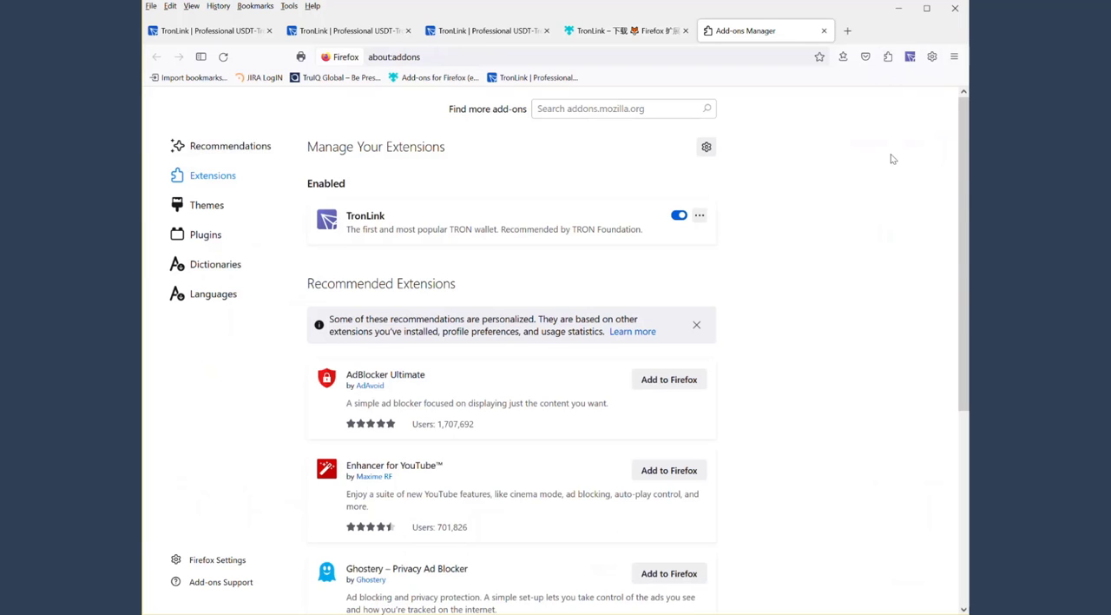
{"action": "mouse_move", "coordinate": [350, 232]}
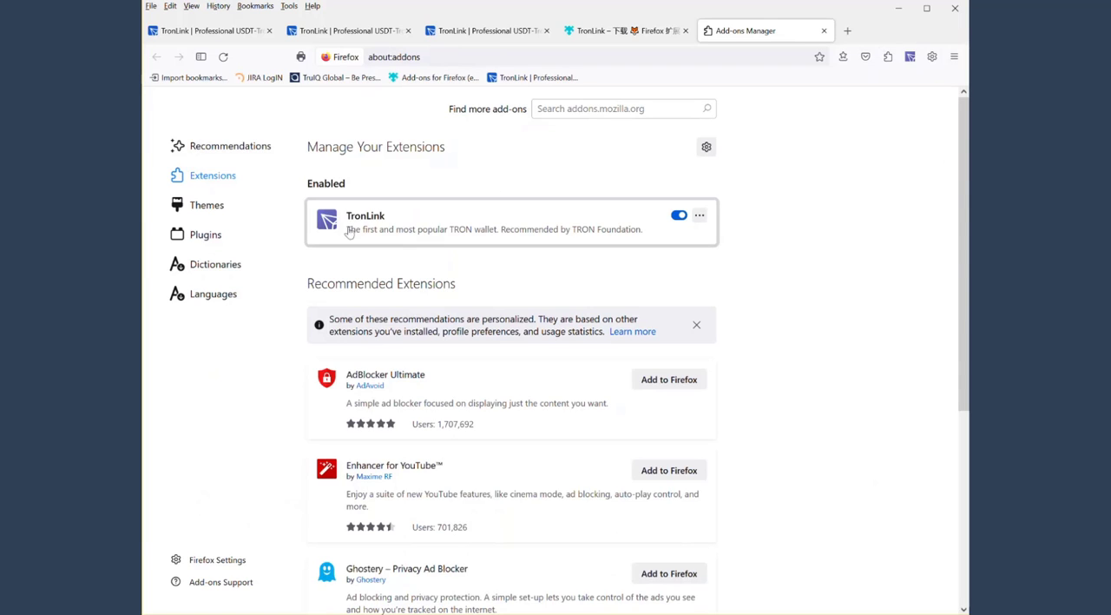
{"action": "mouse_move", "coordinate": [782, 233]}
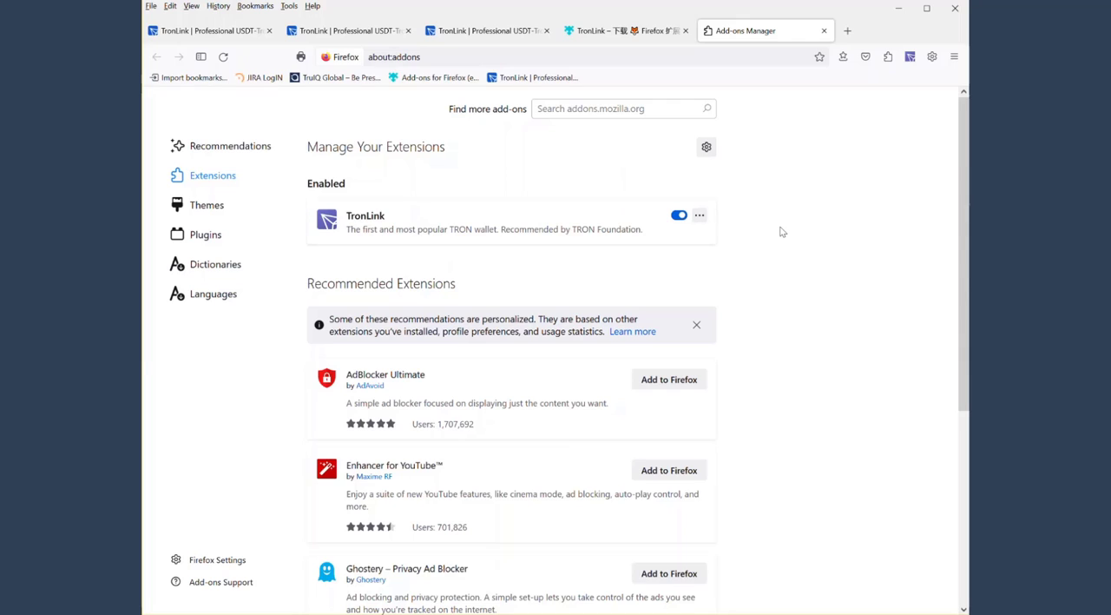
{"action": "mouse_move", "coordinate": [829, 84]}
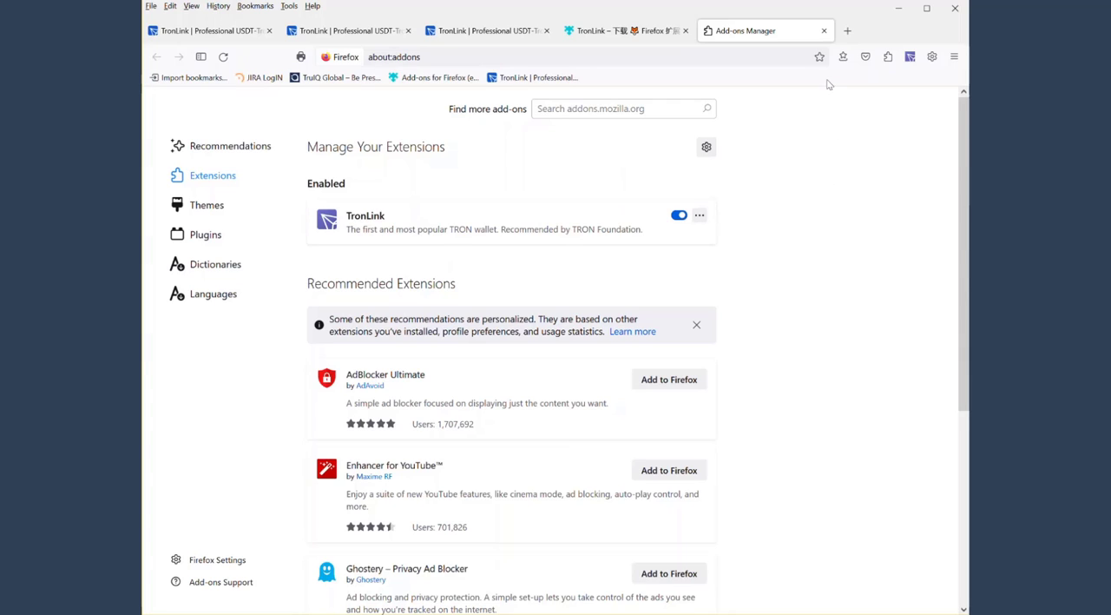
{"action": "mouse_move", "coordinate": [882, 80]}
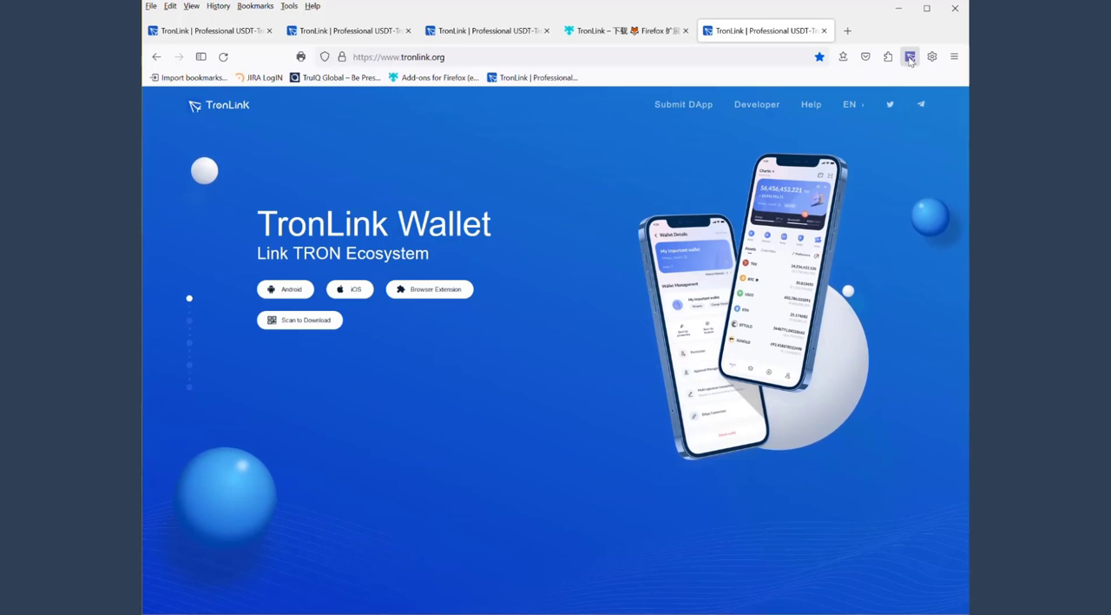
{"action": "mouse_move", "coordinate": [910, 56]}
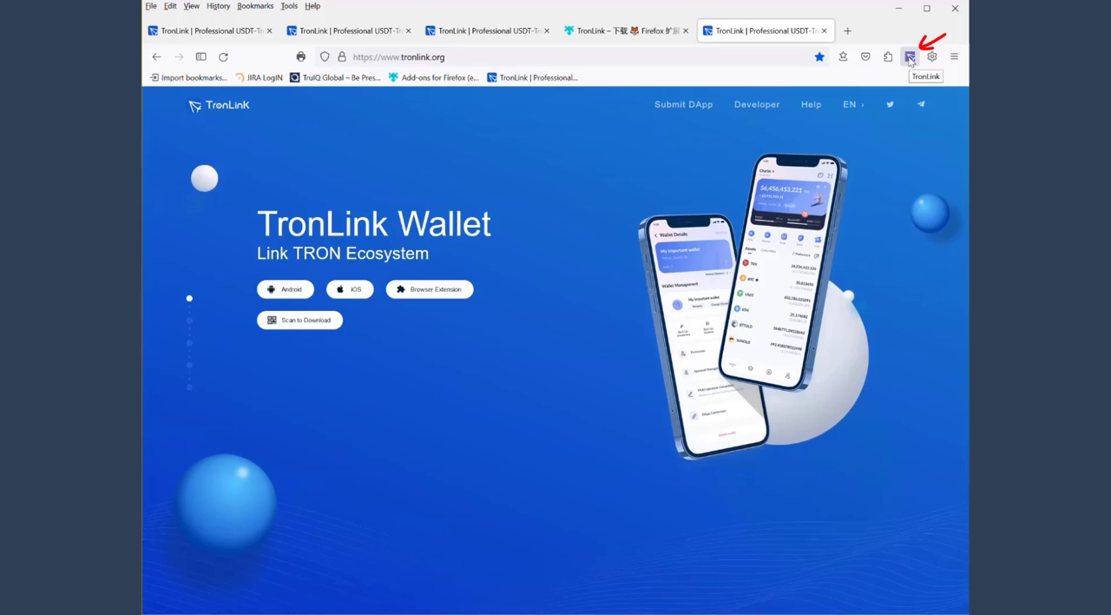
Launch the TronLink extension from the toolbar to reach its Create Wallet / Import Wallet welcome screen
{"action": "left_click", "coordinate": [910, 56]}
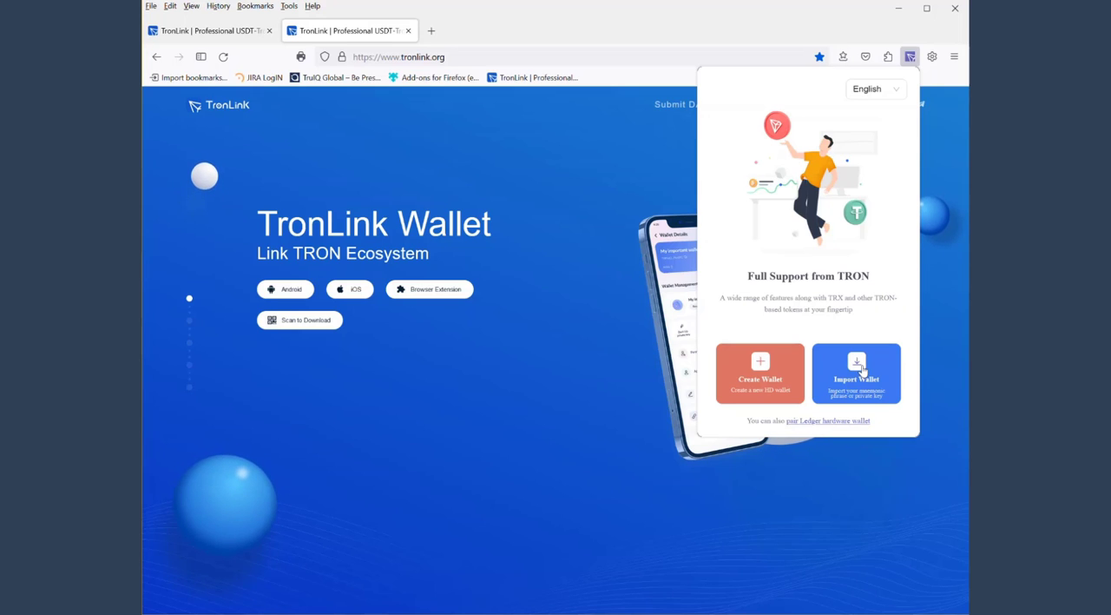
{"action": "mouse_move", "coordinate": [861, 371]}
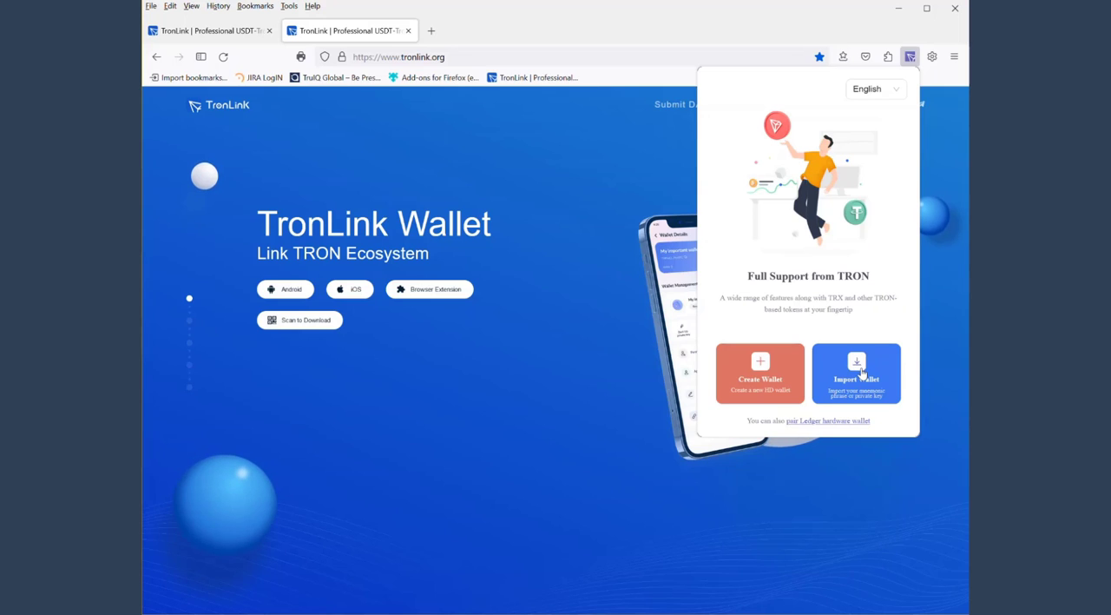
{"action": "left_click", "coordinate": [856, 373]}
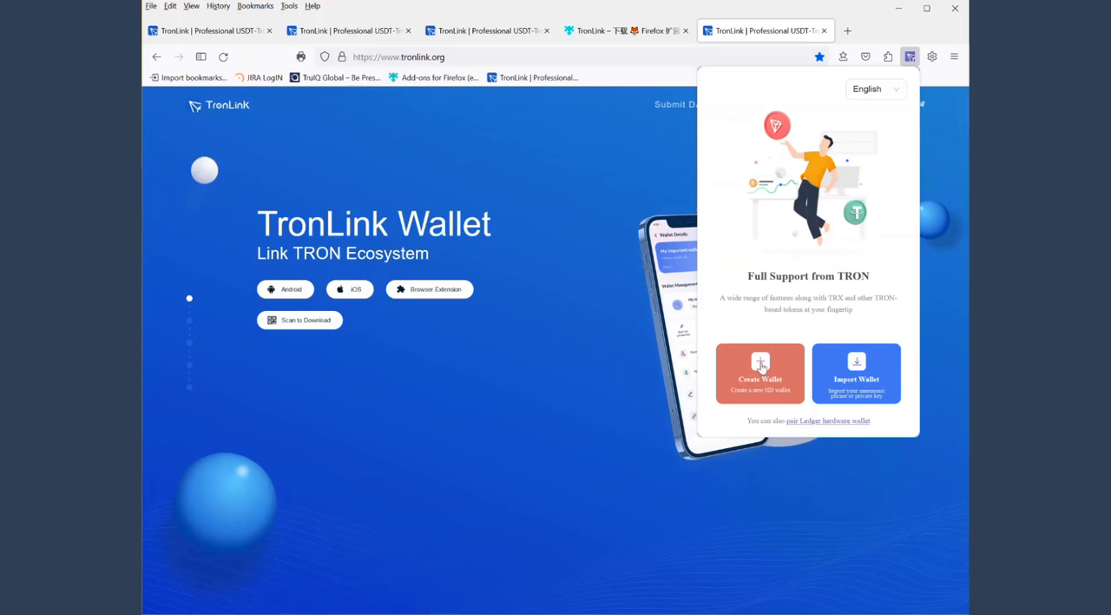
Begin wallet creation, read to the bottom of the User Agreement and accept it with 'I agree, no more reminders'
{"action": "left_click", "coordinate": [760, 373]}
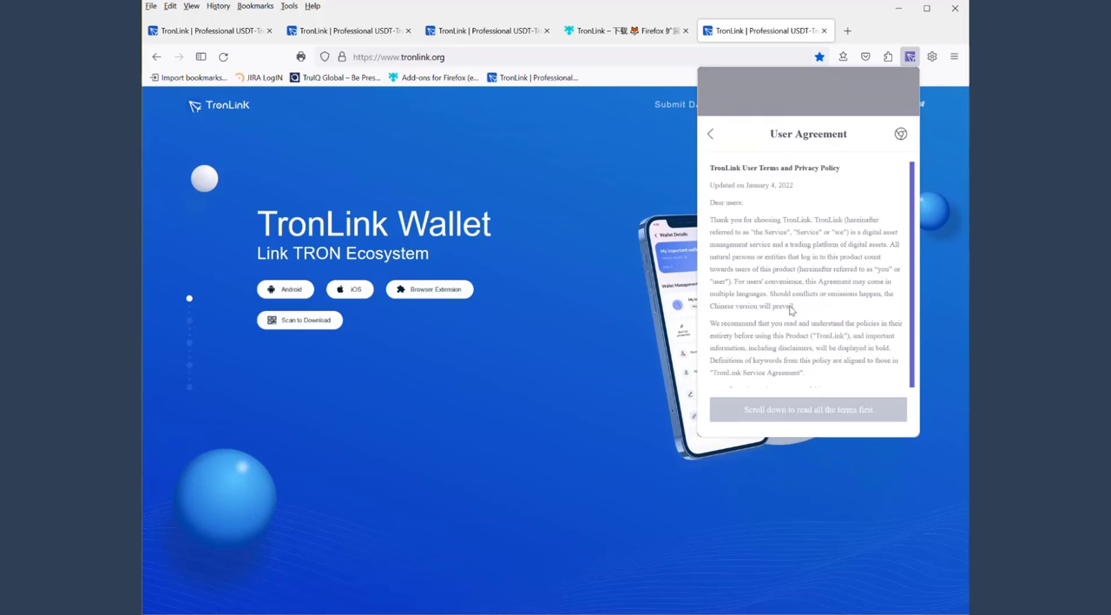
{"action": "scroll", "scroll_direction": "down", "scroll_amount": 3}
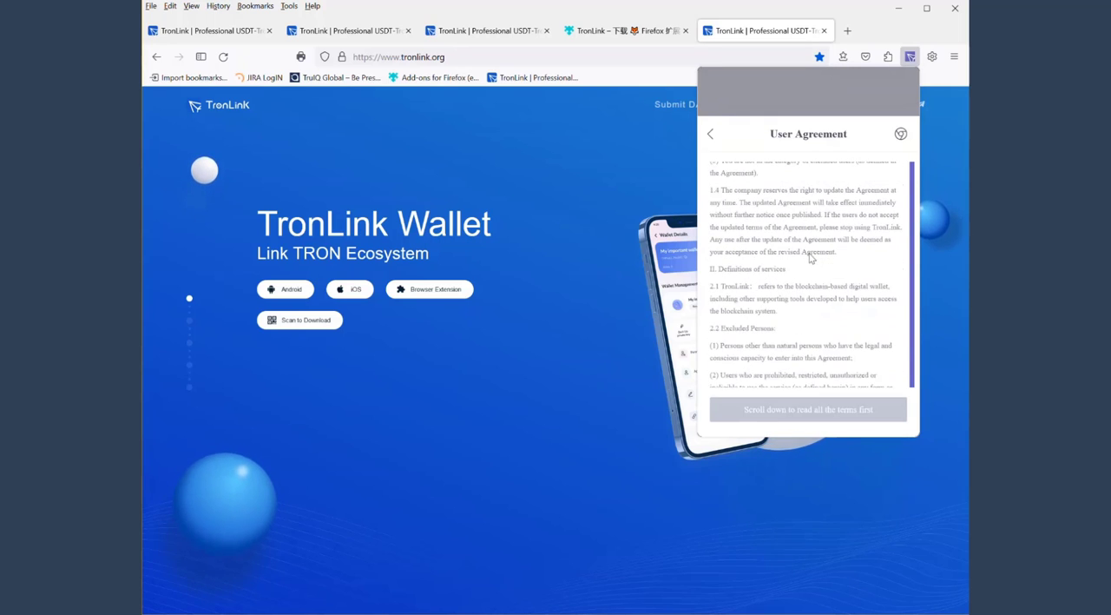
{"action": "scroll", "scroll_direction": "down", "scroll_amount": 3}
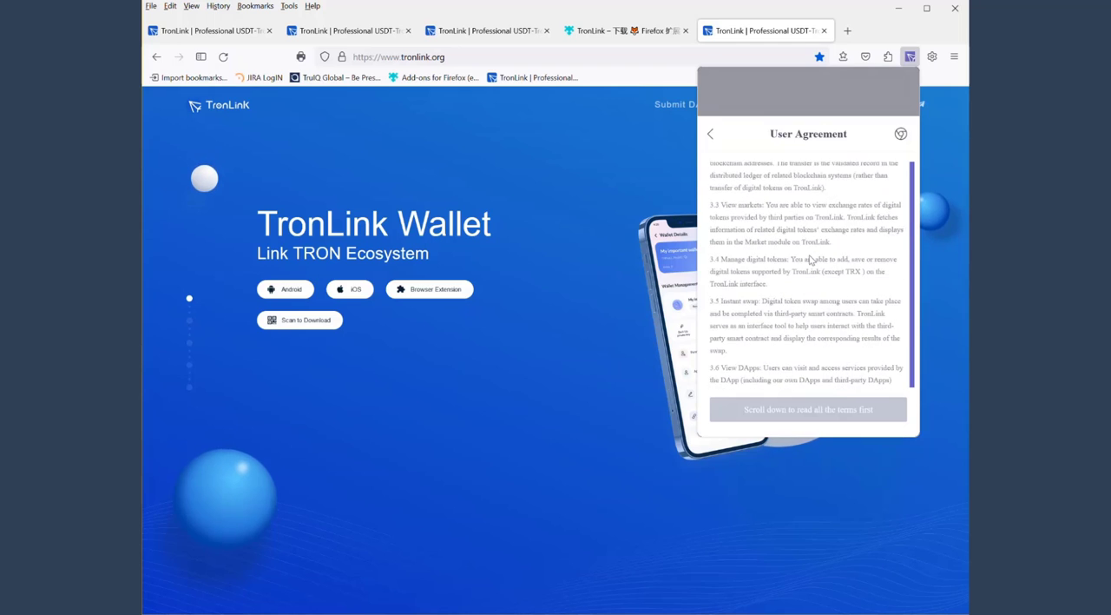
{"action": "scroll", "scroll_direction": "down", "scroll_amount": 3}
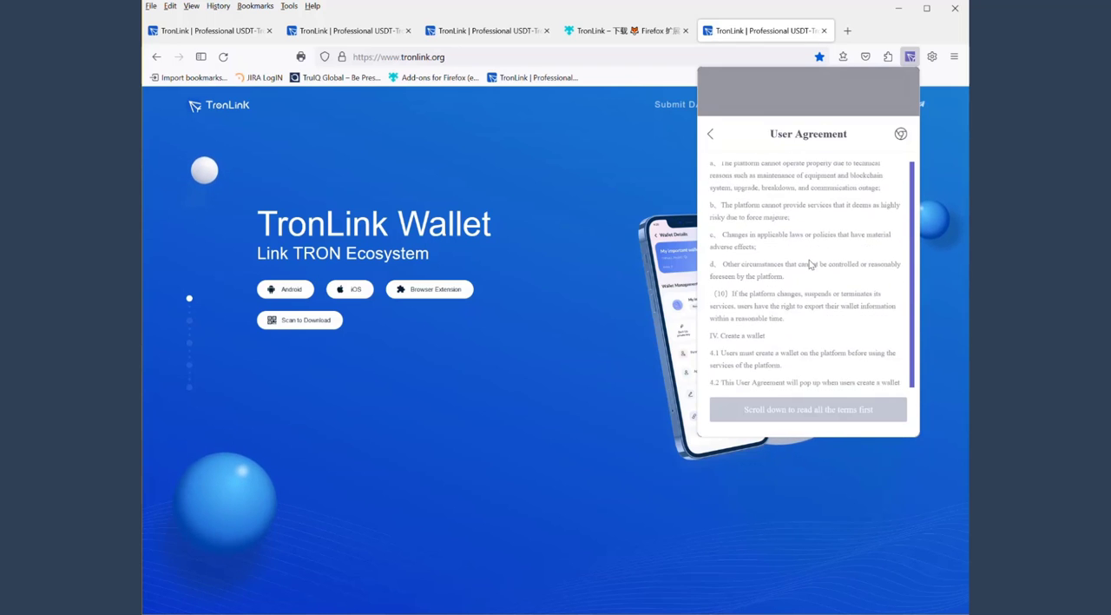
{"action": "scroll", "scroll_direction": "down", "scroll_amount": 3}
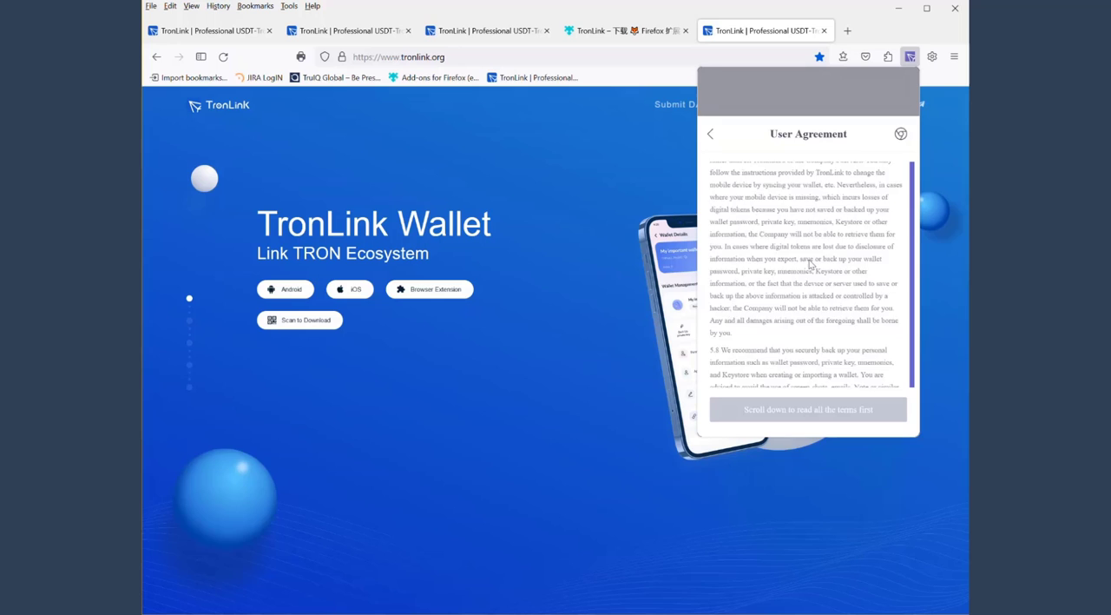
{"action": "scroll", "scroll_direction": "down", "scroll_amount": 3}
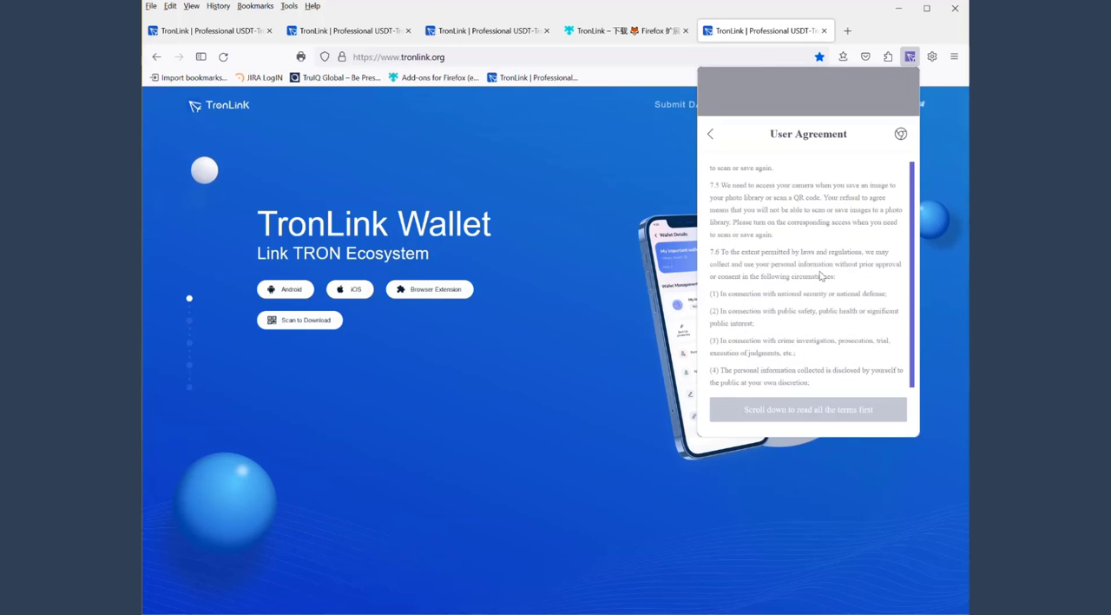
{"action": "scroll", "scroll_direction": "down", "scroll_amount": 3}
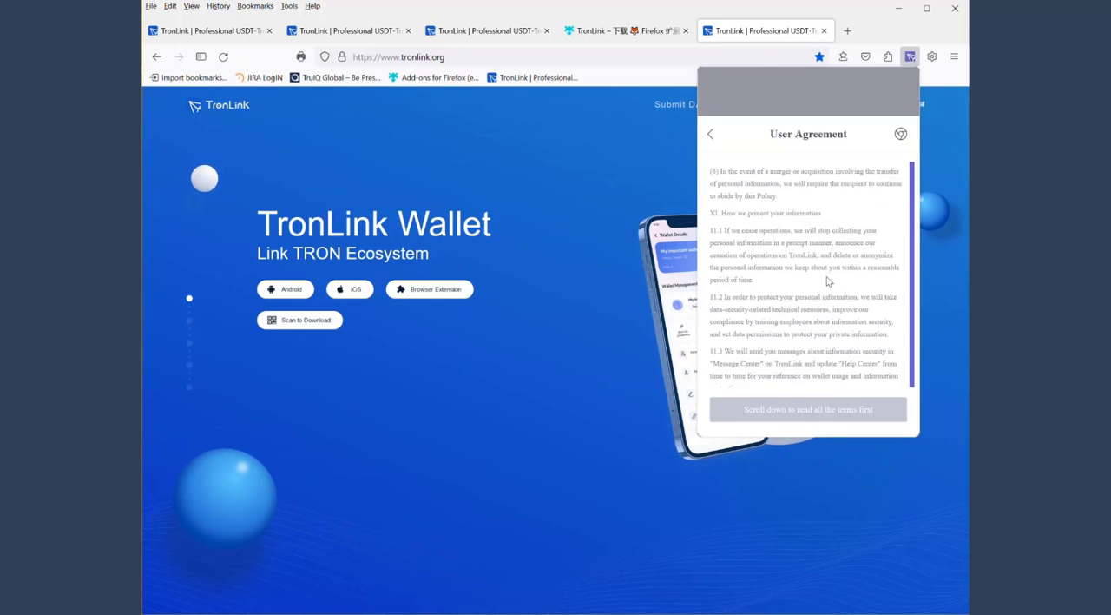
{"action": "scroll", "scroll_direction": "down", "scroll_amount": 3}
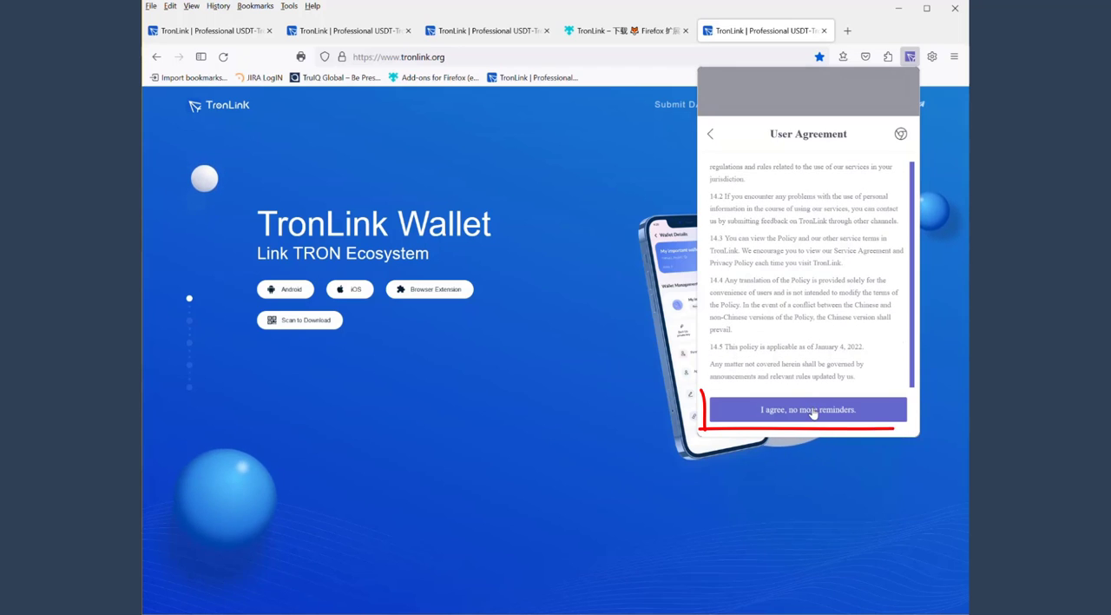
{"action": "left_click", "coordinate": [807, 410]}
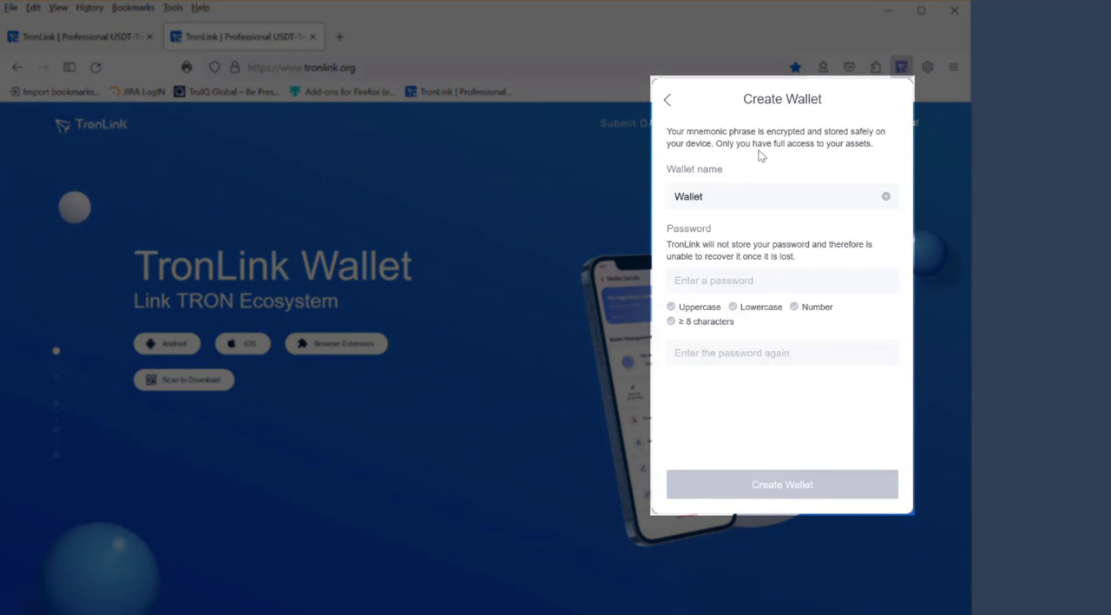
Name the wallet 'My Wallet Training Video for TruQoin' and move on to entering its password
{"action": "left_click", "coordinate": [728, 196]}
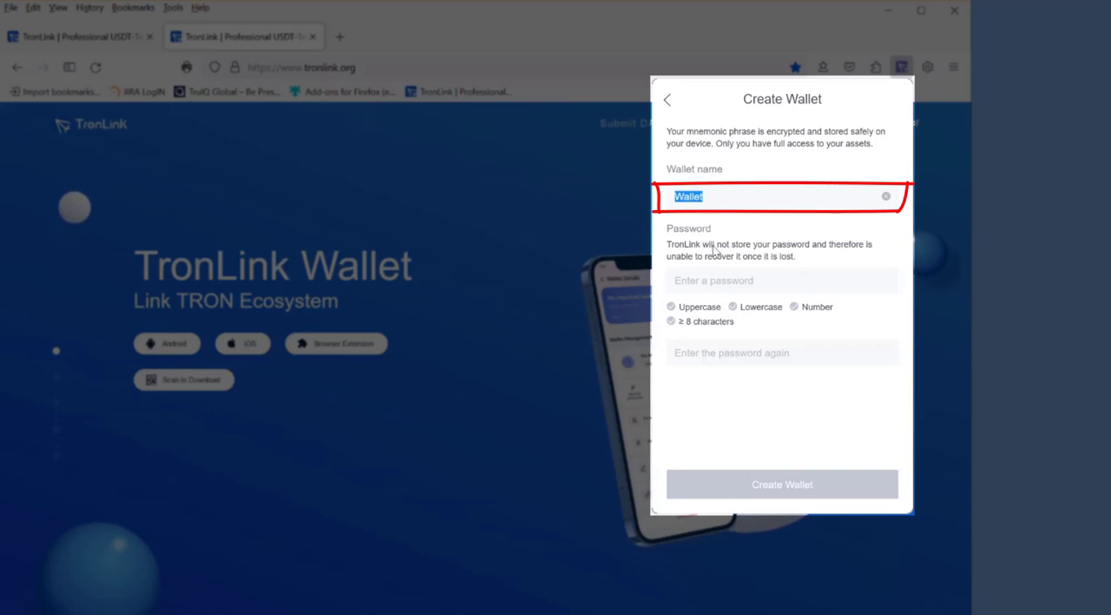
{"action": "mouse_move", "coordinate": [753, 278]}
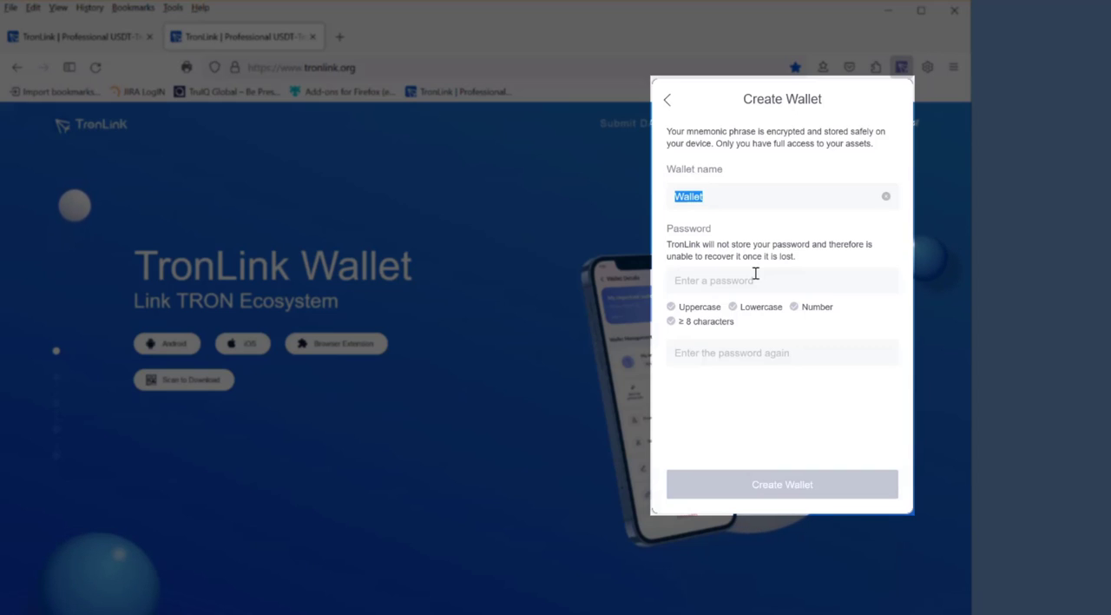
{"action": "type", "text": "My"}
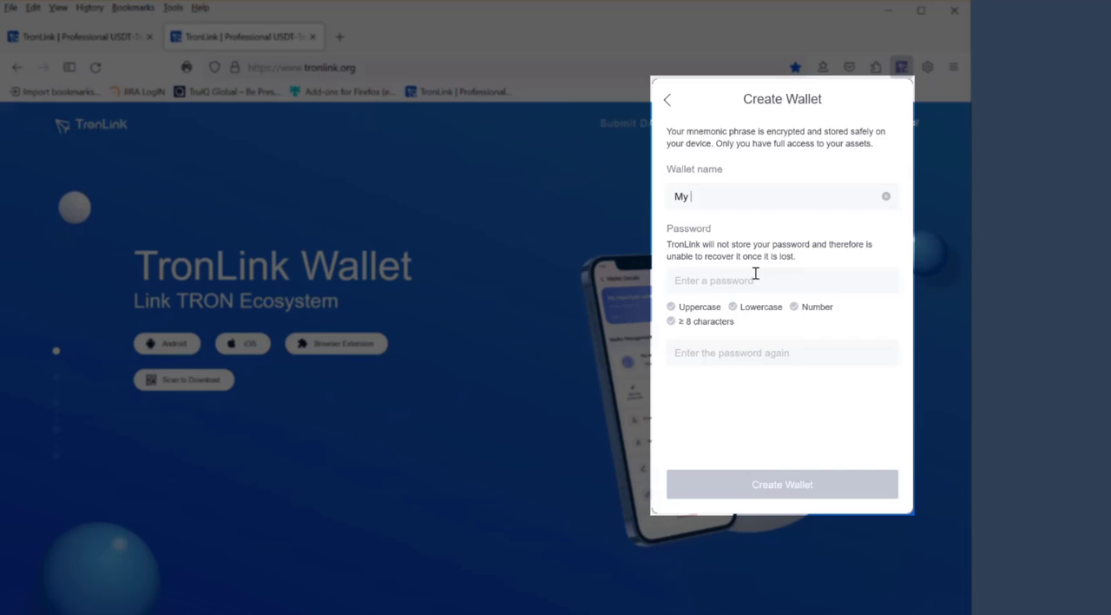
{"action": "type", "text": "Wallet Tra"}
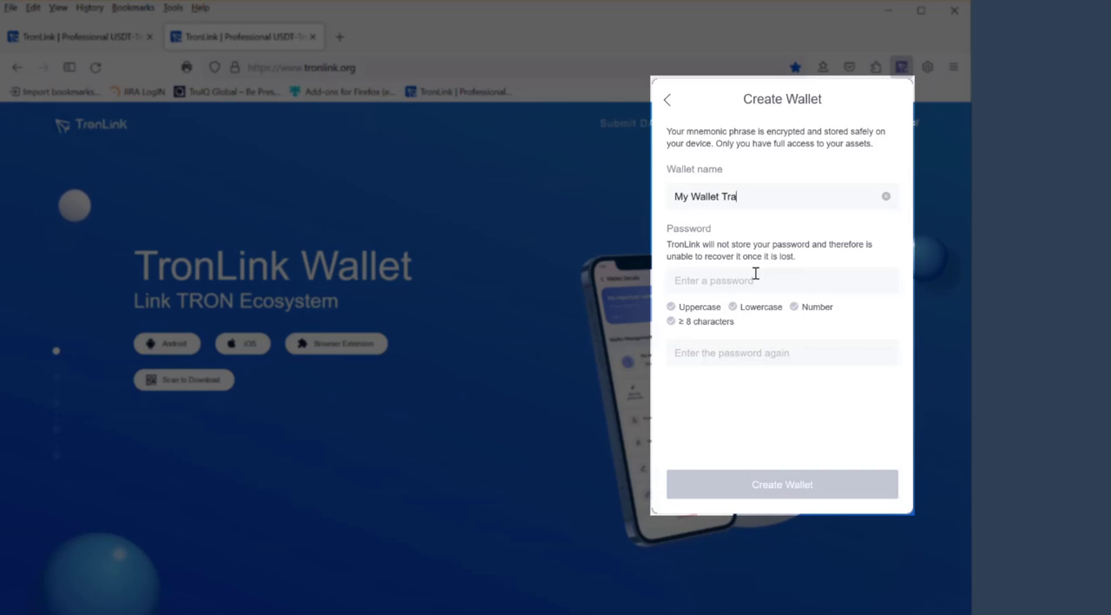
{"action": "type", "text": "ining Video for Tr"}
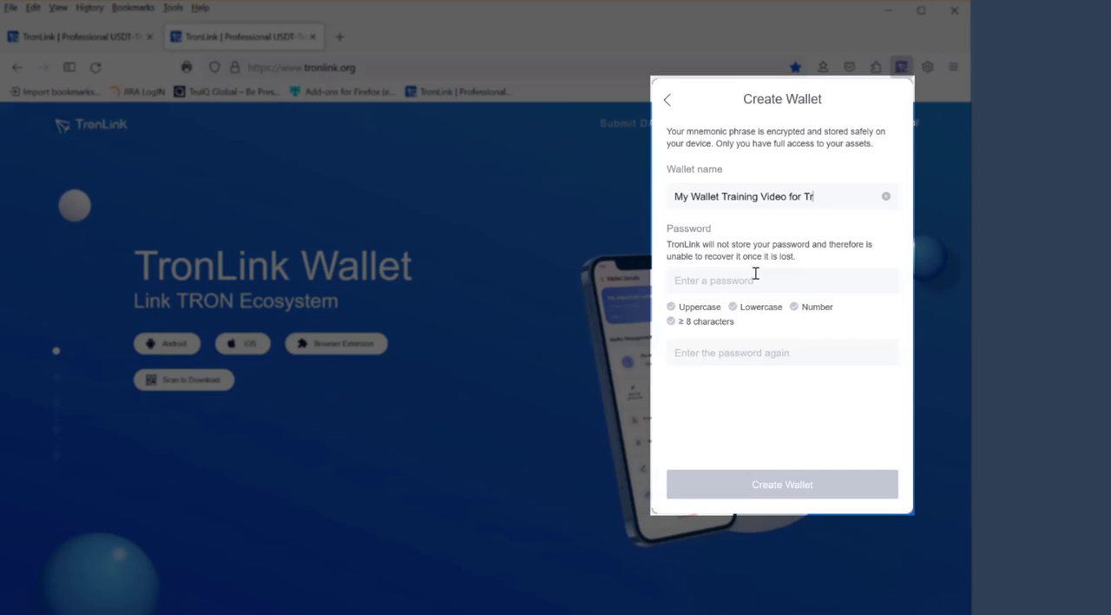
{"action": "type", "text": "uQoin"}
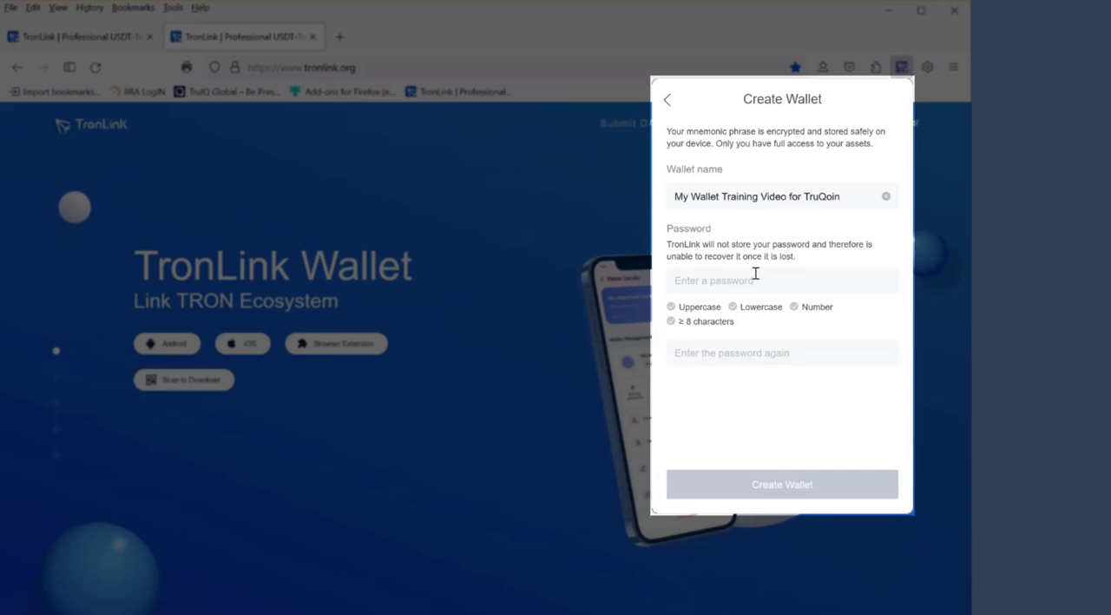
{"action": "left_click", "coordinate": [755, 280]}
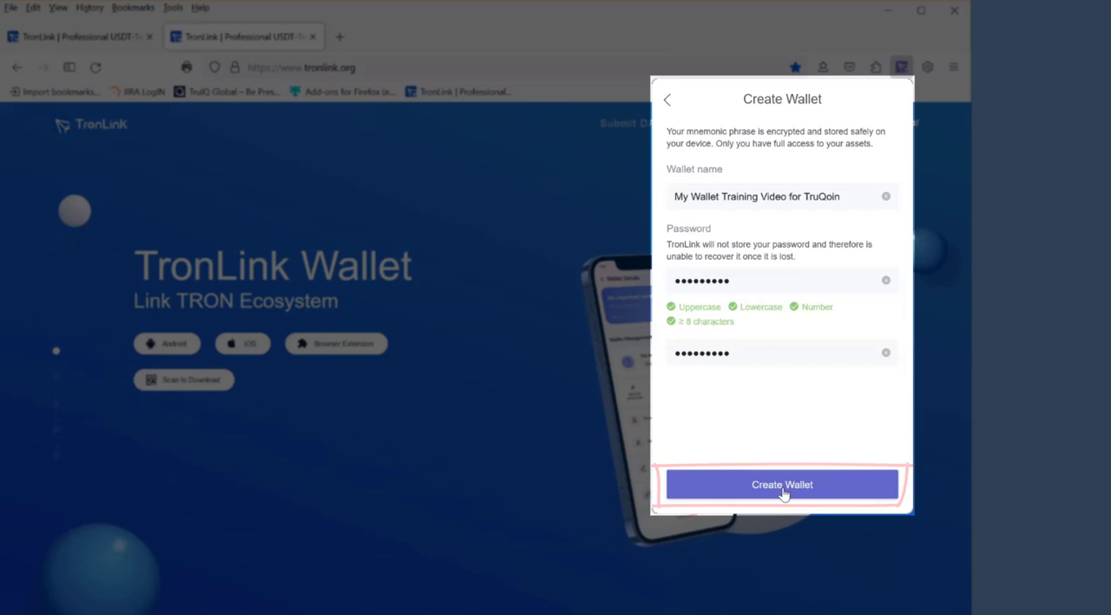
Create the wallet and start its backup, bringing up the password verification prompt
{"action": "left_click", "coordinate": [781, 483]}
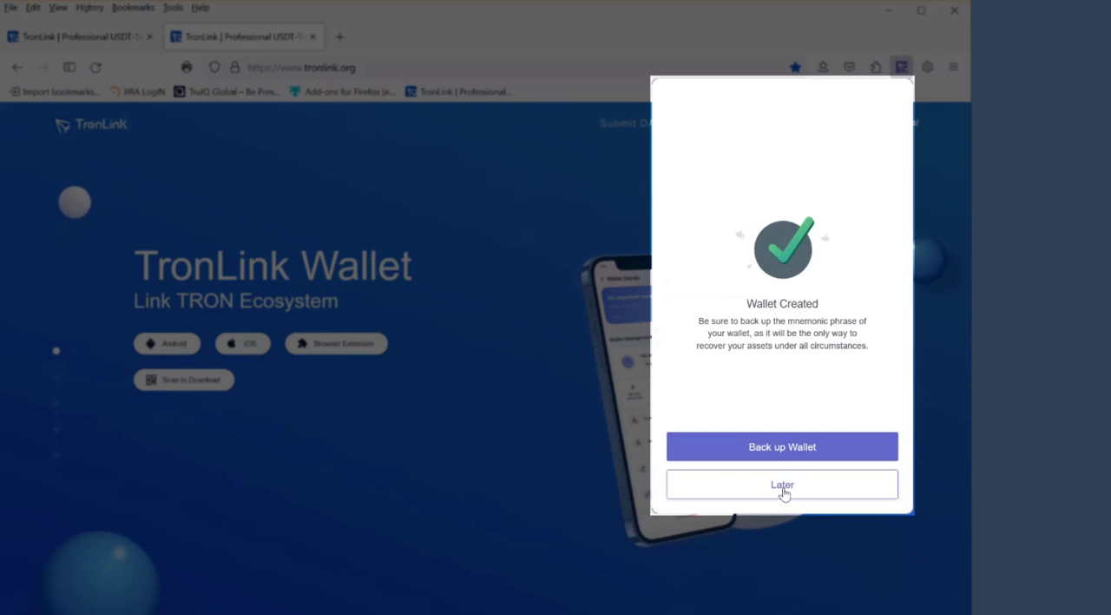
{"action": "mouse_move", "coordinate": [781, 446]}
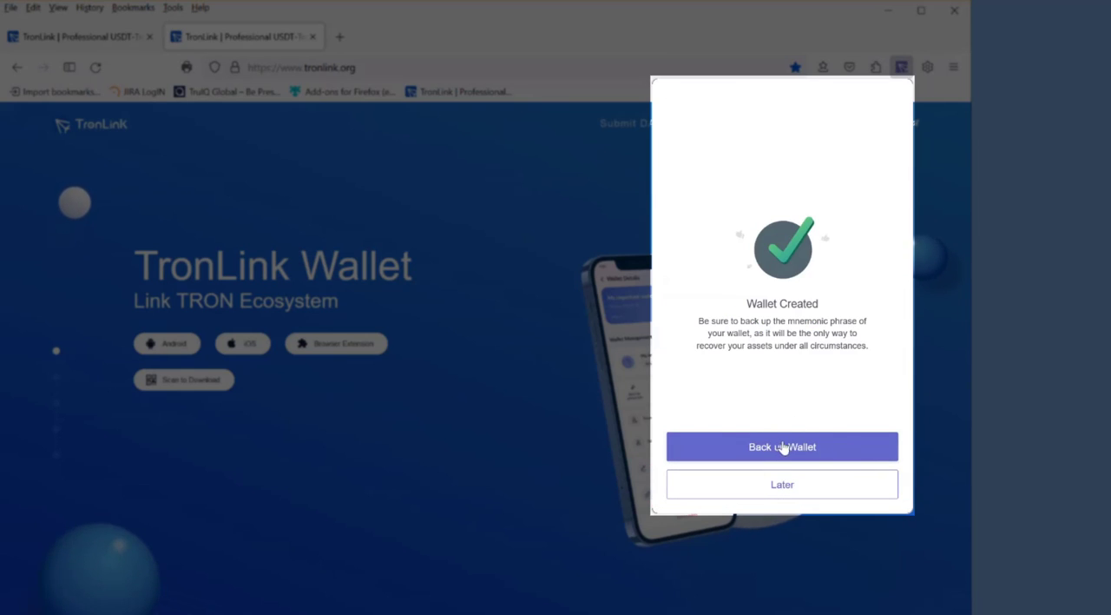
{"action": "mouse_move", "coordinate": [824, 383]}
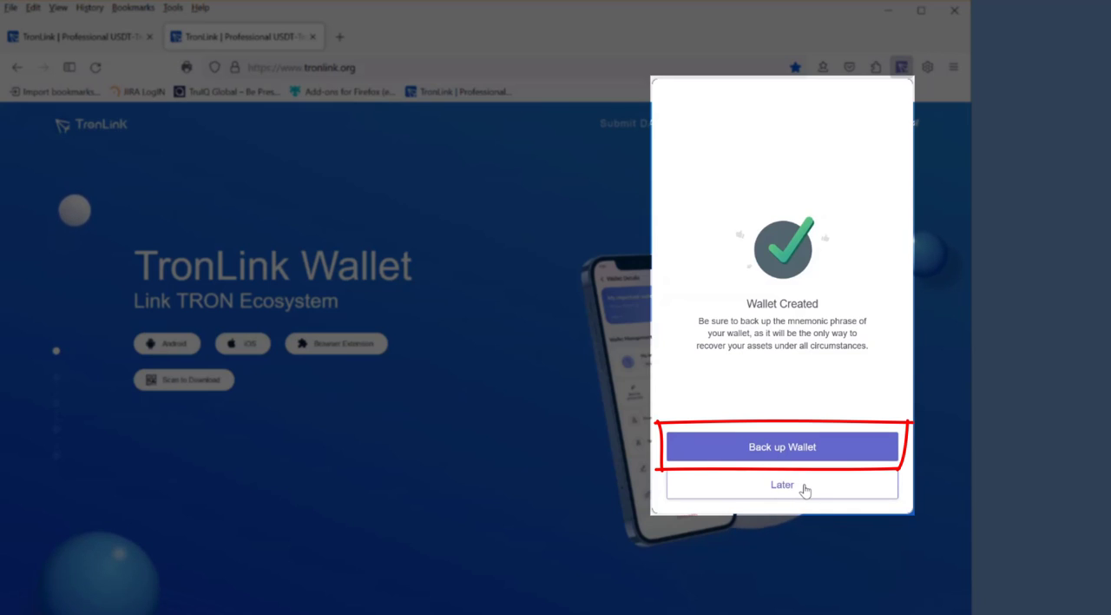
{"action": "mouse_move", "coordinate": [808, 444]}
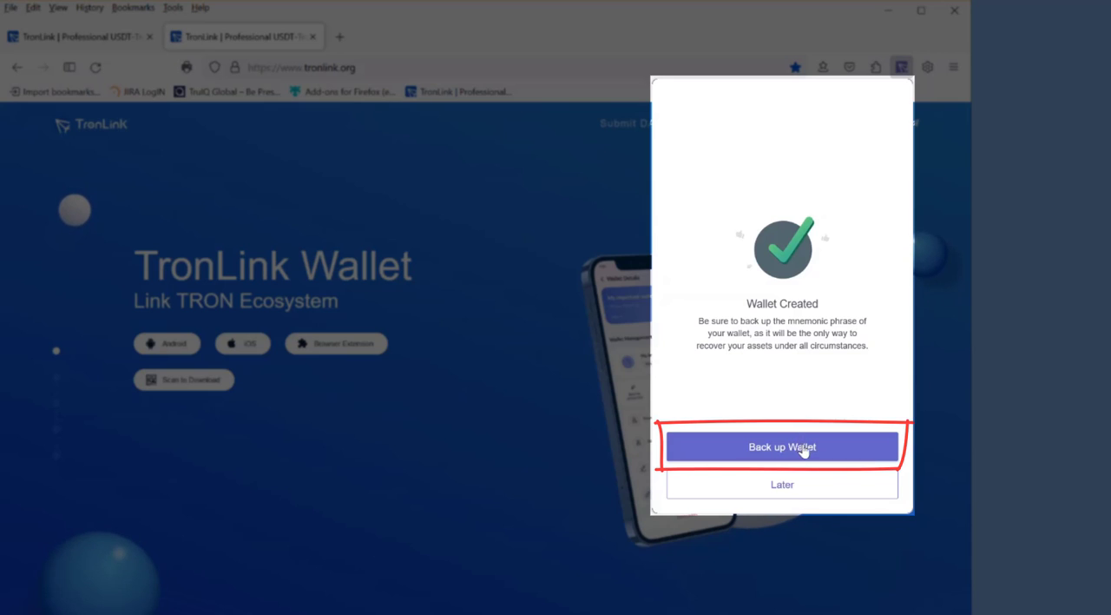
{"action": "left_click", "coordinate": [781, 446]}
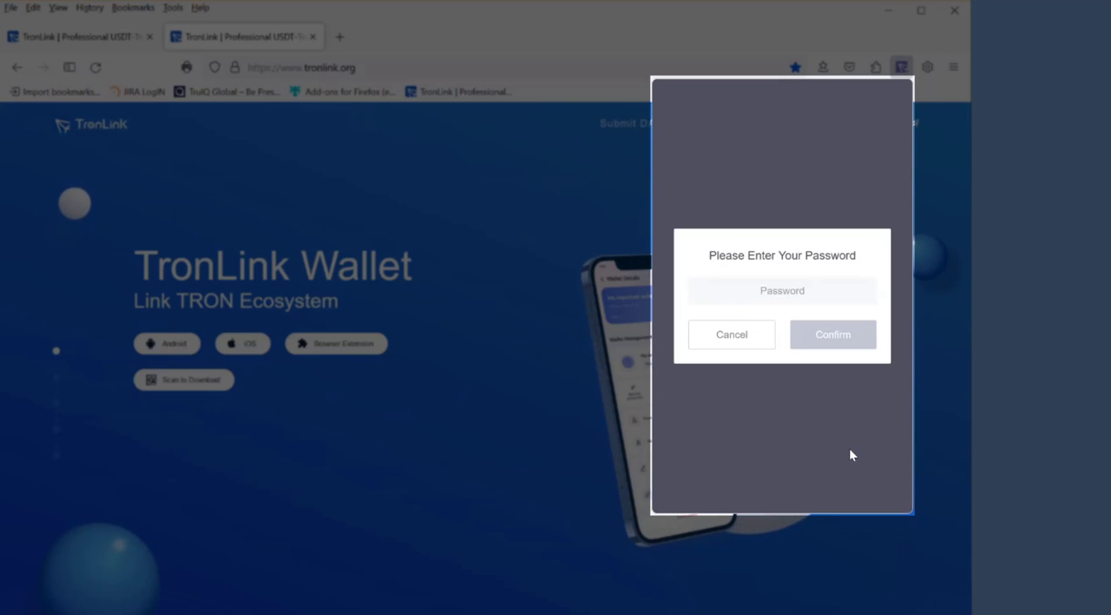
{"action": "mouse_move", "coordinate": [782, 292]}
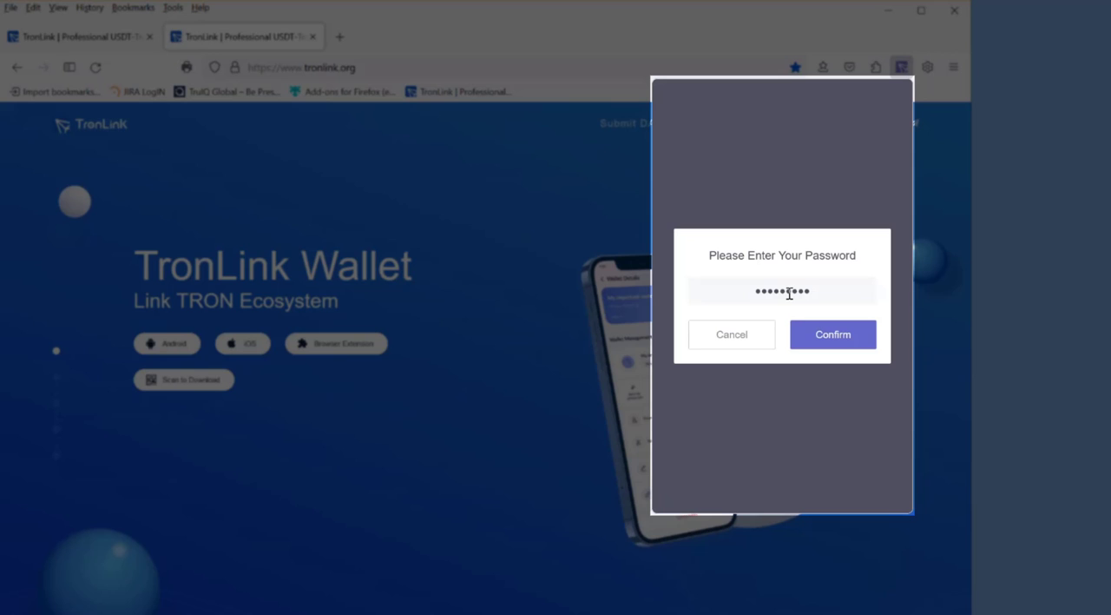
Verify the password to reveal the twelve-word recovery phrase and show it as a QR code
{"action": "left_click", "coordinate": [832, 334]}
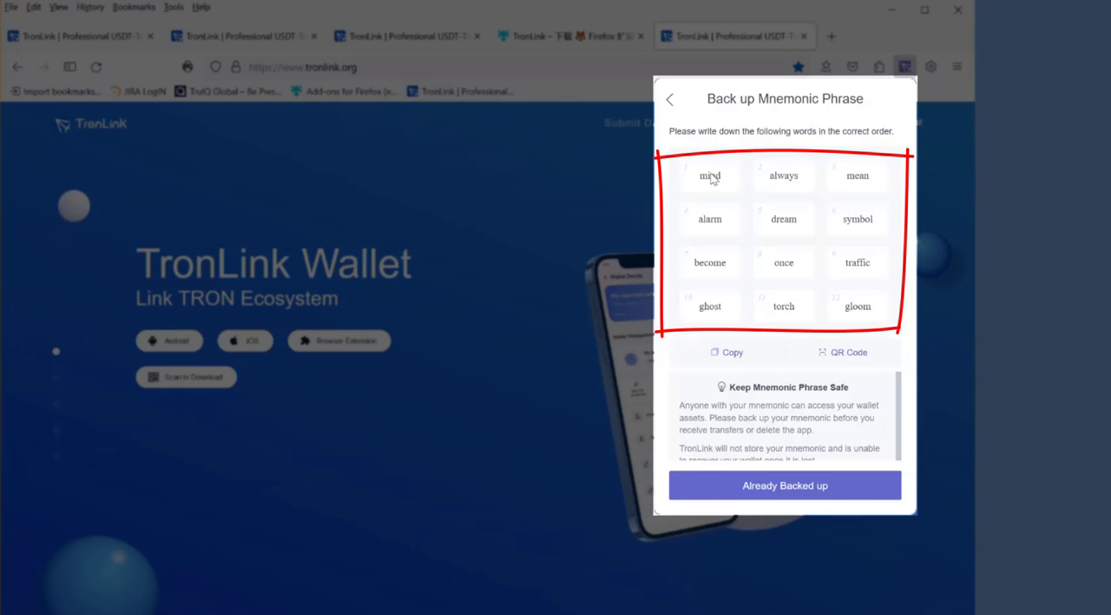
{"action": "mouse_move", "coordinate": [708, 184]}
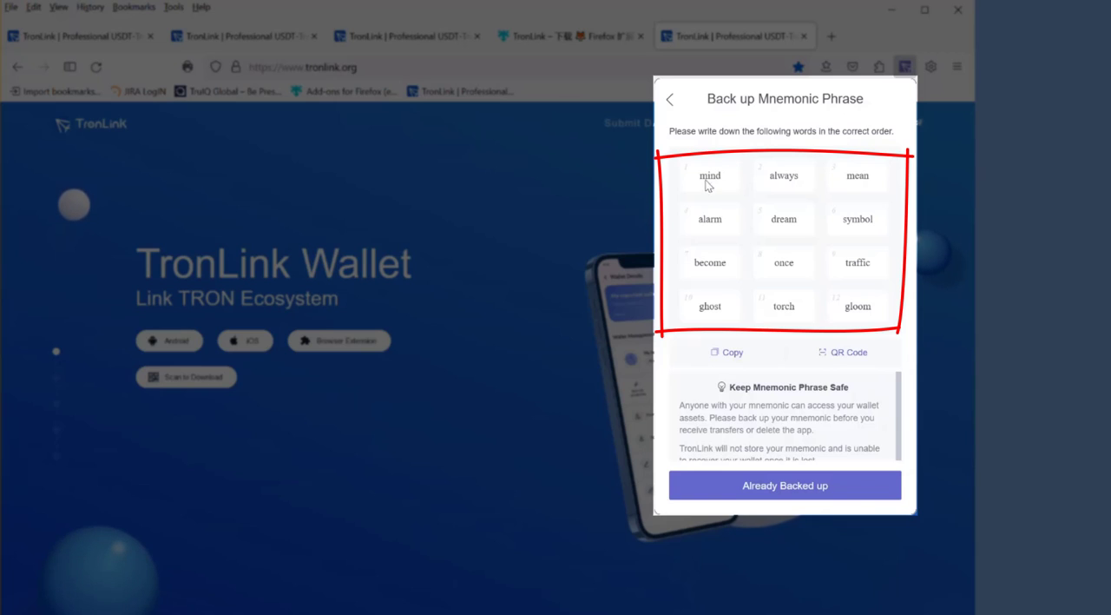
{"action": "mouse_move", "coordinate": [854, 244]}
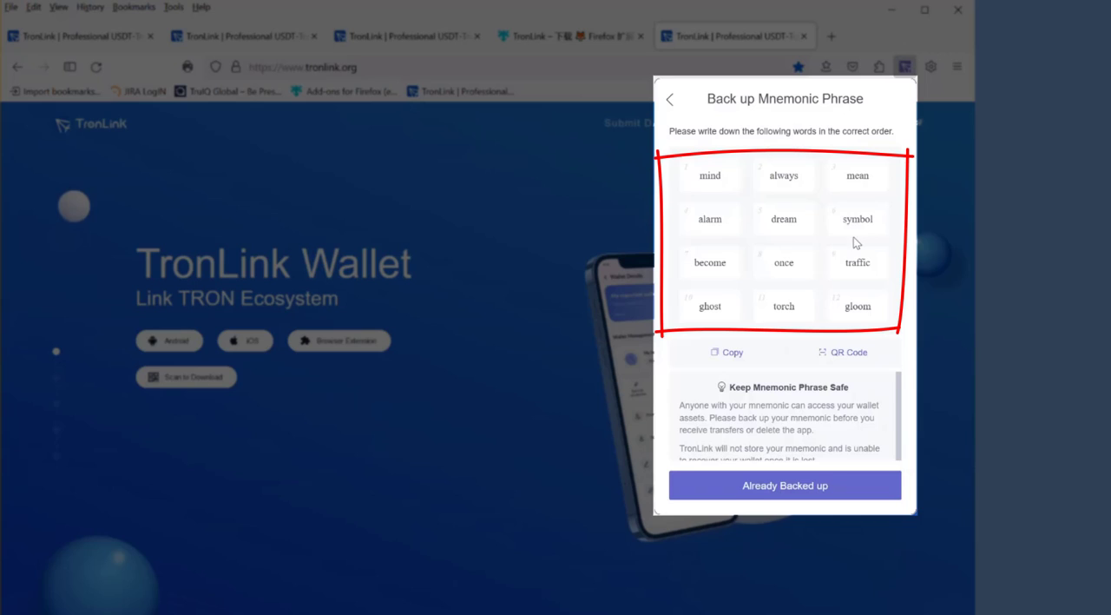
{"action": "mouse_move", "coordinate": [726, 222]}
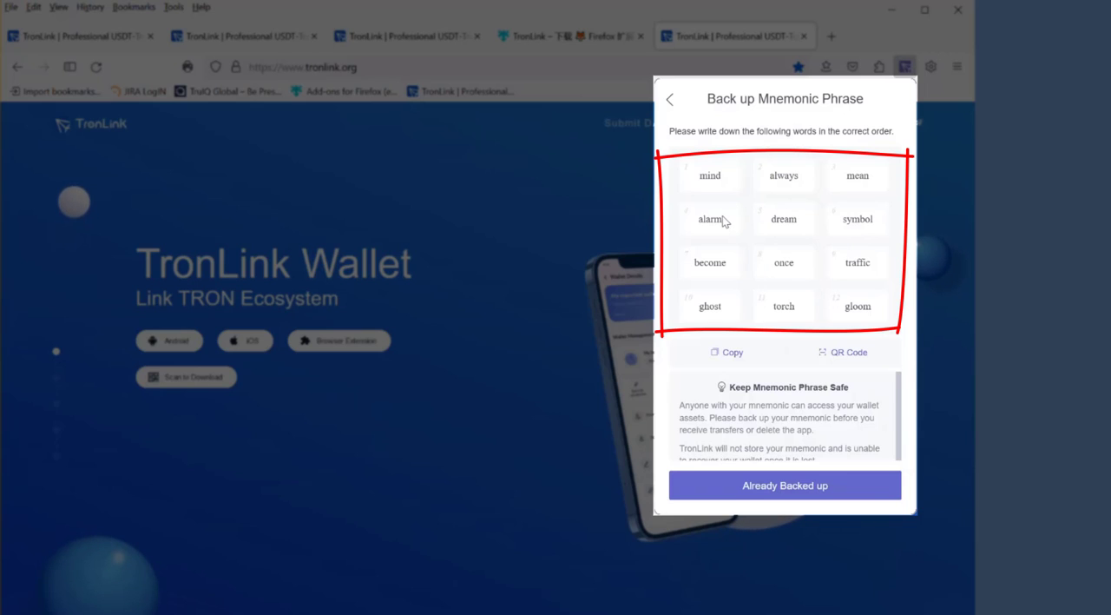
{"action": "mouse_move", "coordinate": [760, 263]}
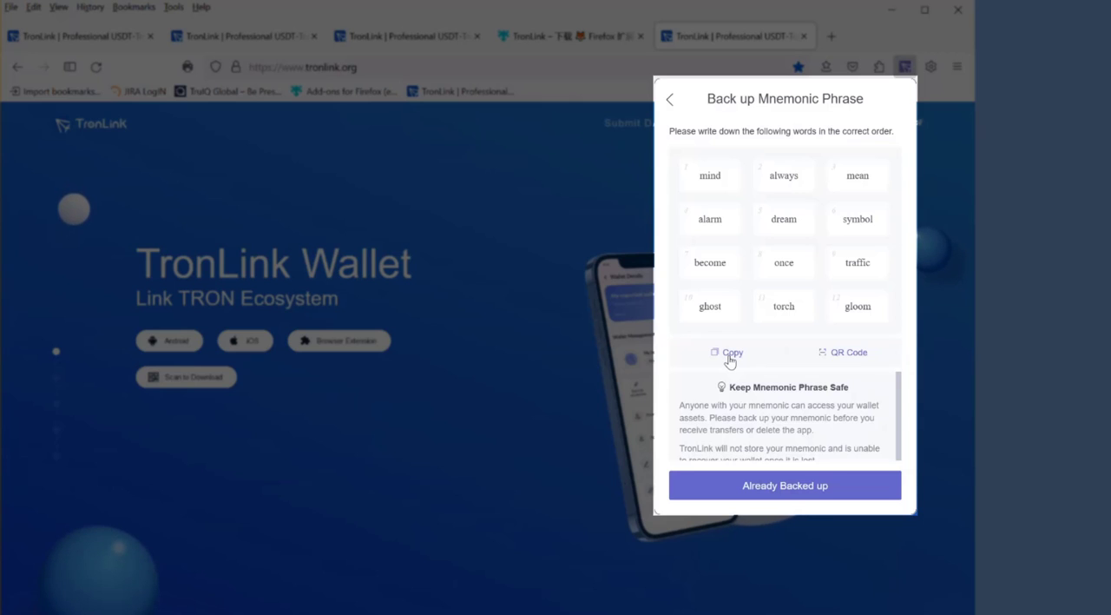
{"action": "mouse_move", "coordinate": [840, 359]}
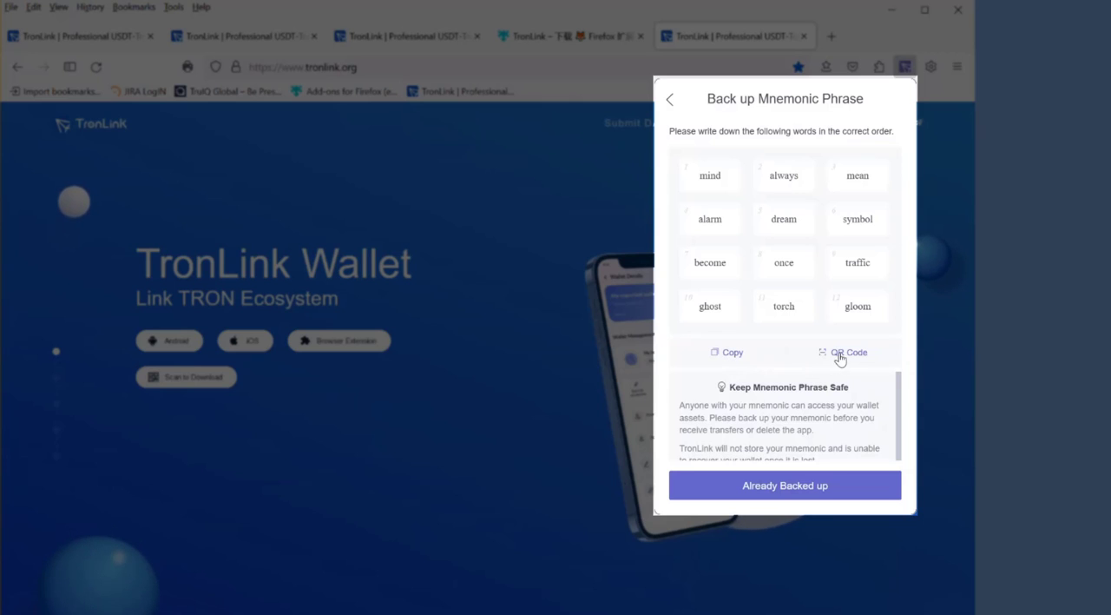
{"action": "left_click", "coordinate": [847, 350]}
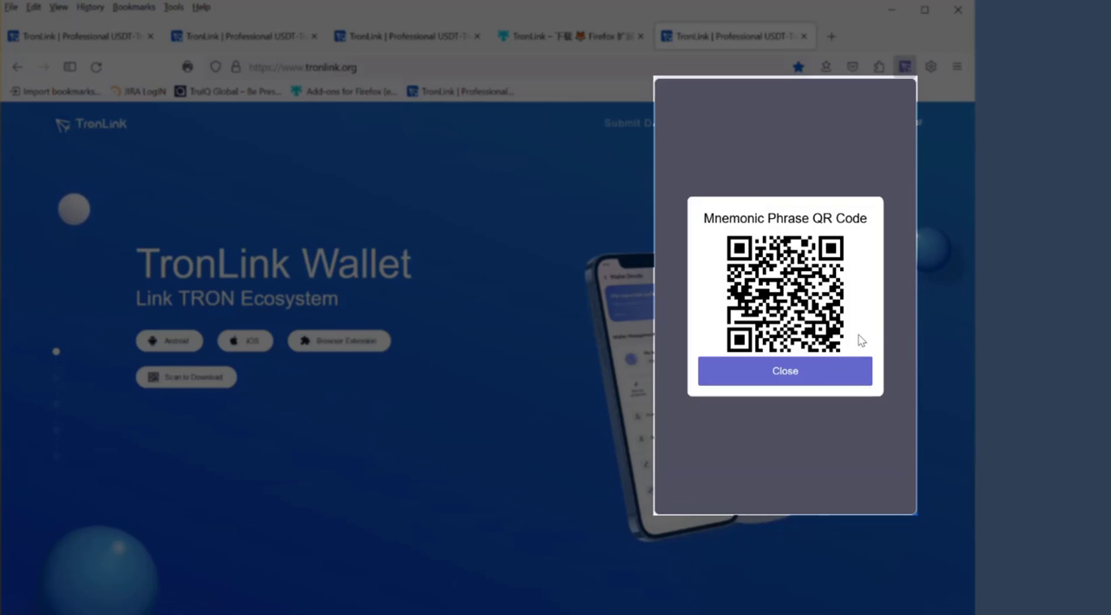
{"action": "mouse_move", "coordinate": [860, 358]}
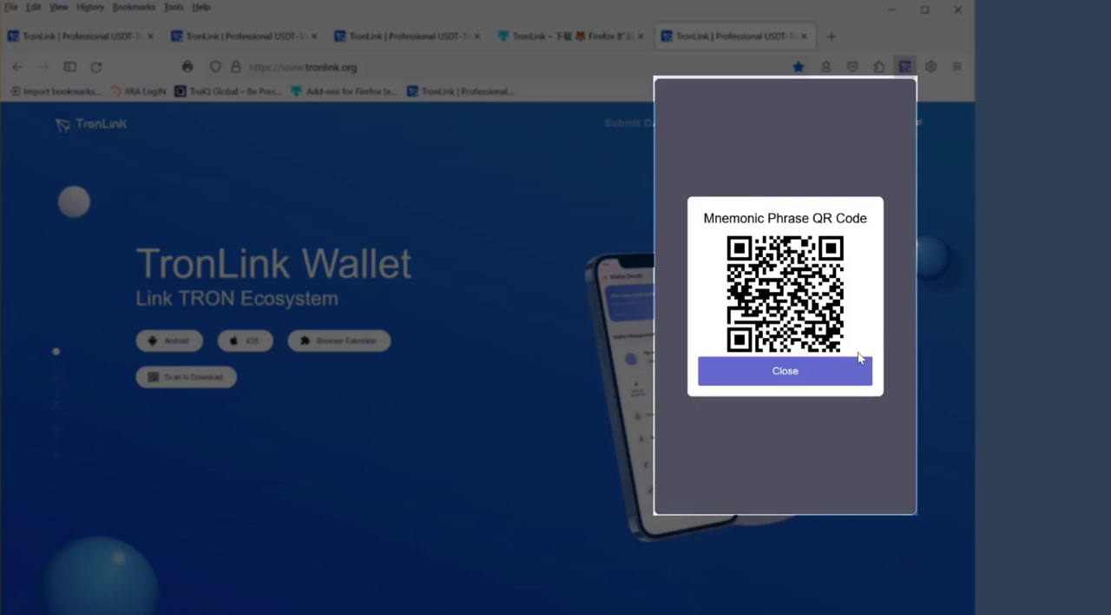
{"action": "mouse_move", "coordinate": [859, 347]}
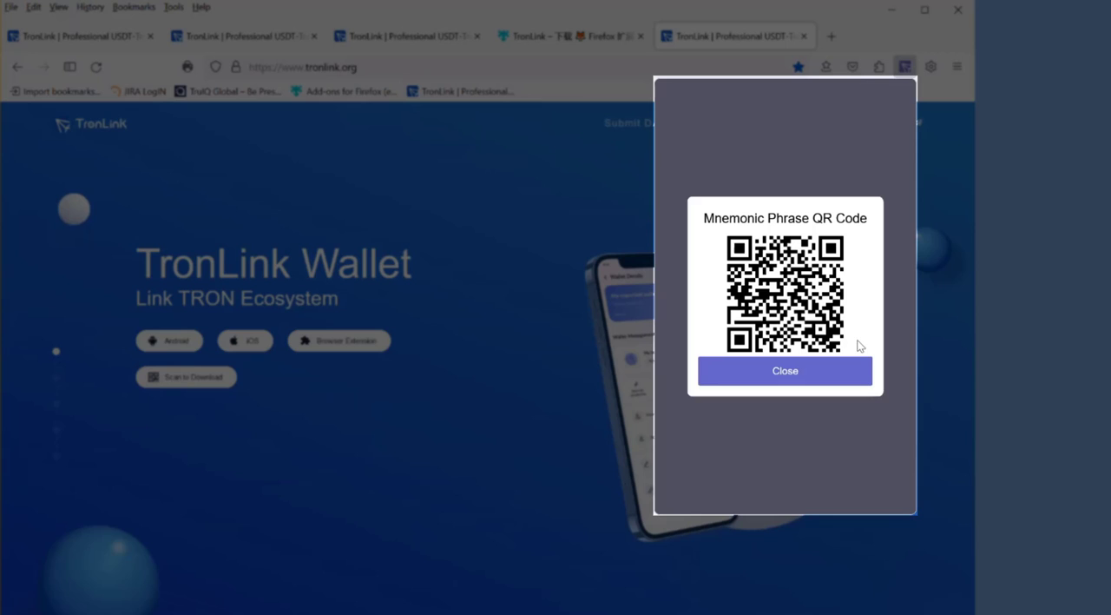
Close the QR code to return to the twelve recovery words for writing down
{"action": "left_click", "coordinate": [784, 372]}
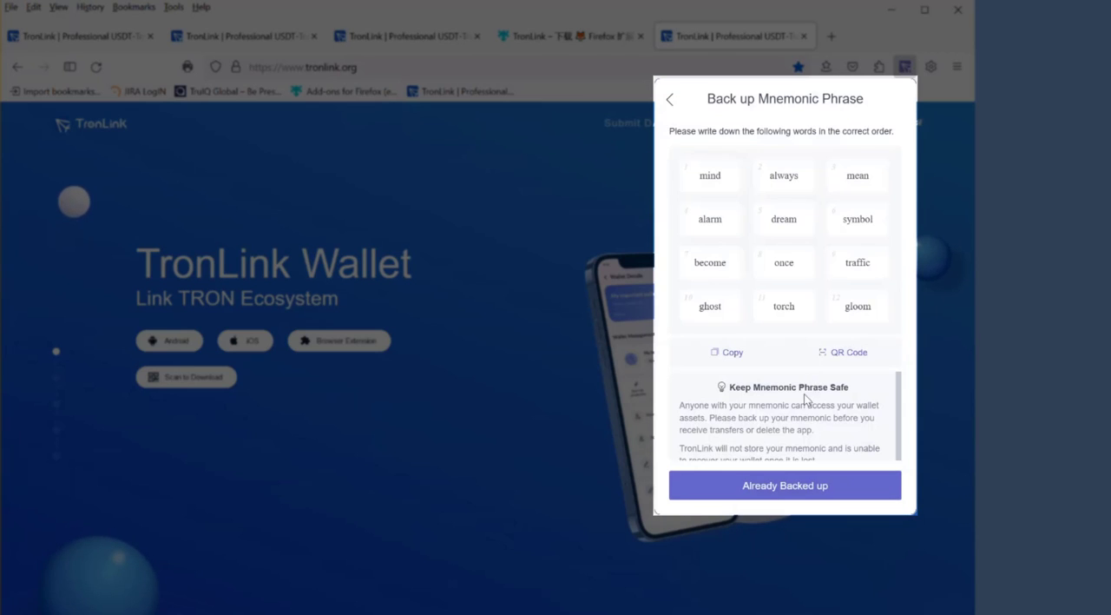
{"action": "mouse_move", "coordinate": [760, 422]}
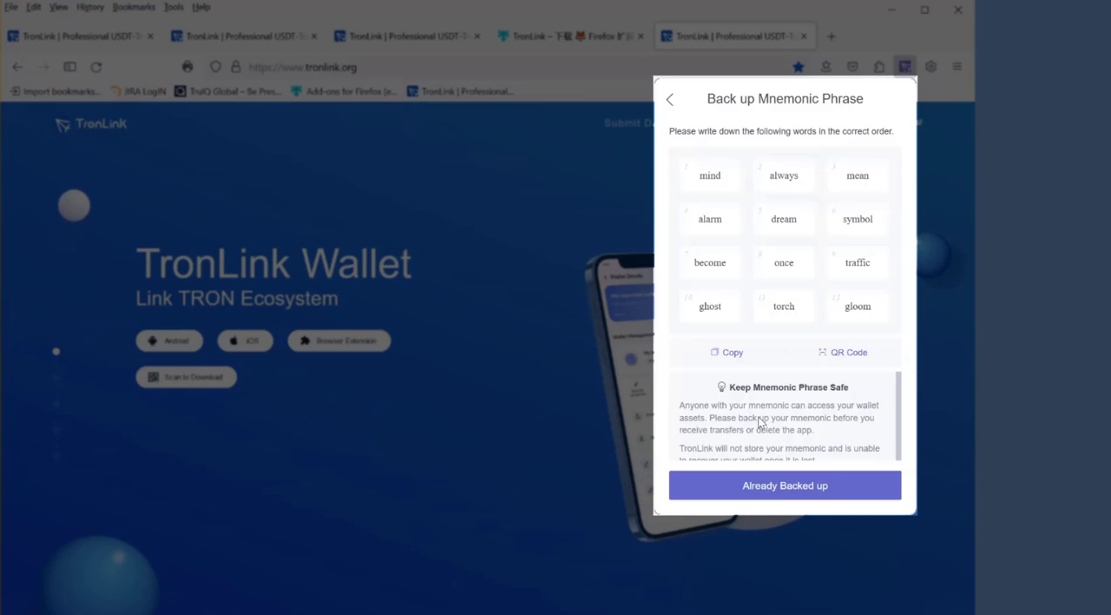
{"action": "mouse_move", "coordinate": [812, 263]}
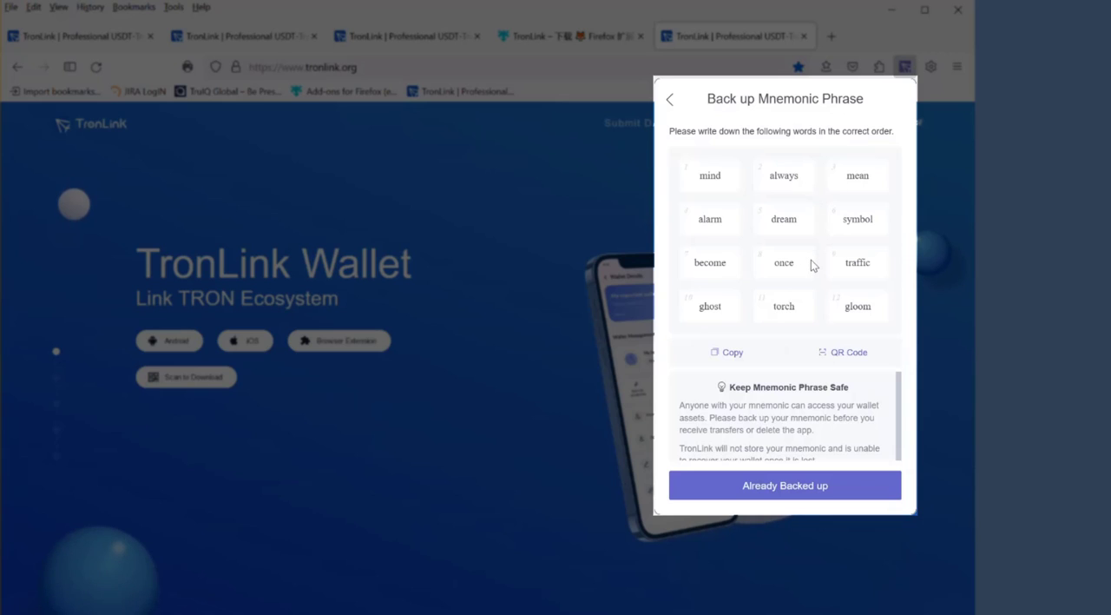
{"action": "mouse_move", "coordinate": [840, 323]}
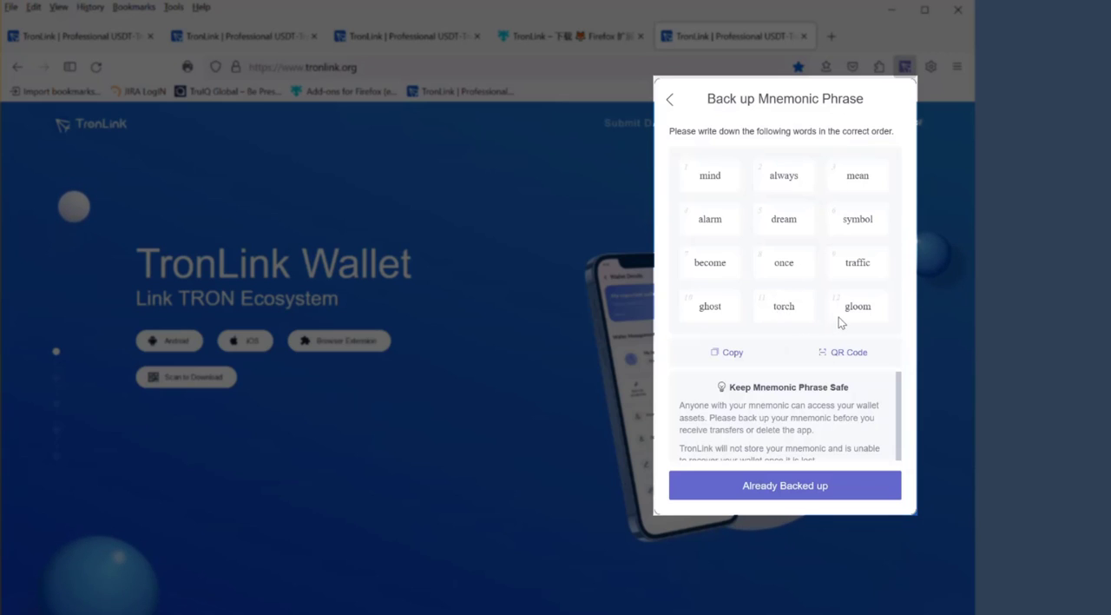
{"action": "mouse_move", "coordinate": [802, 271]}
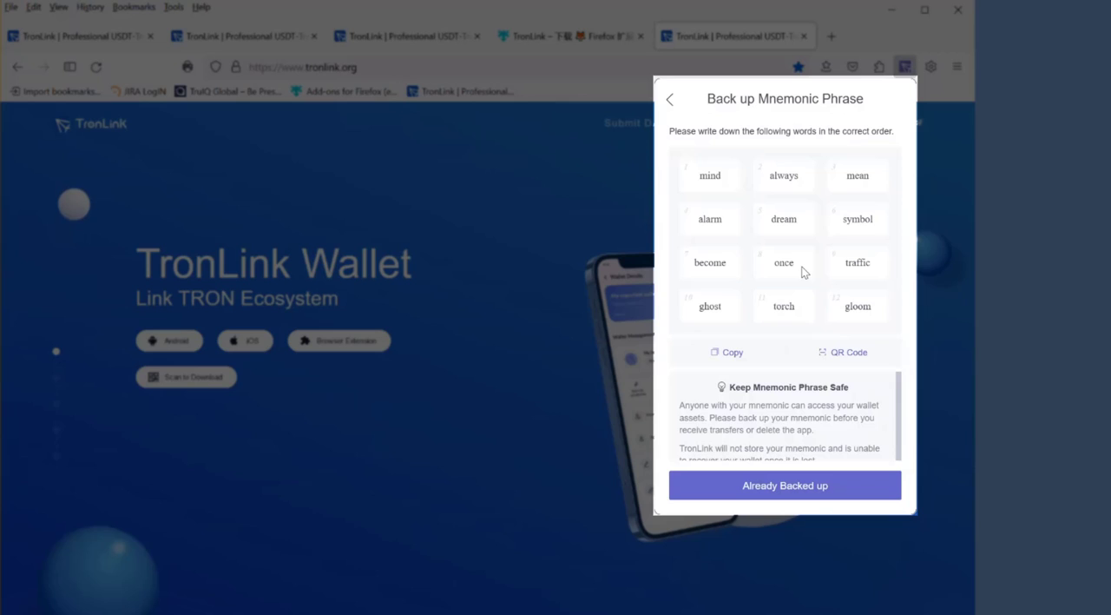
{"action": "mouse_move", "coordinate": [785, 327]}
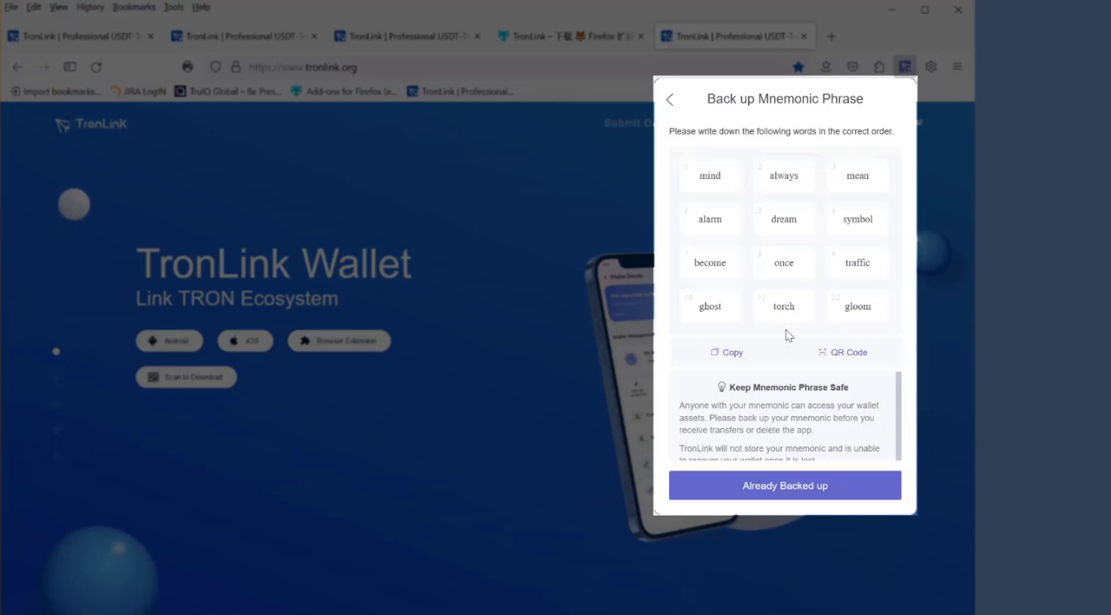
{"action": "mouse_move", "coordinate": [840, 305]}
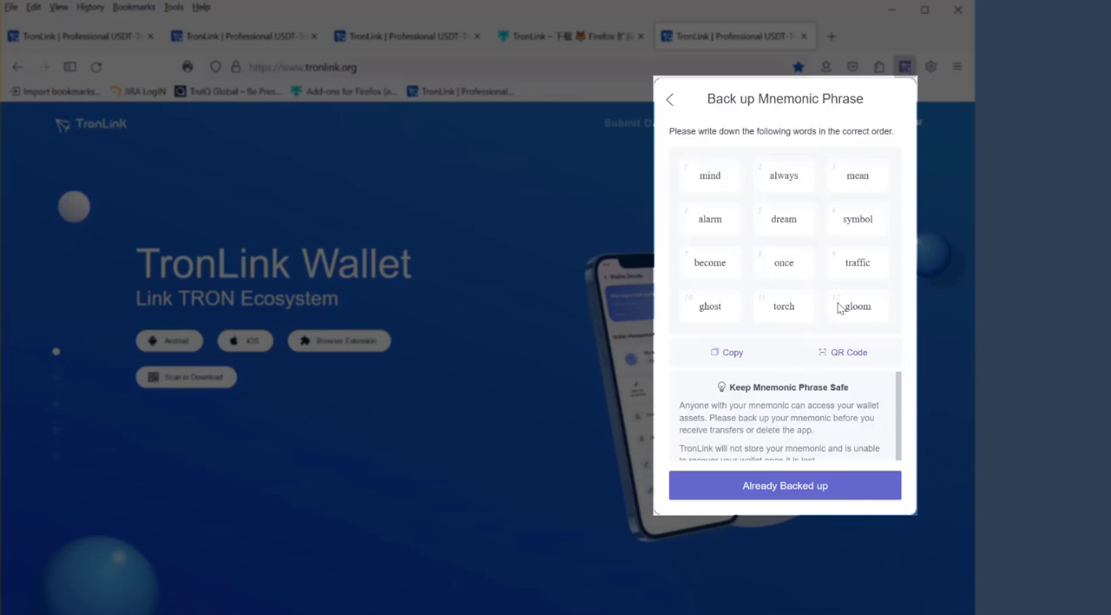
{"action": "mouse_move", "coordinate": [779, 353]}
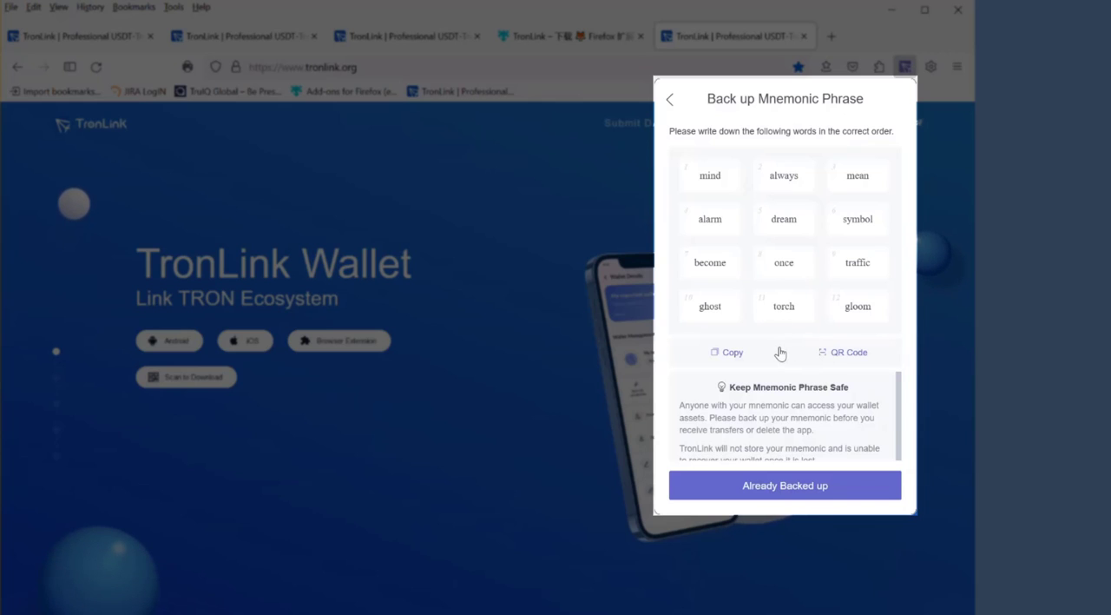
{"action": "mouse_move", "coordinate": [798, 326]}
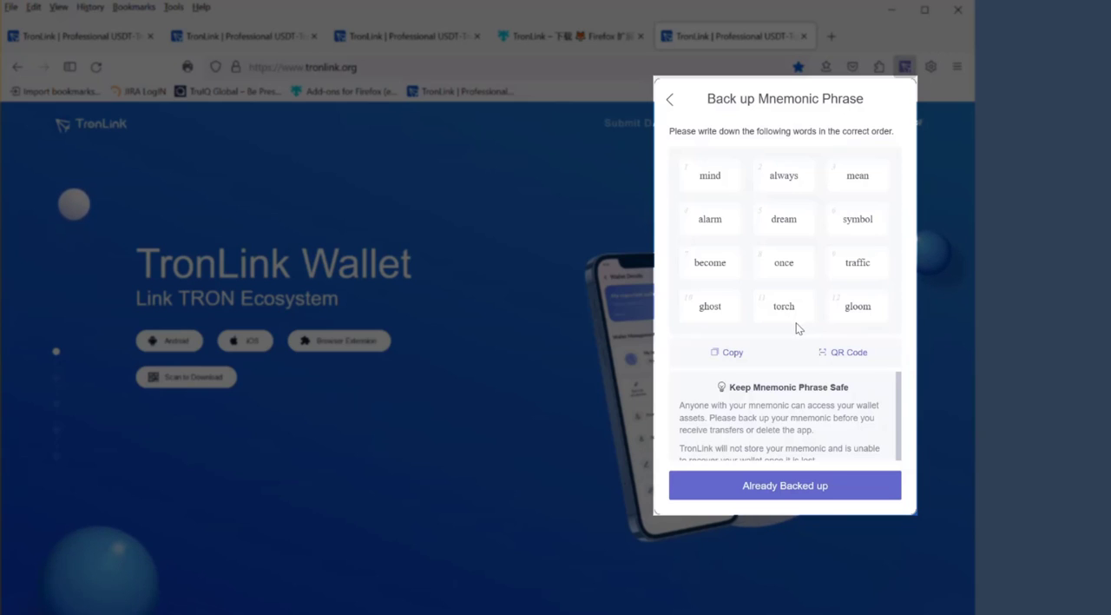
{"action": "mouse_move", "coordinate": [778, 347]}
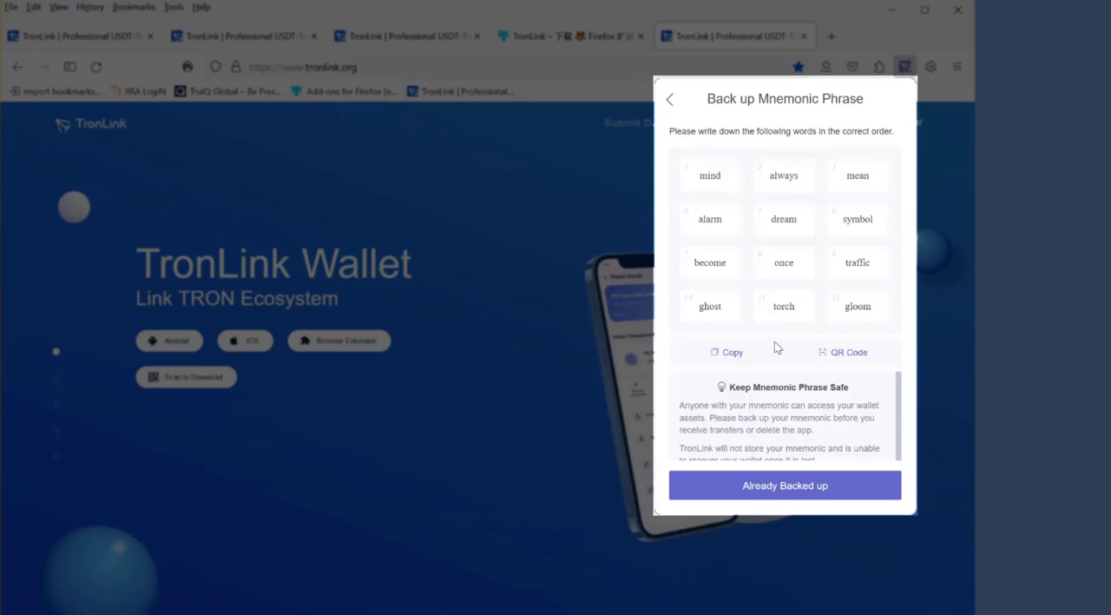
{"action": "mouse_move", "coordinate": [701, 260]}
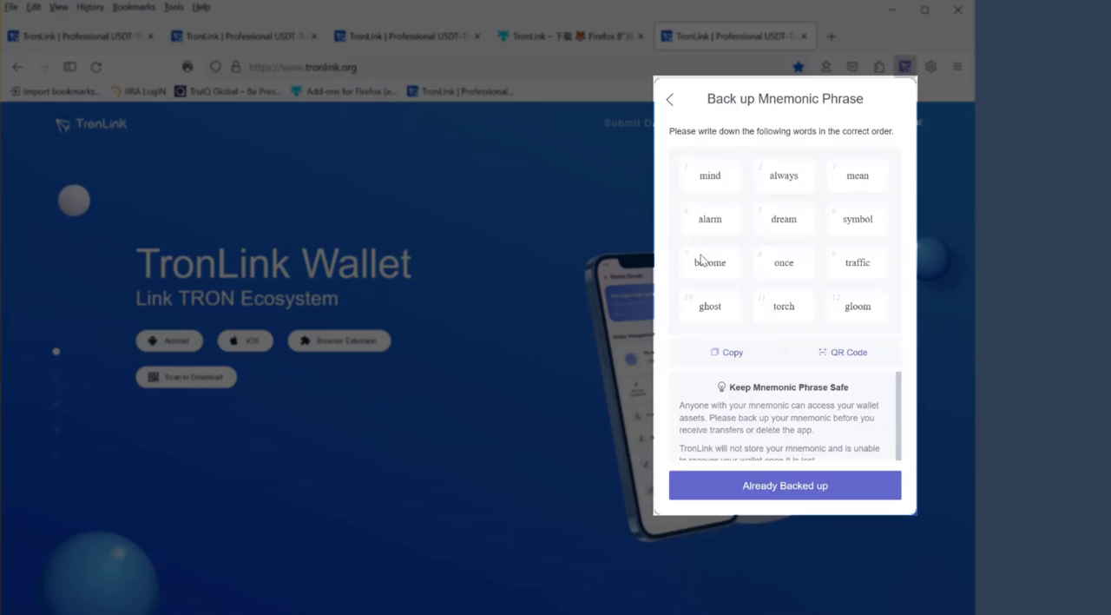
{"action": "mouse_move", "coordinate": [788, 350]}
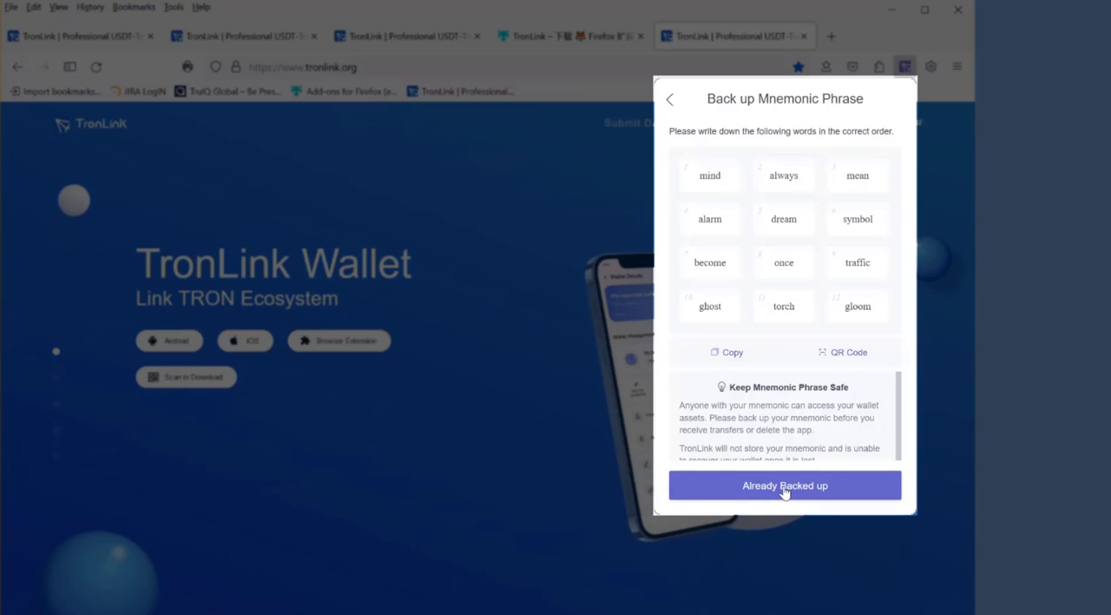
Confirm the phrase is Already Backed up and continue past Verify Mnemonic to the wallet home with 0 TRX
{"action": "left_click", "coordinate": [785, 486]}
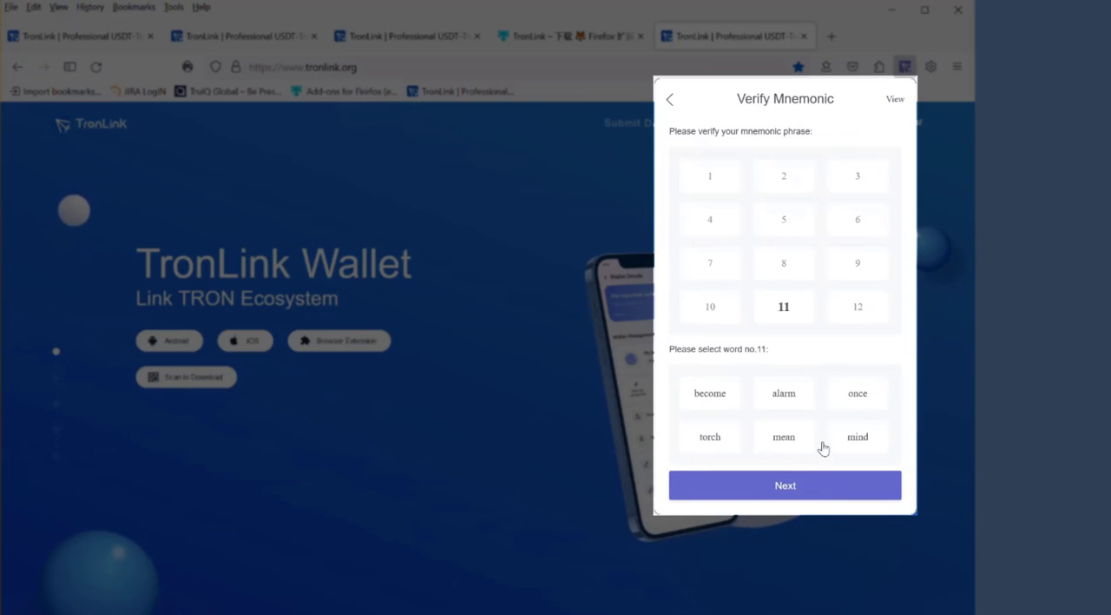
{"action": "mouse_move", "coordinate": [799, 322]}
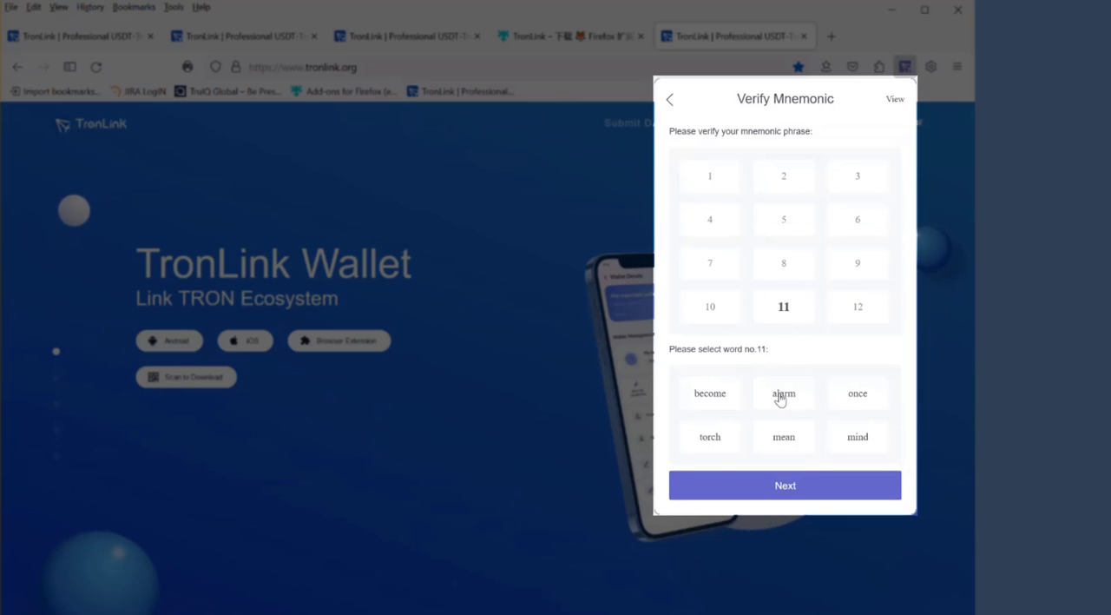
{"action": "mouse_move", "coordinate": [727, 396]}
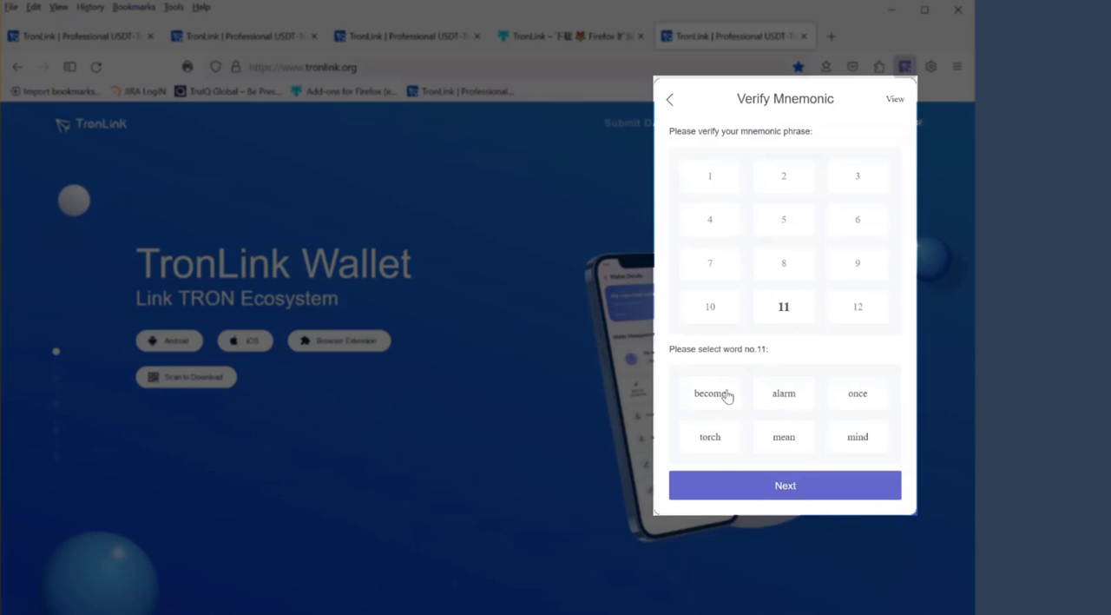
{"action": "mouse_move", "coordinate": [750, 479]}
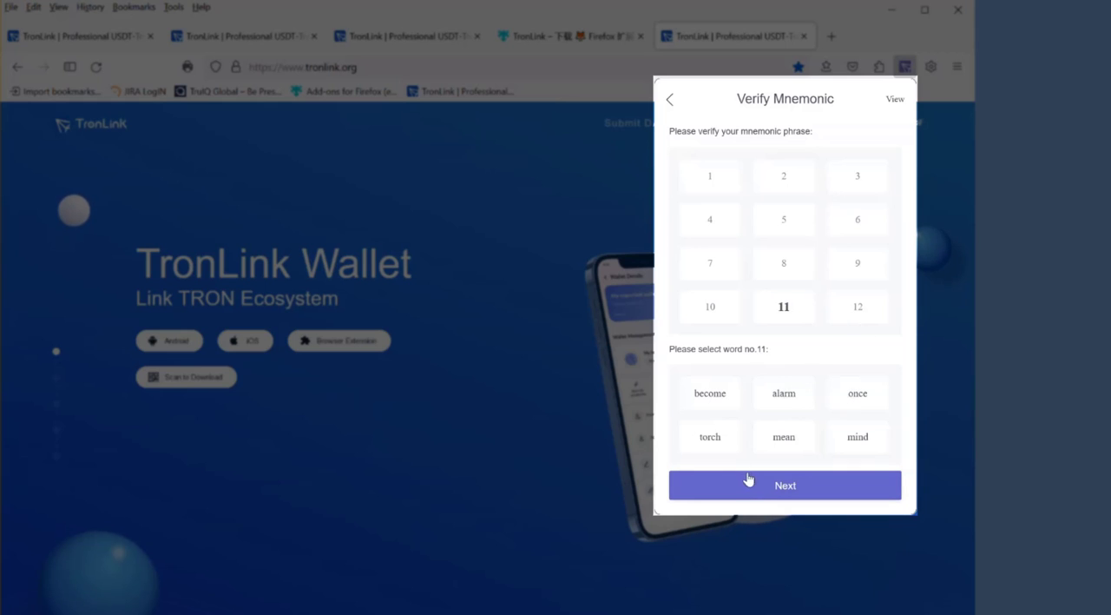
{"action": "left_click", "coordinate": [785, 485]}
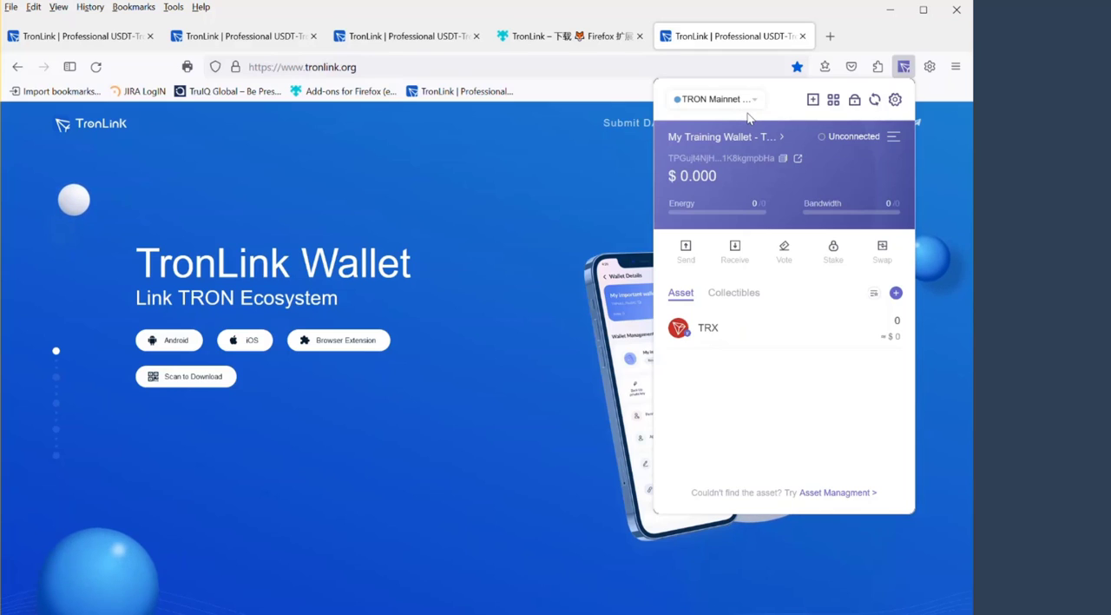
{"action": "mouse_move", "coordinate": [765, 285]}
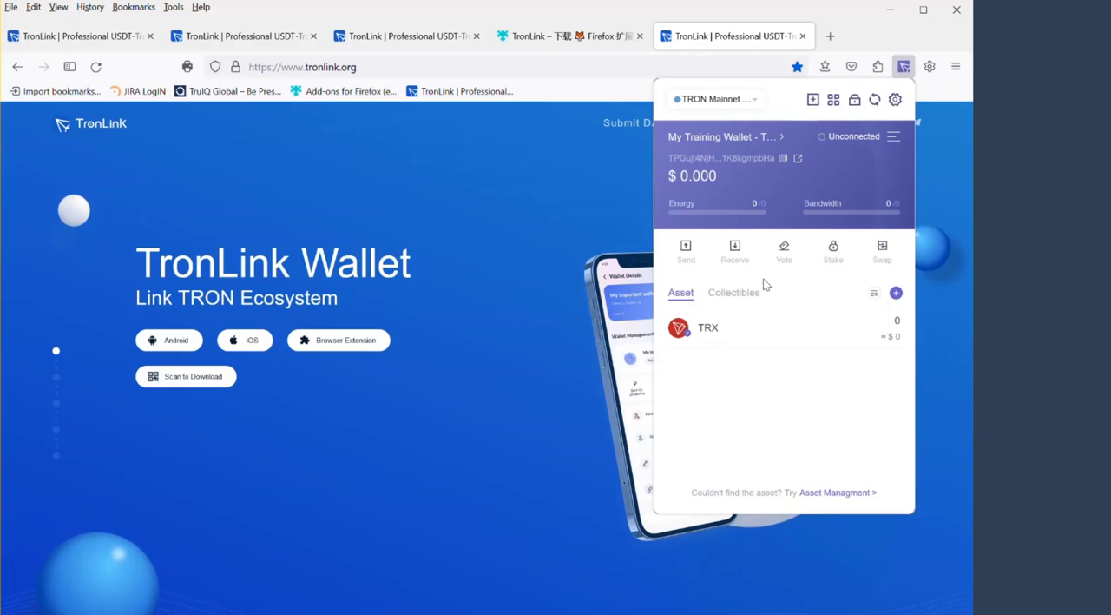
{"action": "mouse_move", "coordinate": [742, 368]}
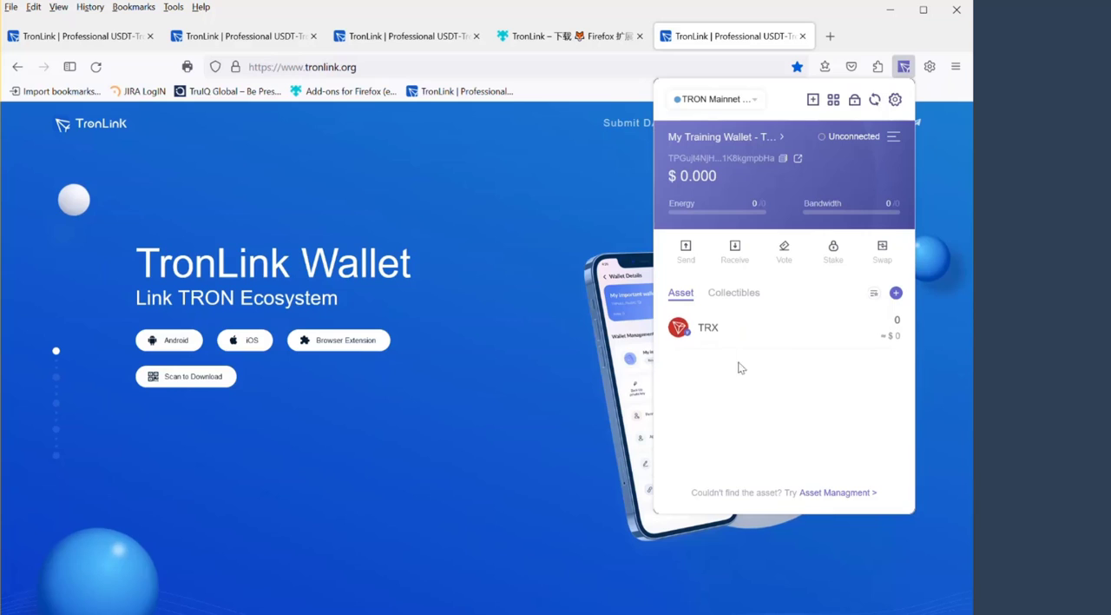
{"action": "mouse_move", "coordinate": [774, 348]}
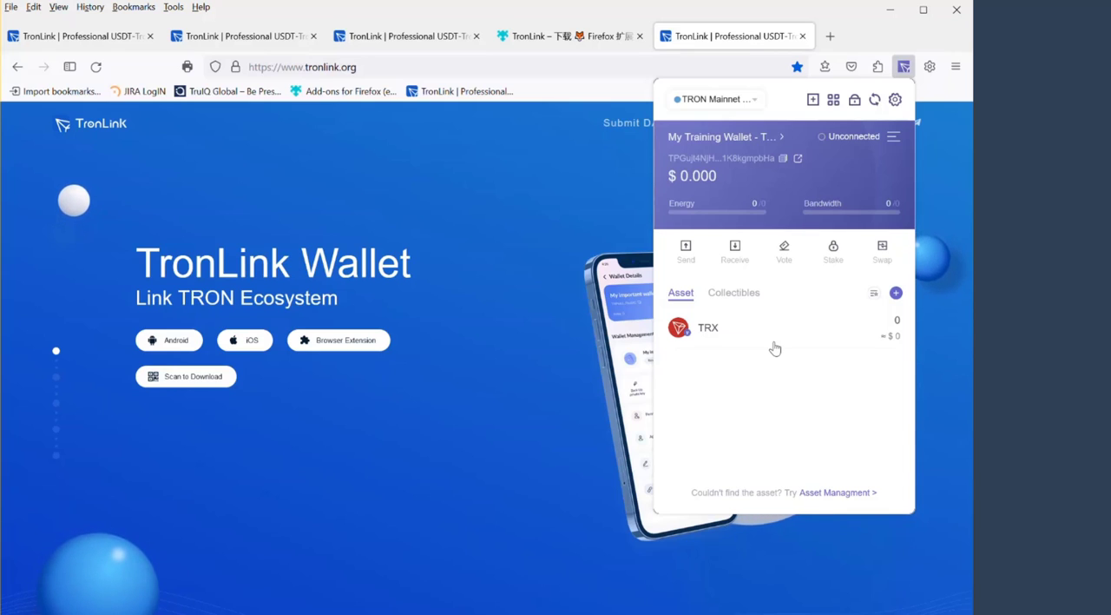
{"action": "mouse_move", "coordinate": [780, 337]}
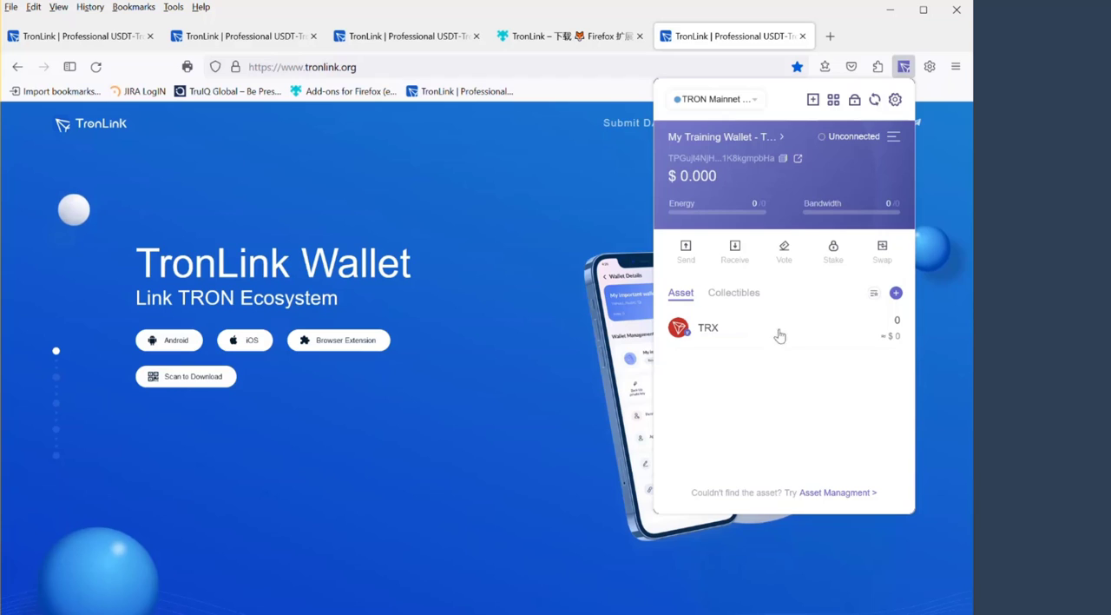
{"action": "mouse_move", "coordinate": [767, 107]}
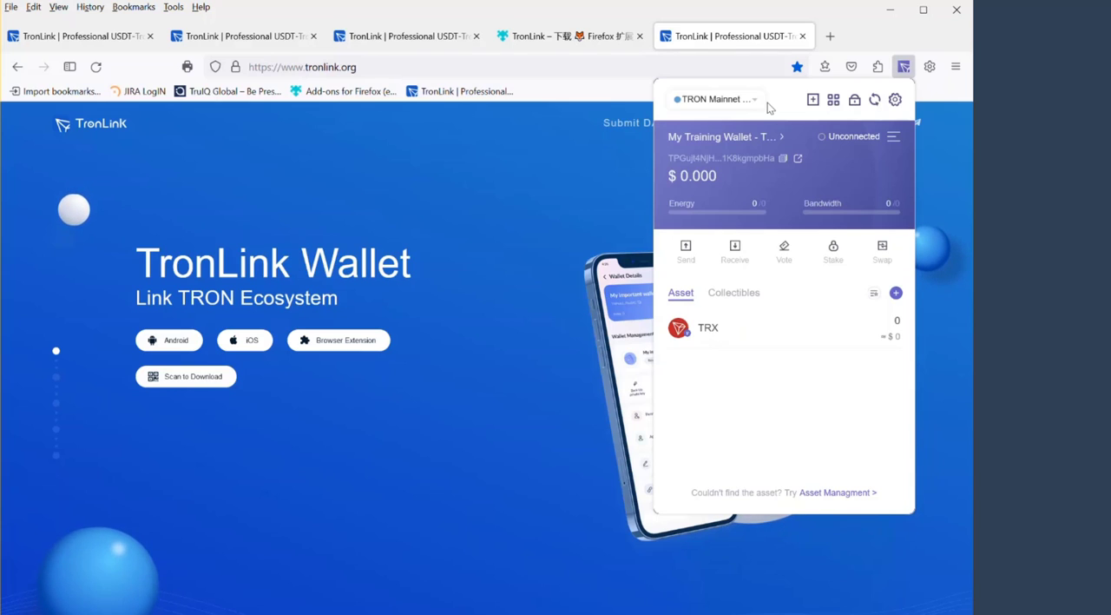
{"action": "mouse_move", "coordinate": [792, 112]}
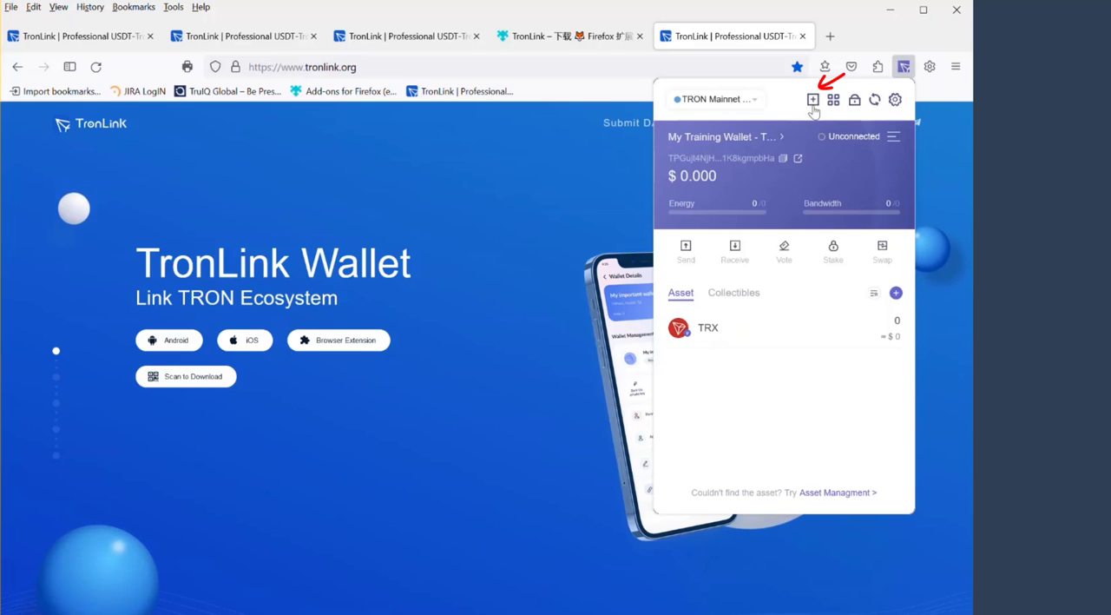
{"action": "left_click", "coordinate": [813, 99]}
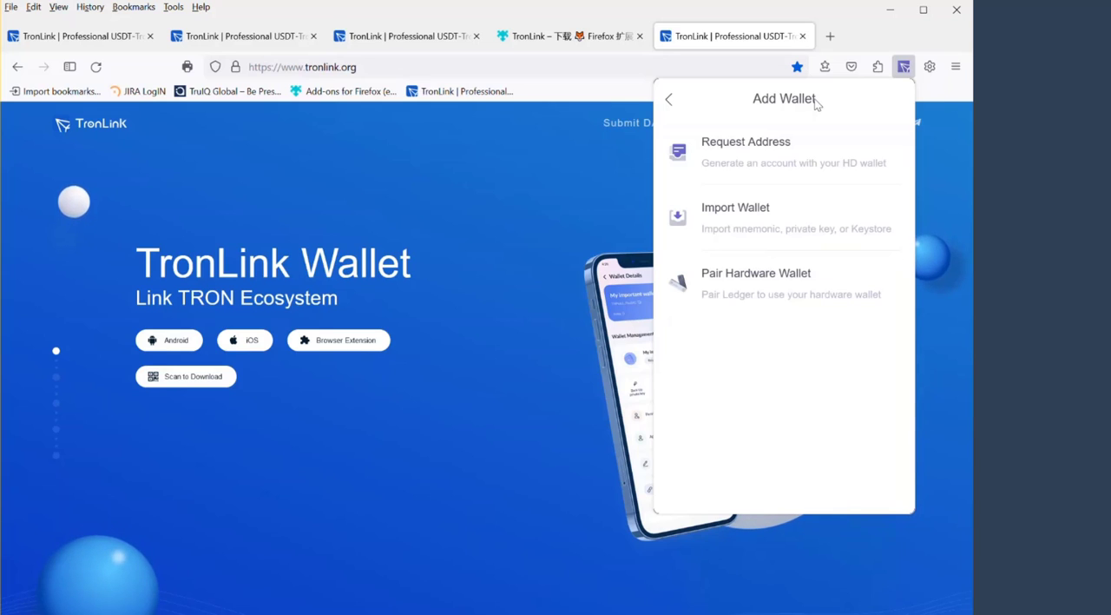
{"action": "mouse_move", "coordinate": [752, 146]}
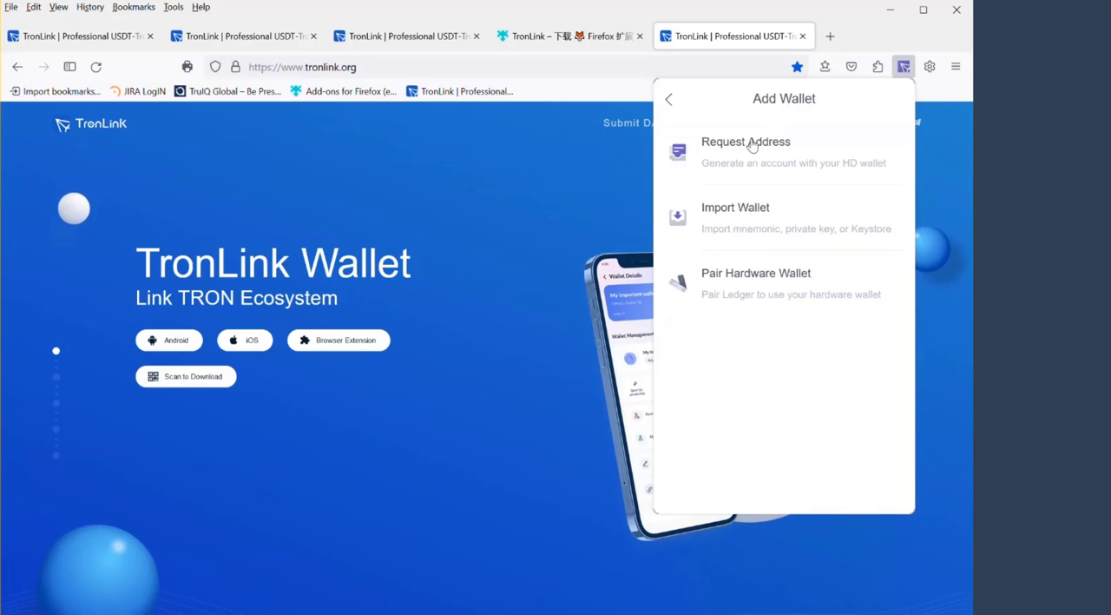
{"action": "mouse_move", "coordinate": [739, 233]}
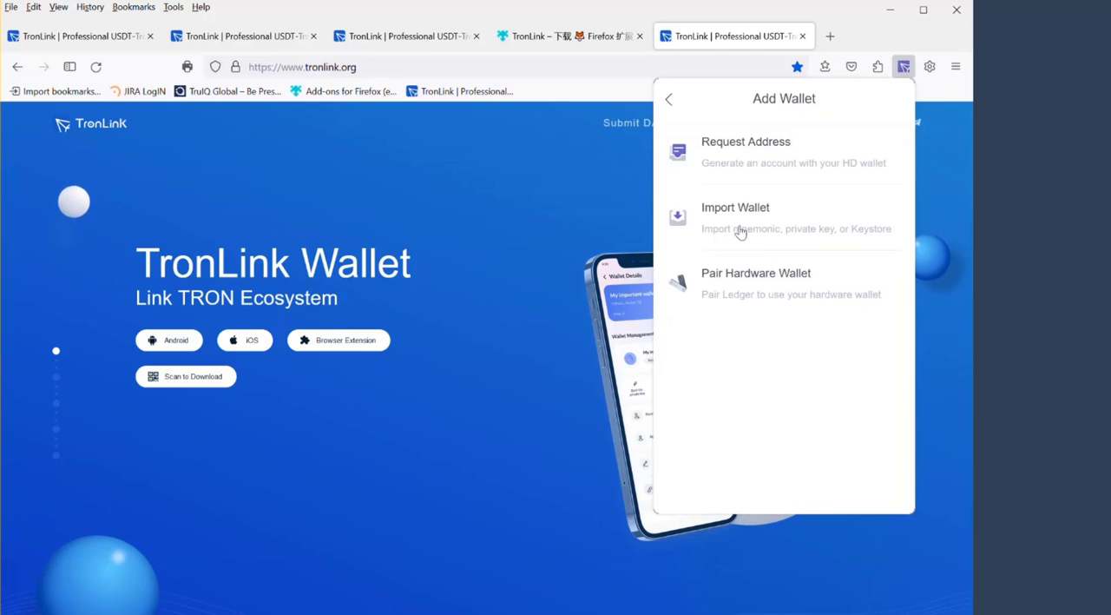
{"action": "mouse_move", "coordinate": [764, 166]}
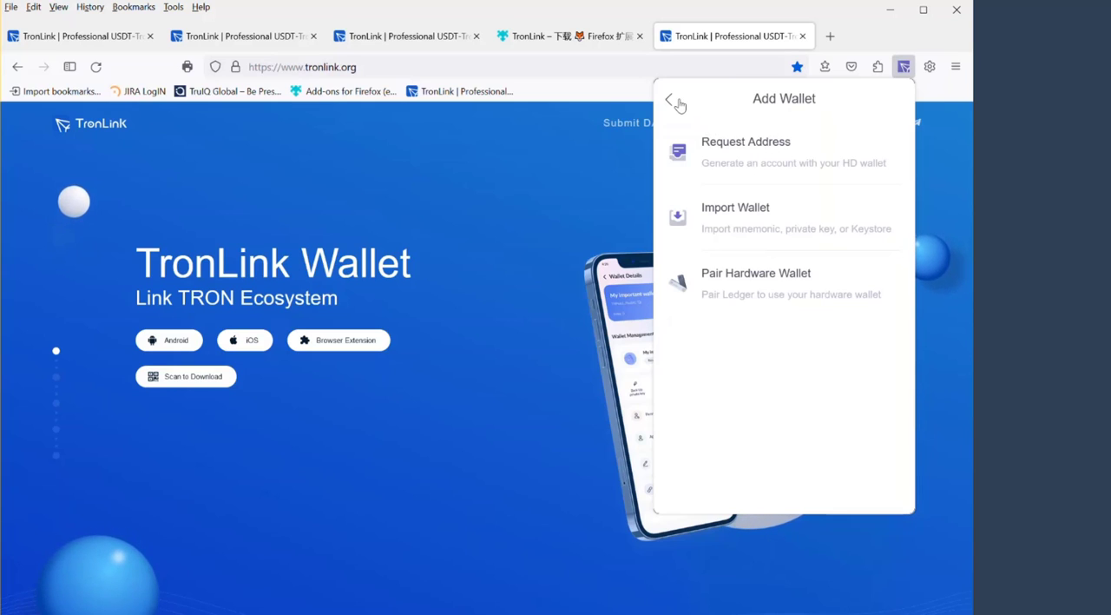
Leave the Add Wallet panel and return to the My Training Wallet dashboard
{"action": "left_click", "coordinate": [668, 101]}
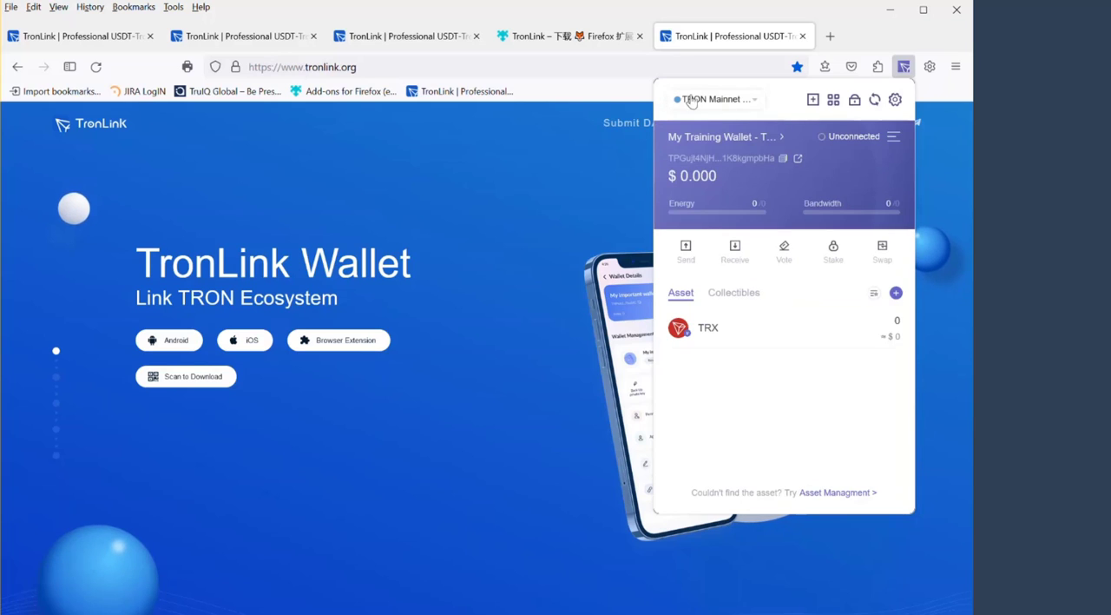
{"action": "mouse_move", "coordinate": [739, 194]}
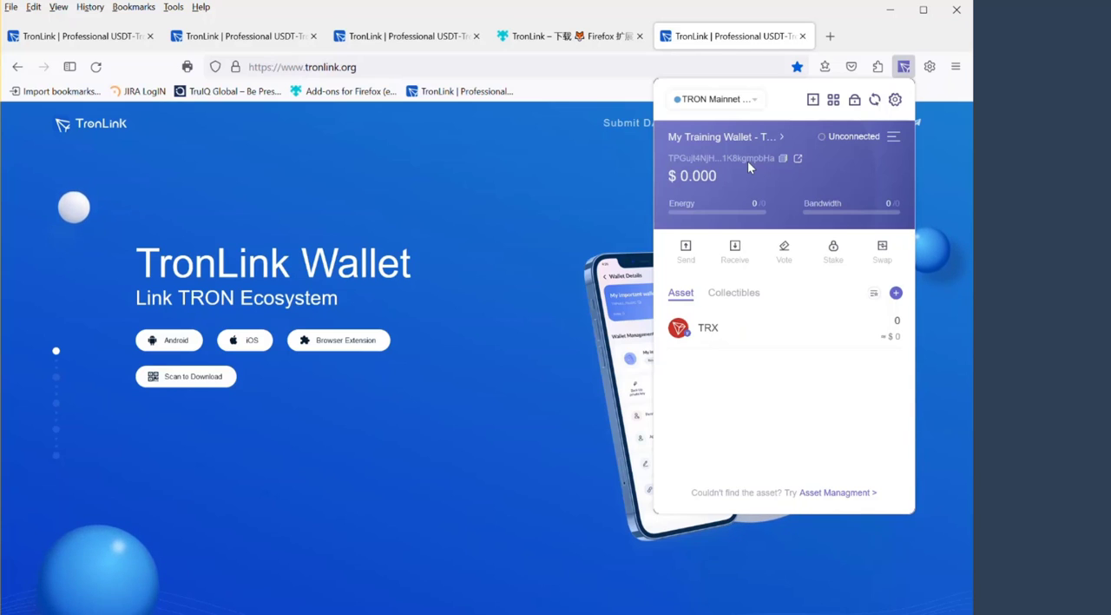
{"action": "mouse_move", "coordinate": [744, 180]}
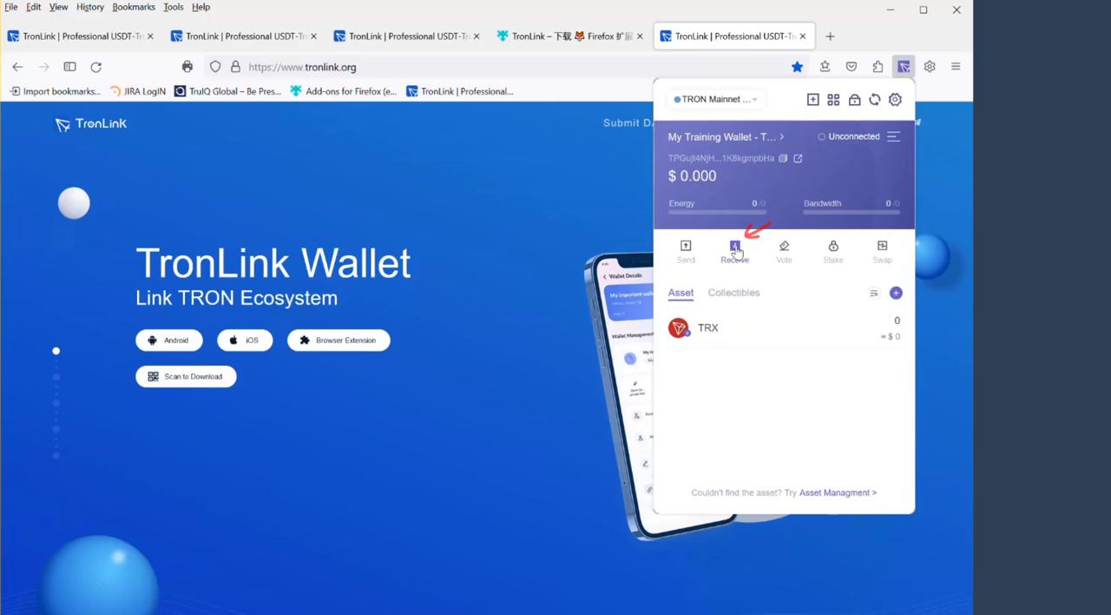
Show the Receive page with the account's QR code and full TRON address
{"action": "left_click", "coordinate": [734, 251]}
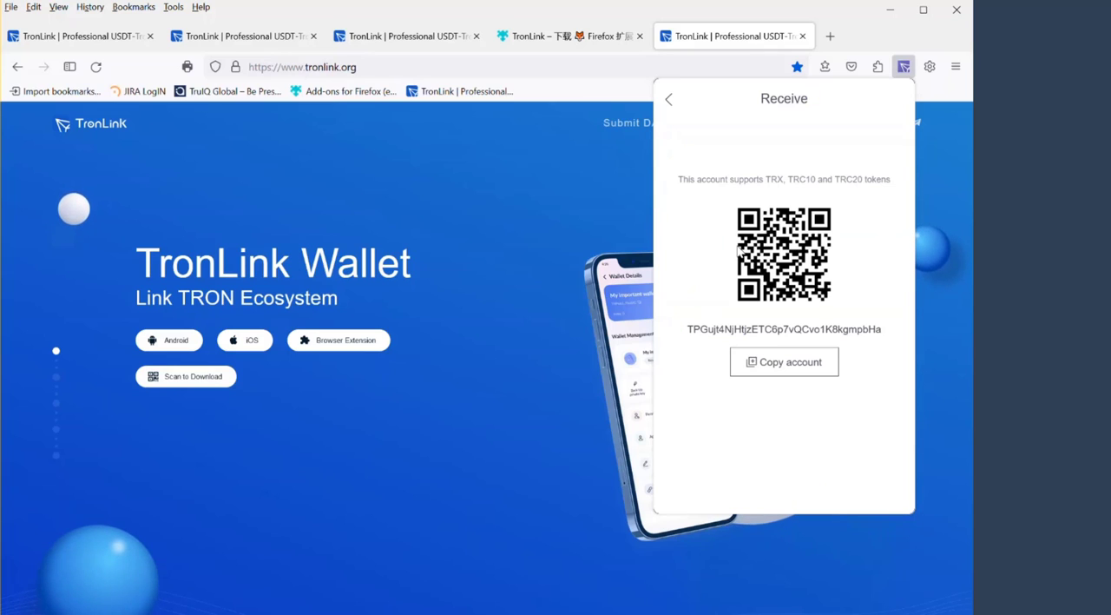
{"action": "mouse_move", "coordinate": [830, 276]}
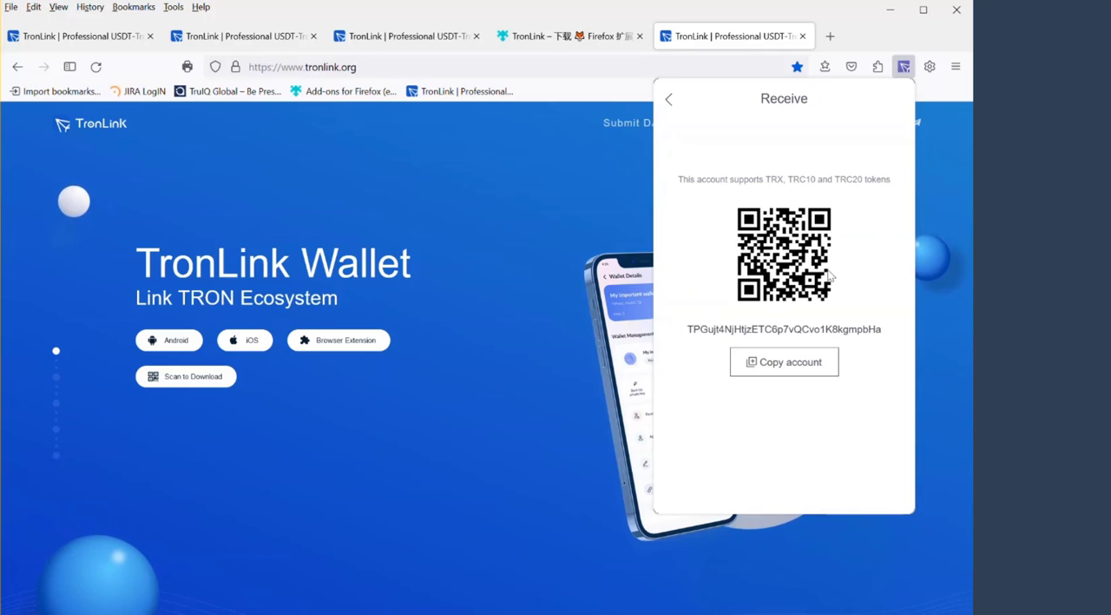
{"action": "mouse_move", "coordinate": [708, 319]}
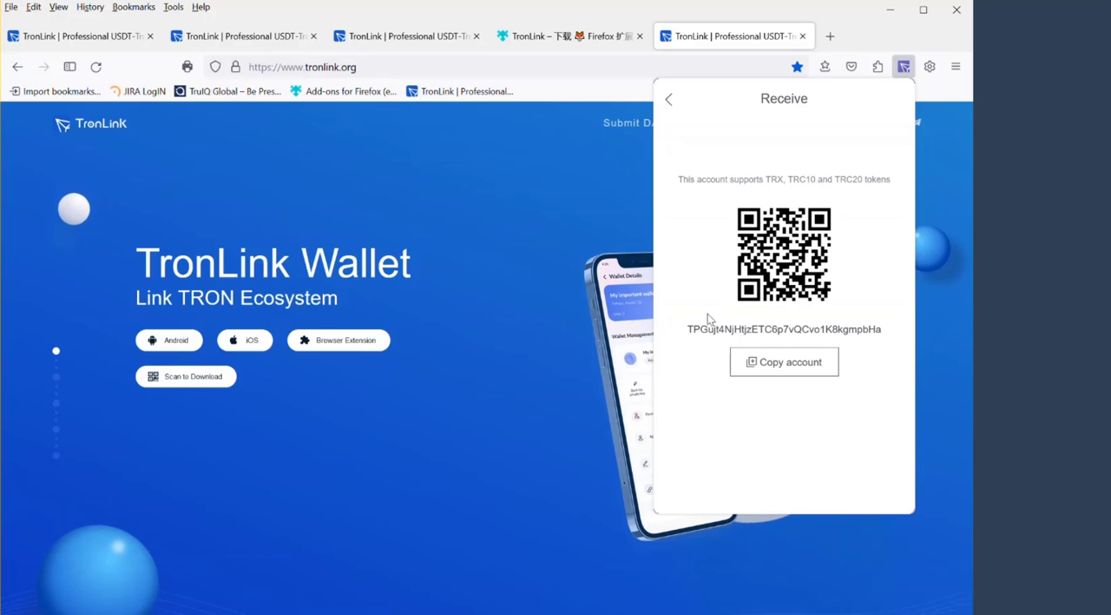
{"action": "mouse_move", "coordinate": [736, 334]}
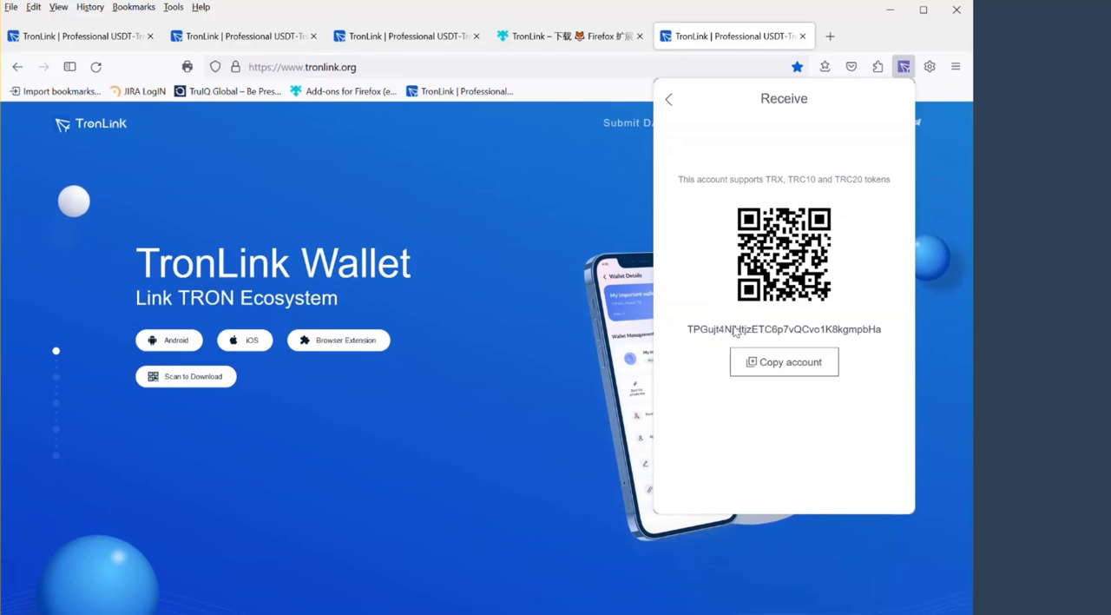
{"action": "mouse_move", "coordinate": [884, 338]}
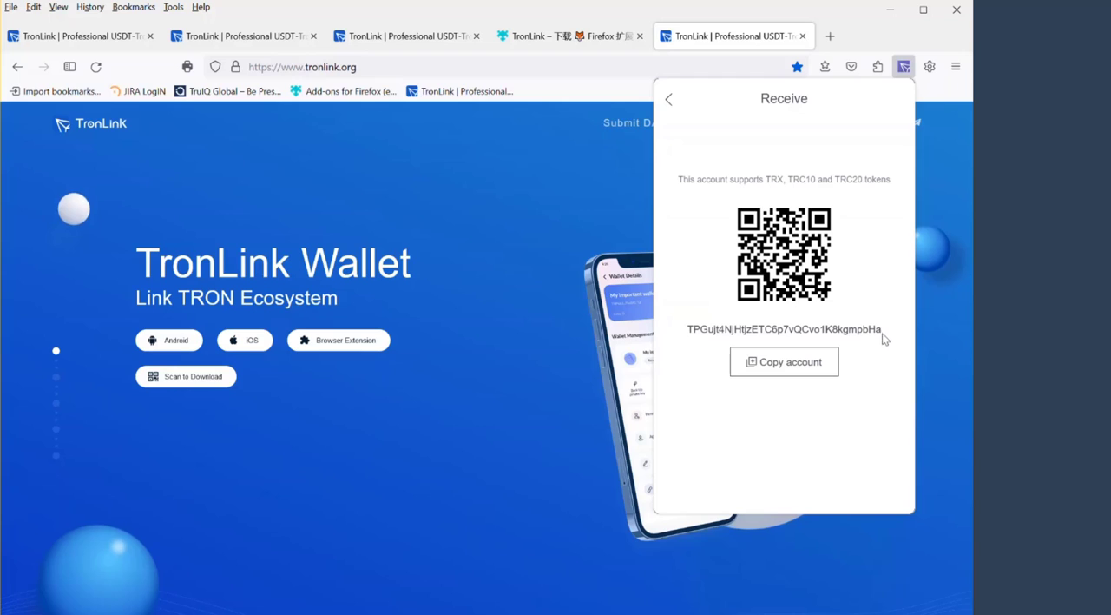
{"action": "mouse_move", "coordinate": [880, 347]}
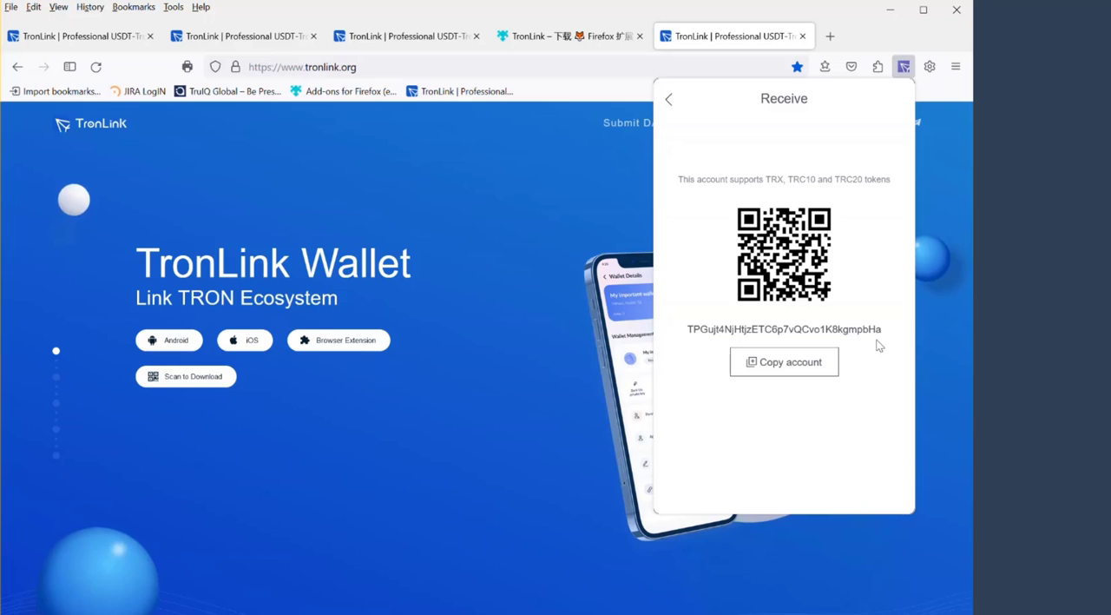
{"action": "mouse_move", "coordinate": [858, 277]}
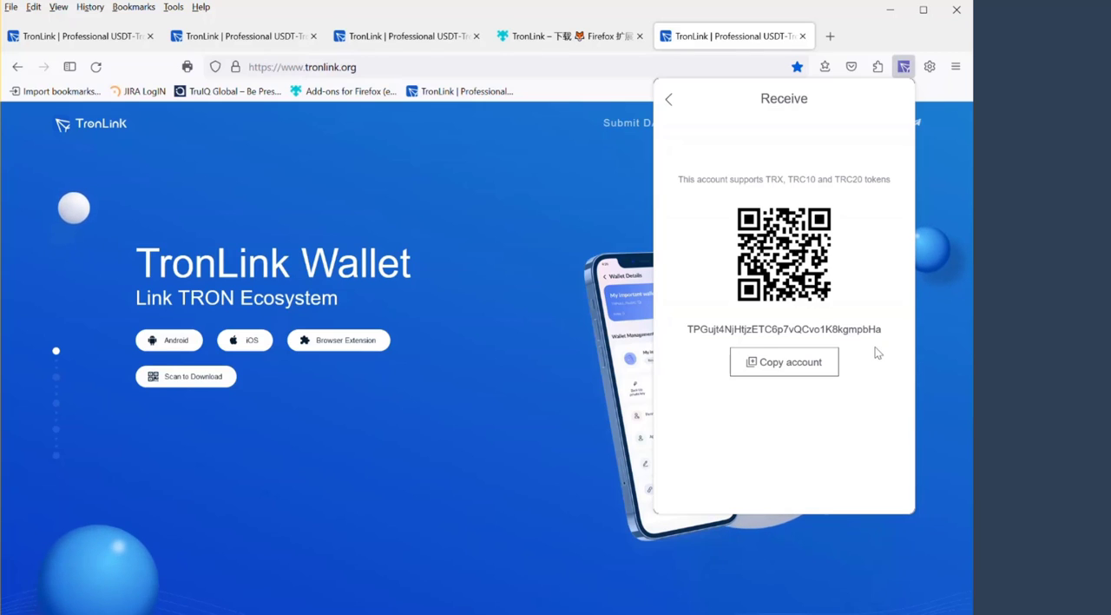
{"action": "mouse_move", "coordinate": [795, 379]}
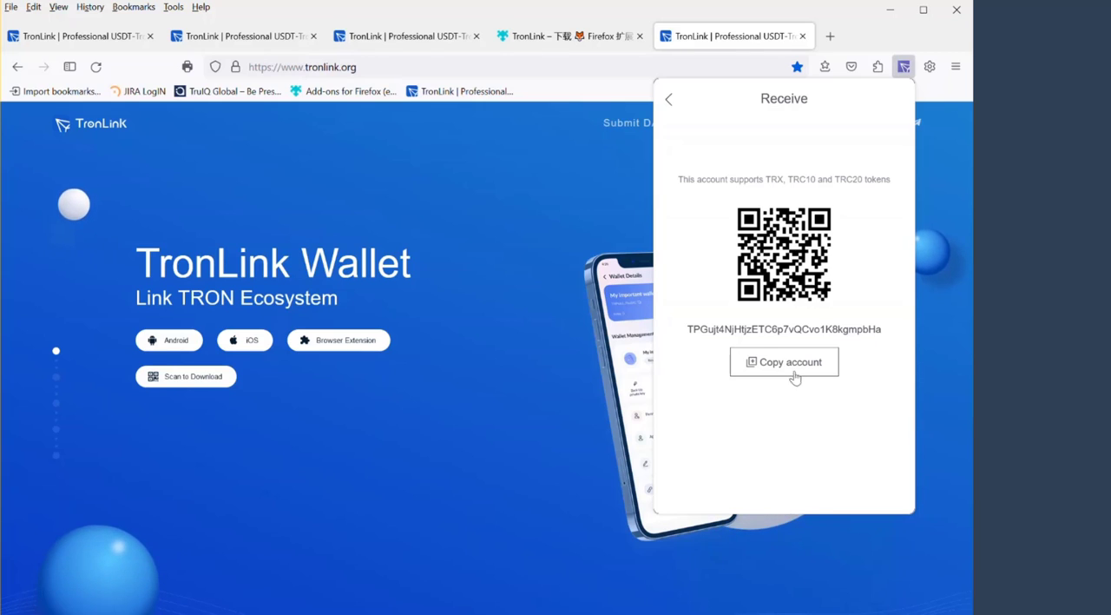
{"action": "mouse_move", "coordinate": [868, 368]}
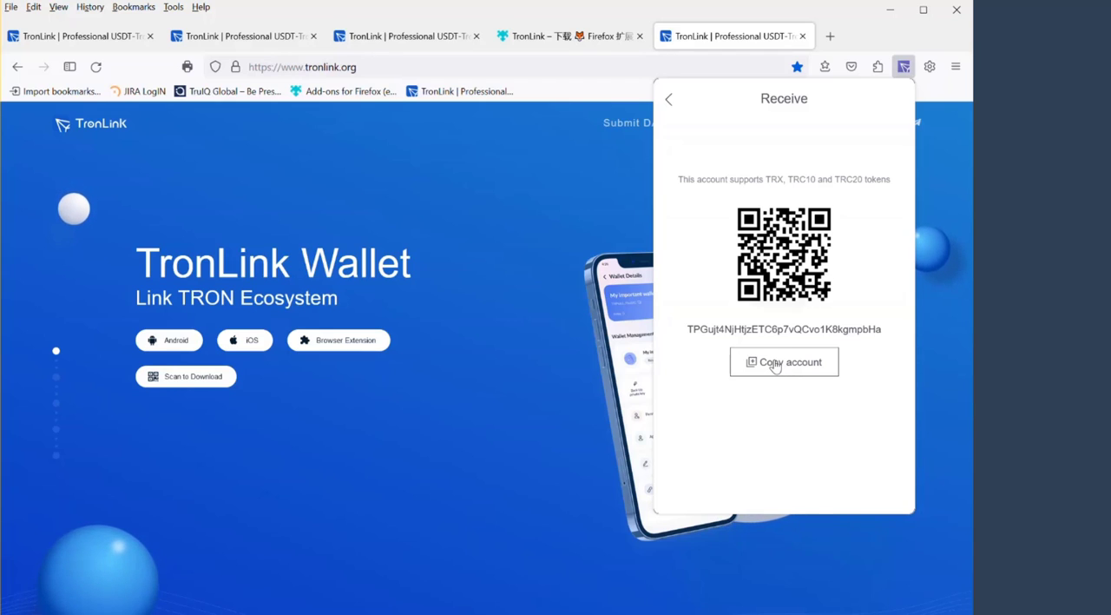
{"action": "mouse_move", "coordinate": [694, 341]}
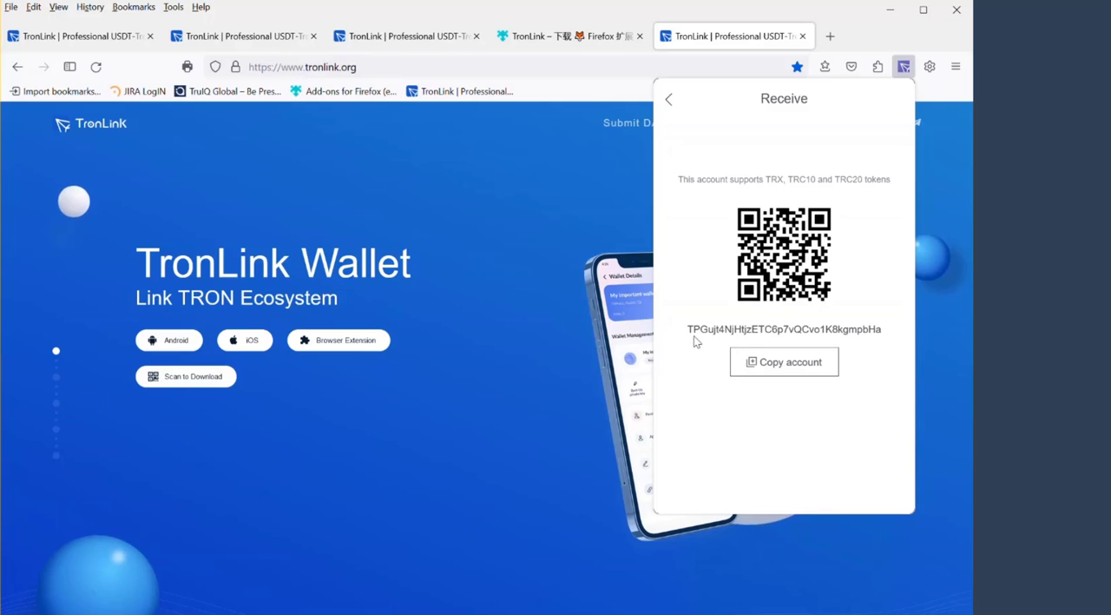
{"action": "mouse_move", "coordinate": [884, 340]}
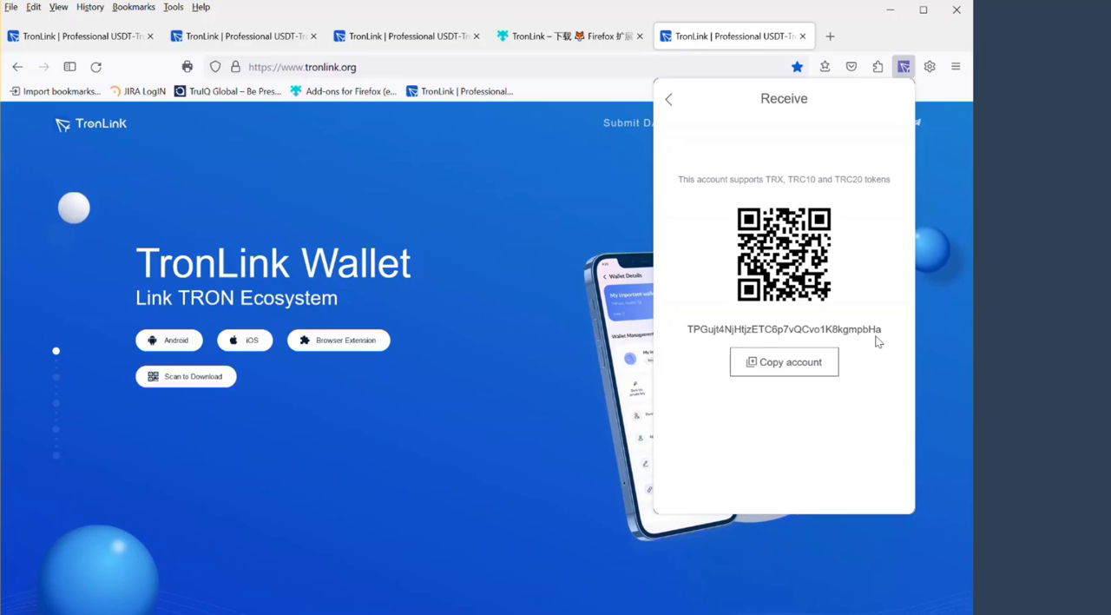
{"action": "mouse_move", "coordinate": [697, 340]}
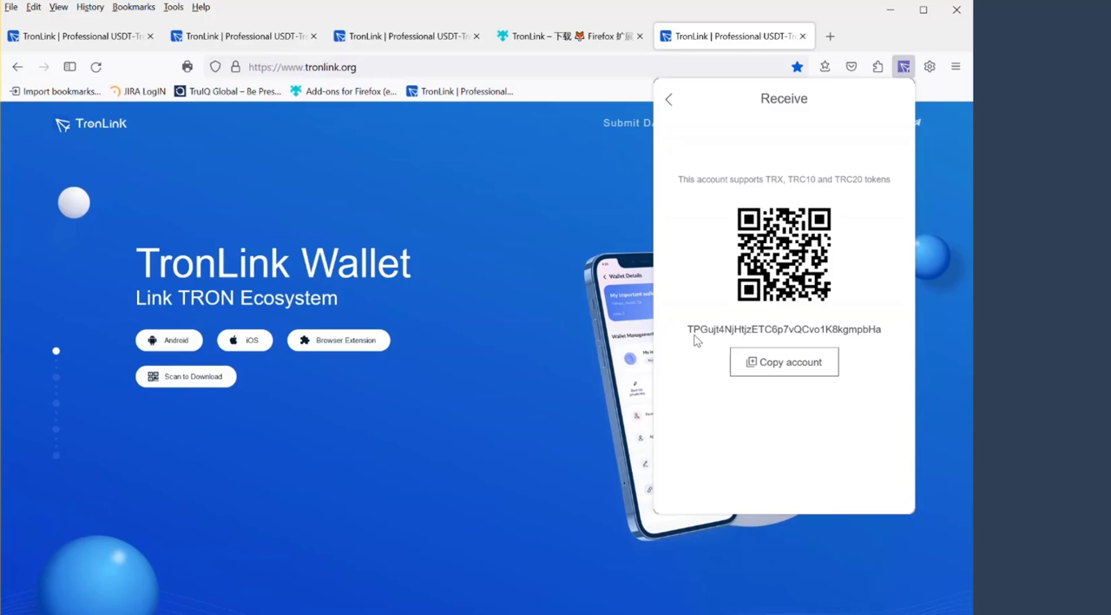
{"action": "mouse_move", "coordinate": [889, 337]}
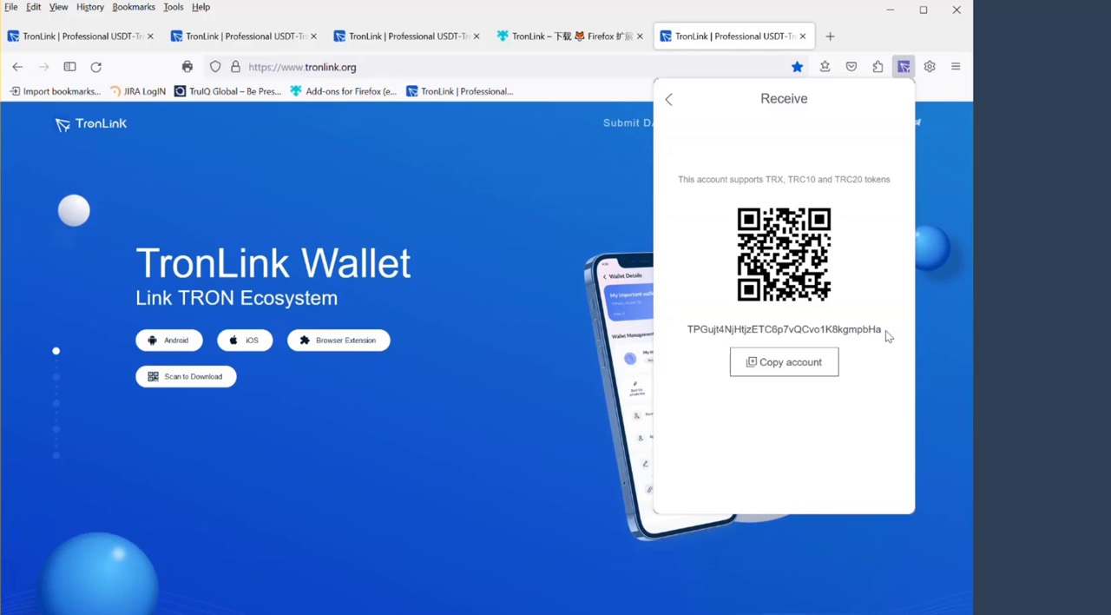
{"action": "mouse_move", "coordinate": [872, 344]}
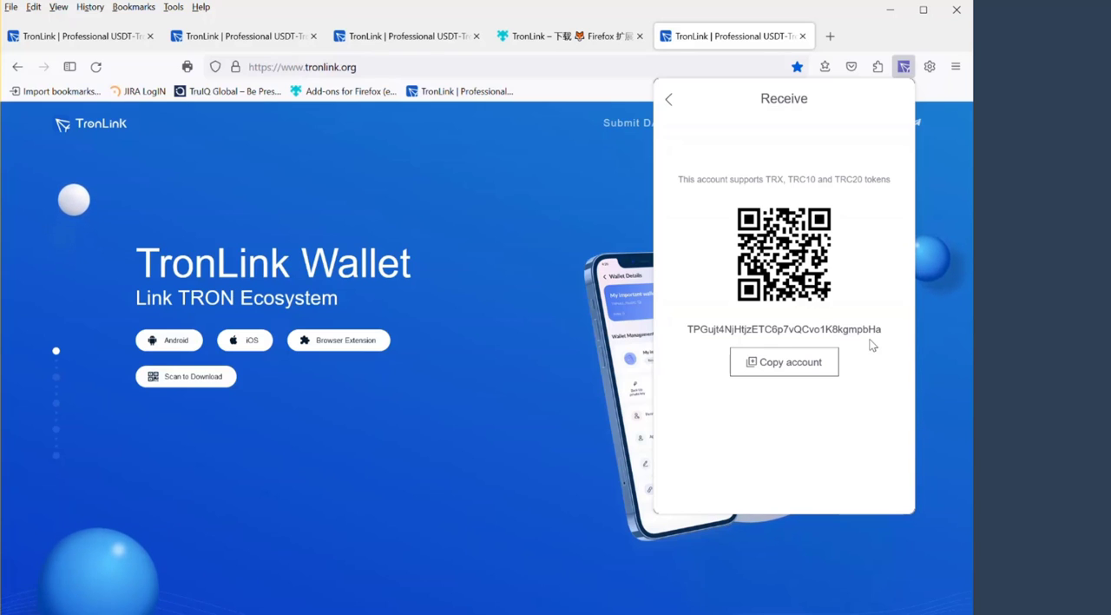
{"action": "mouse_move", "coordinate": [875, 350]}
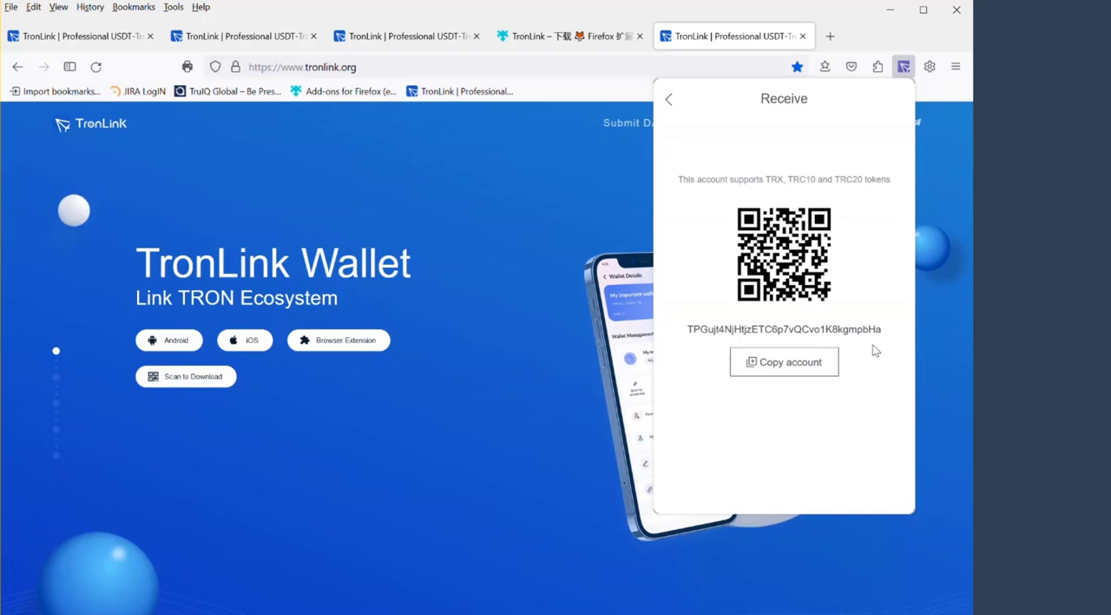
{"action": "mouse_move", "coordinate": [684, 335]}
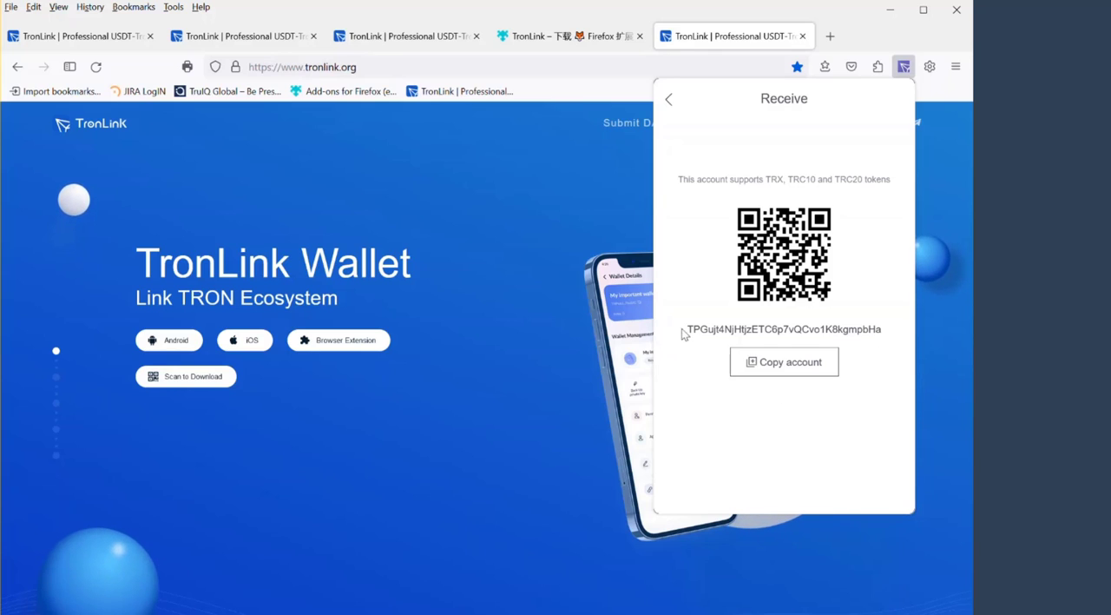
{"action": "mouse_move", "coordinate": [871, 375]}
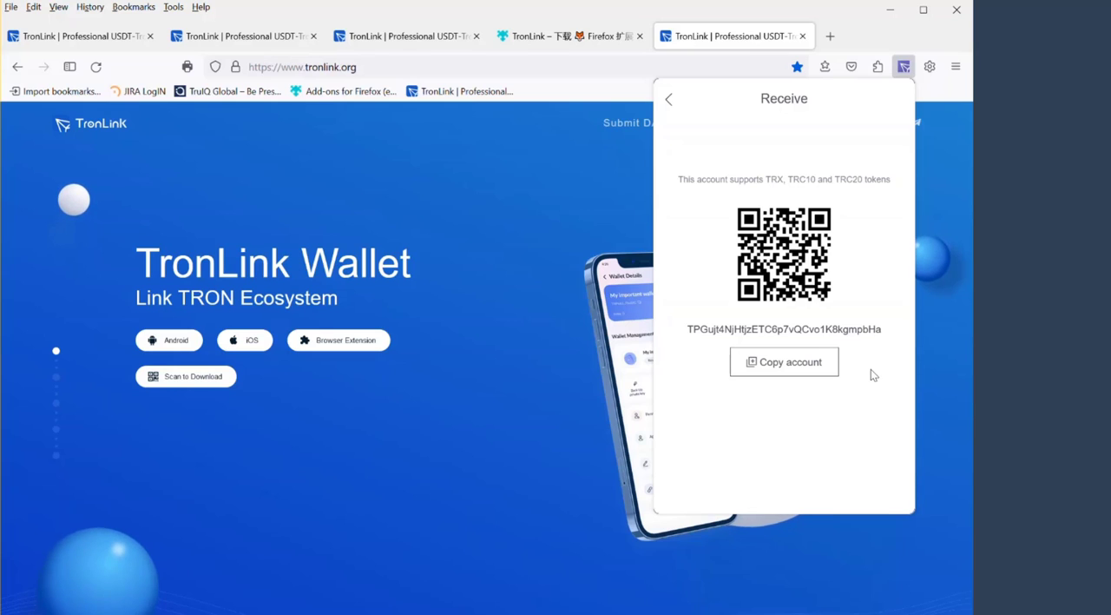
Go back from Receive to the dashboard and start a new Send transfer
{"action": "left_click", "coordinate": [666, 99]}
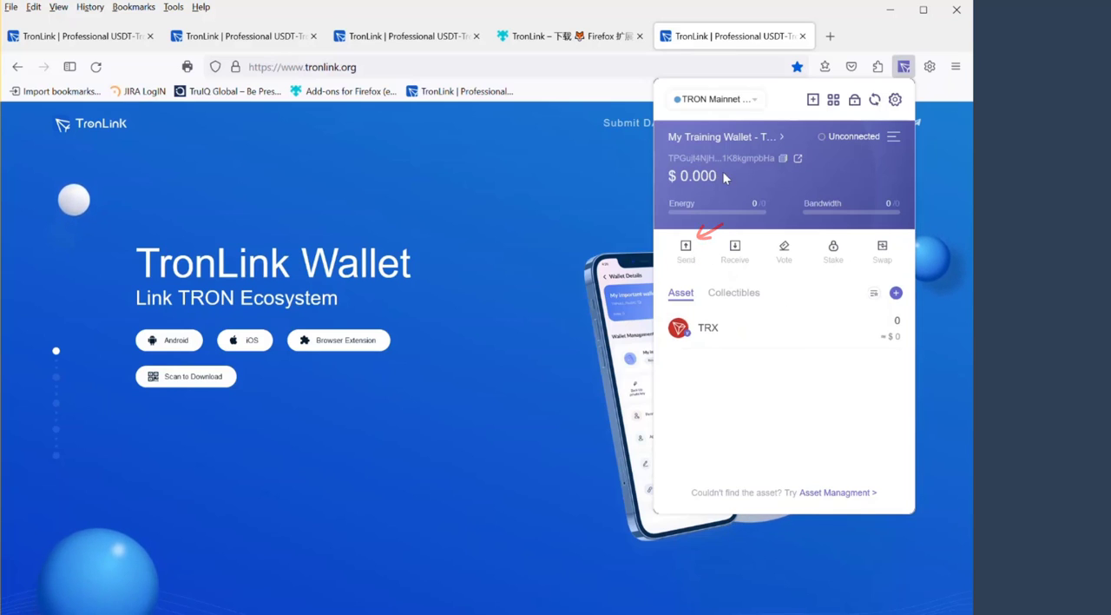
{"action": "mouse_move", "coordinate": [681, 181]}
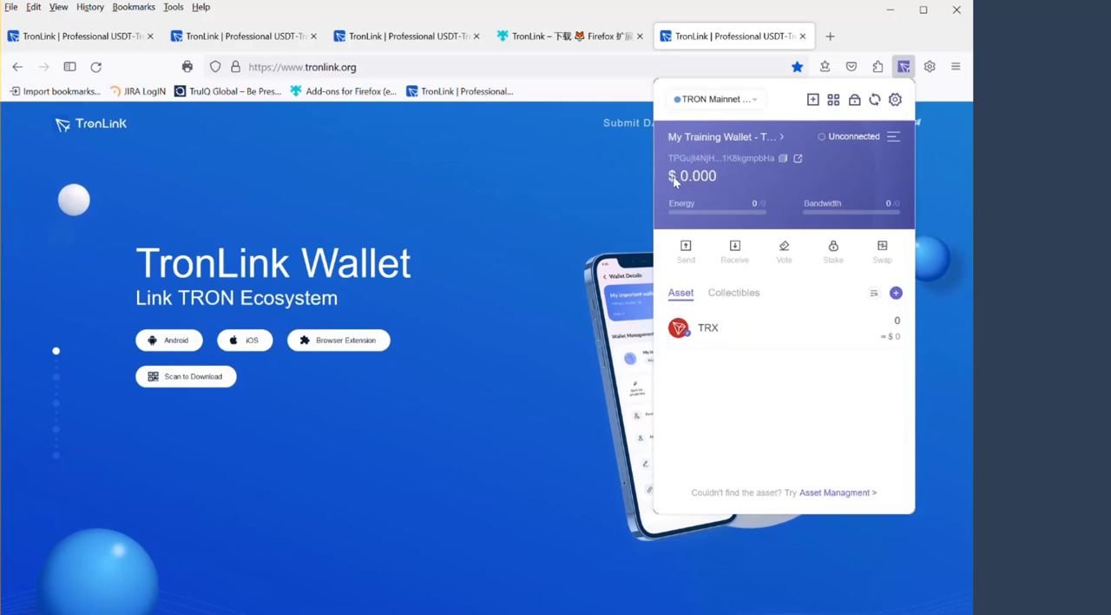
{"action": "mouse_move", "coordinate": [698, 195]}
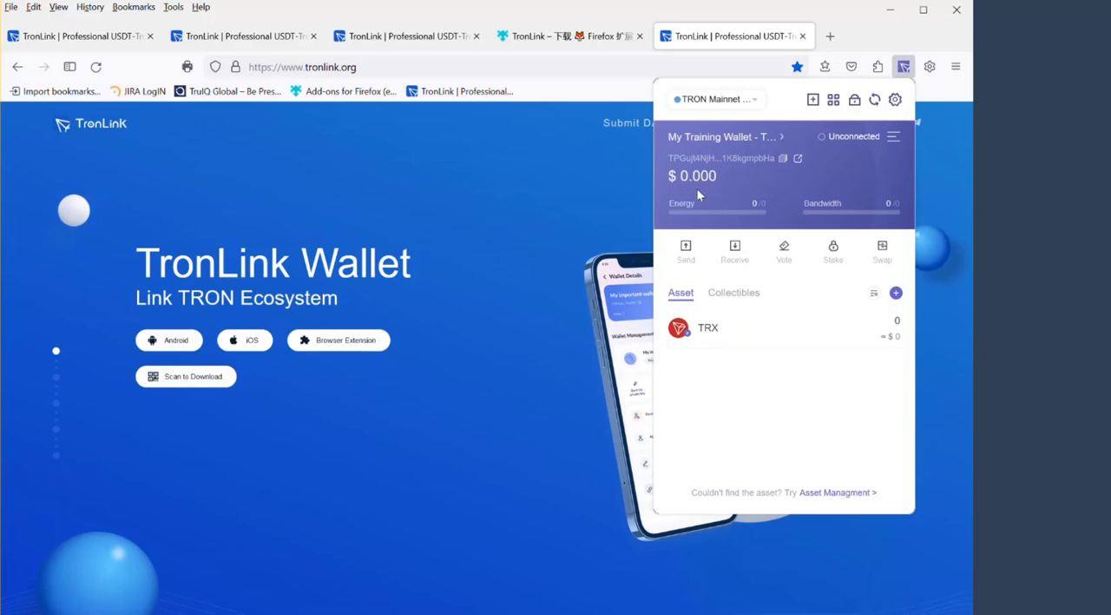
{"action": "left_click", "coordinate": [686, 252]}
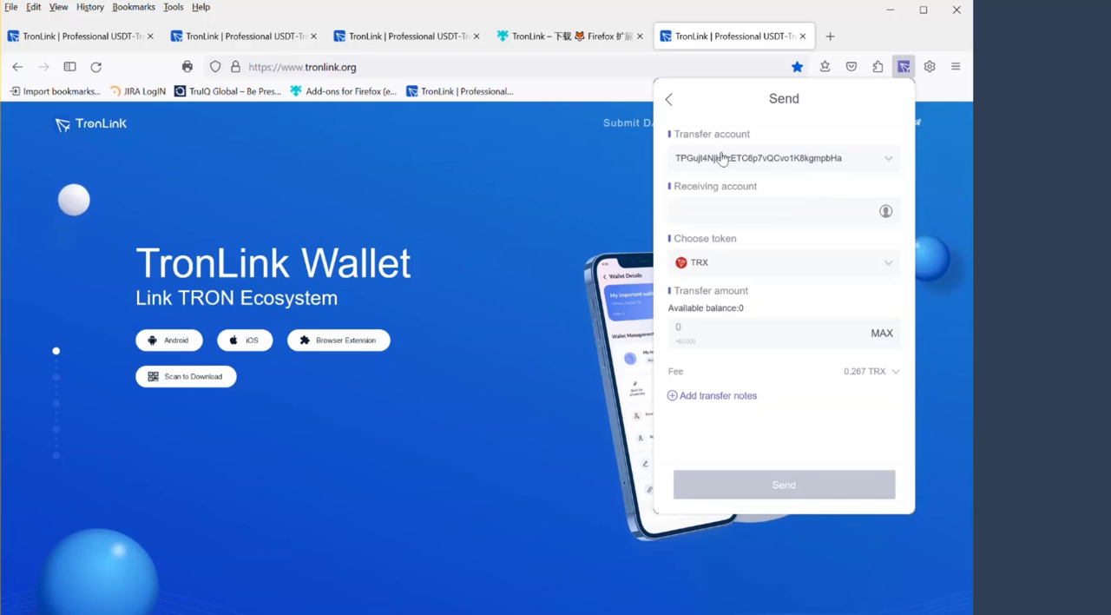
{"action": "left_click", "coordinate": [773, 210]}
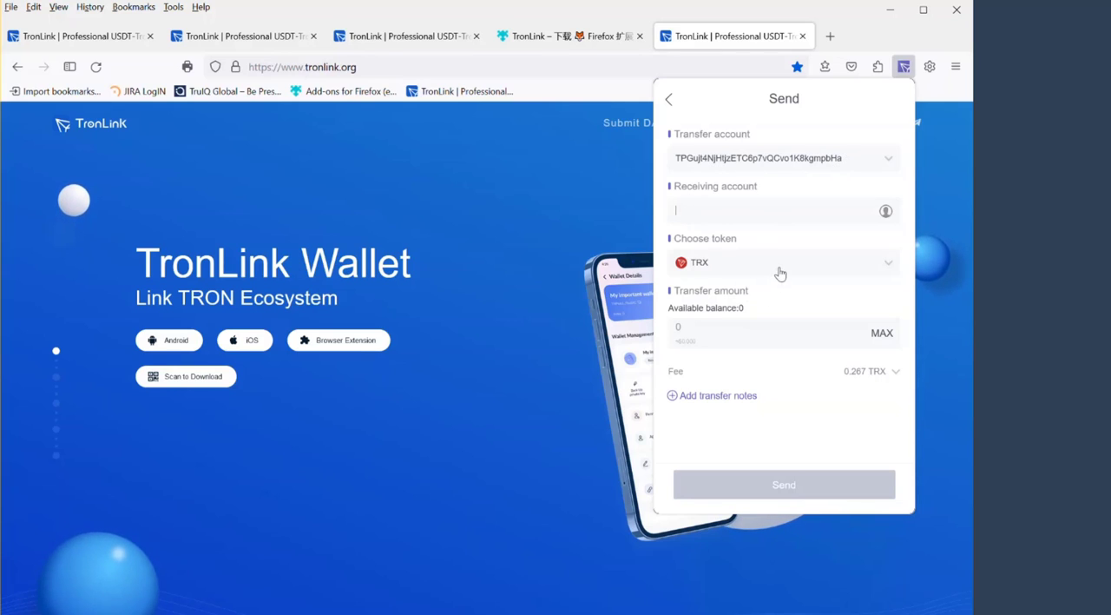
{"action": "mouse_move", "coordinate": [753, 242]}
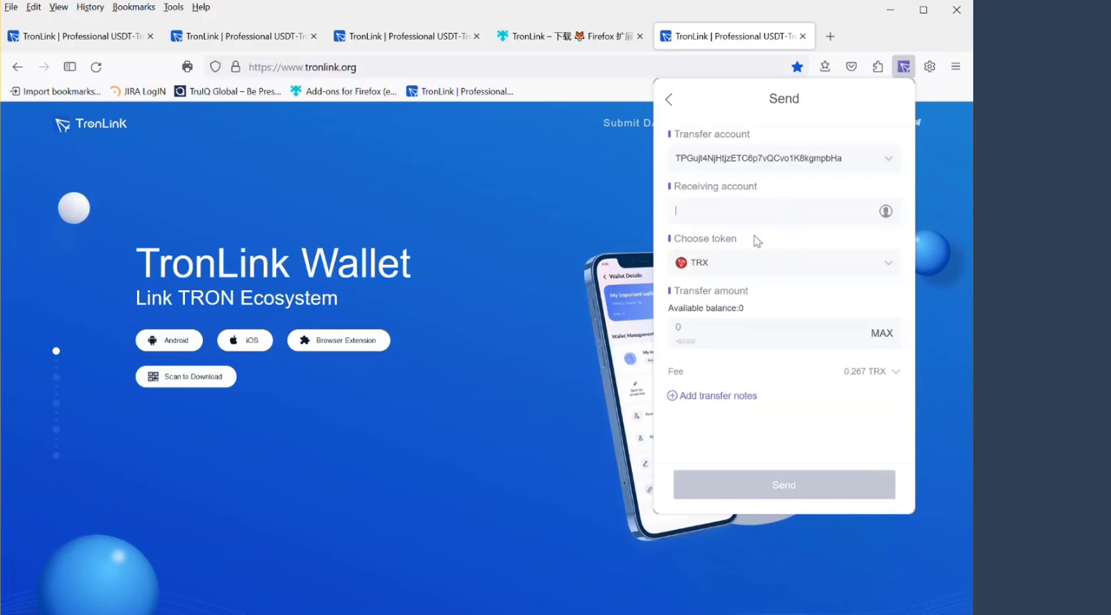
{"action": "type", "text": "TPGujI4NjHtjzETC6p7vQCvo1K8kgmpbHa"}
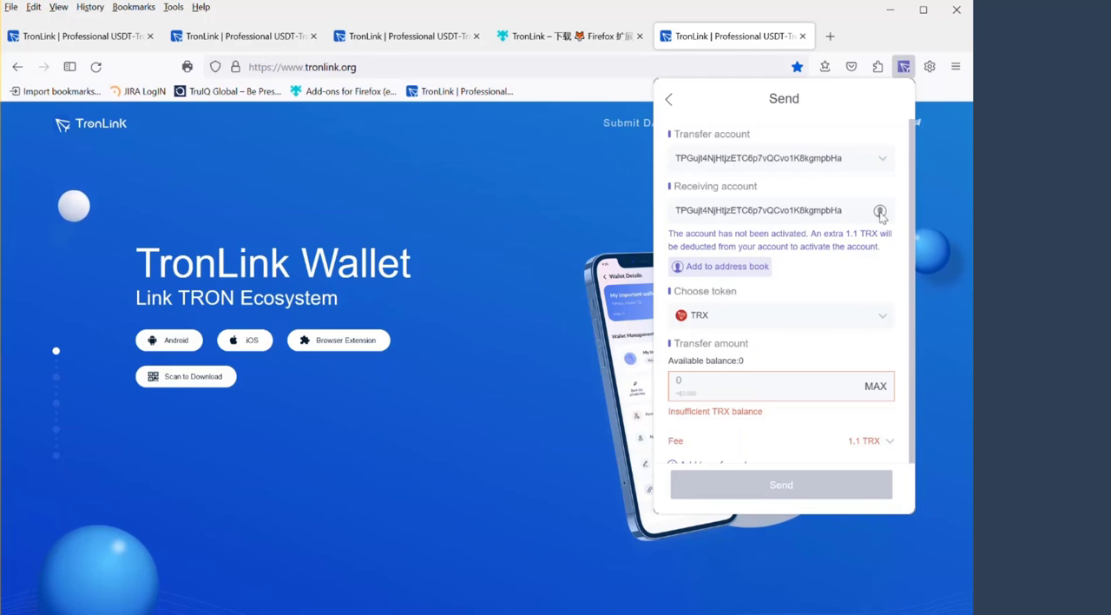
{"action": "left_click", "coordinate": [879, 210]}
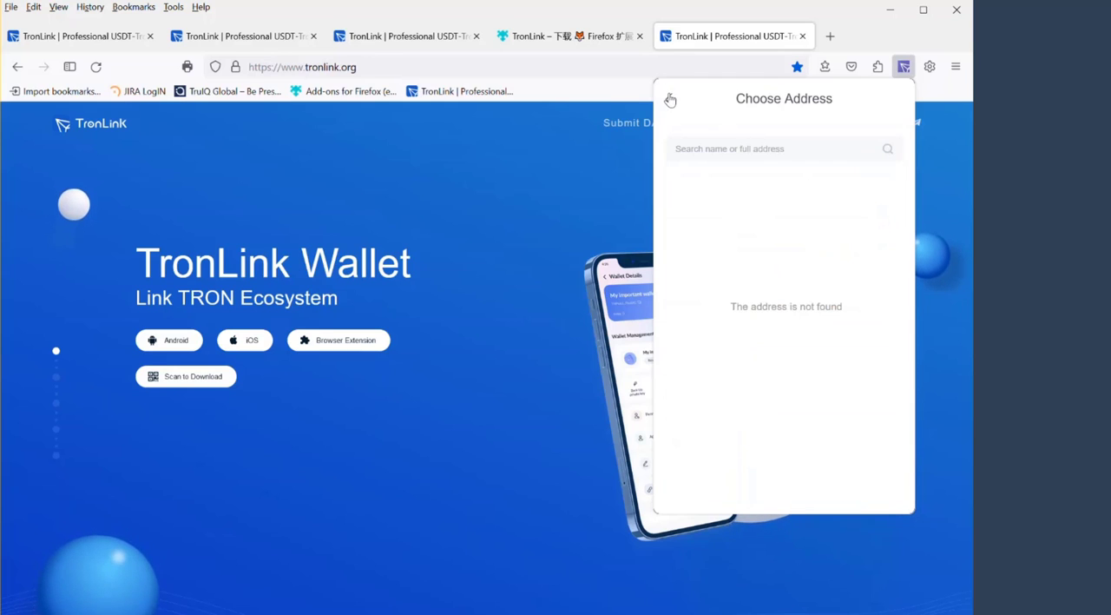
{"action": "left_click", "coordinate": [671, 99]}
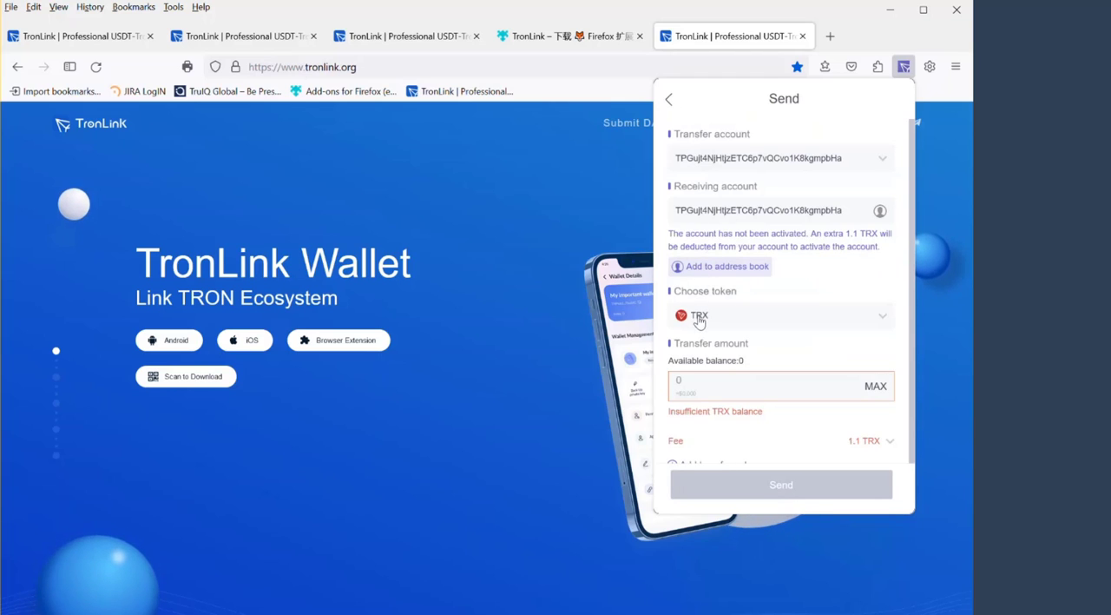
{"action": "mouse_move", "coordinate": [886, 319]}
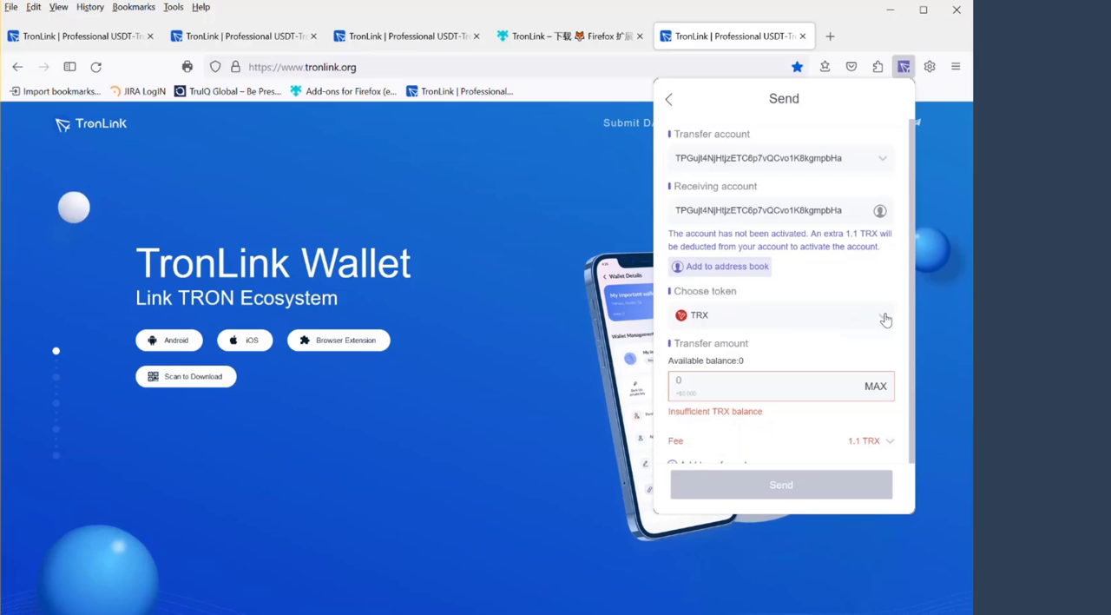
{"action": "left_click", "coordinate": [885, 316]}
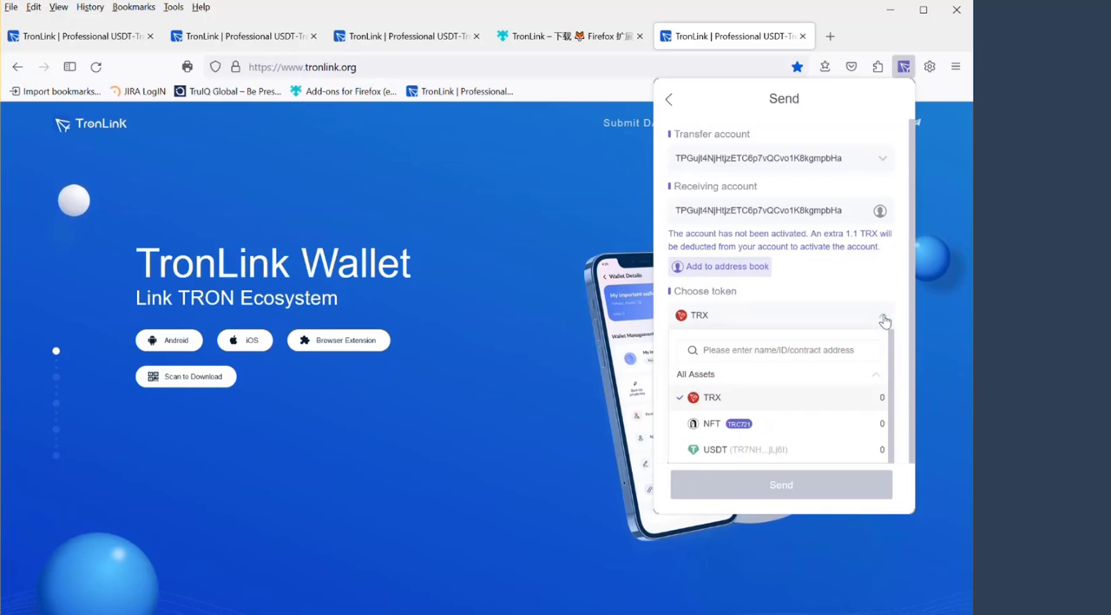
{"action": "left_click", "coordinate": [712, 395]}
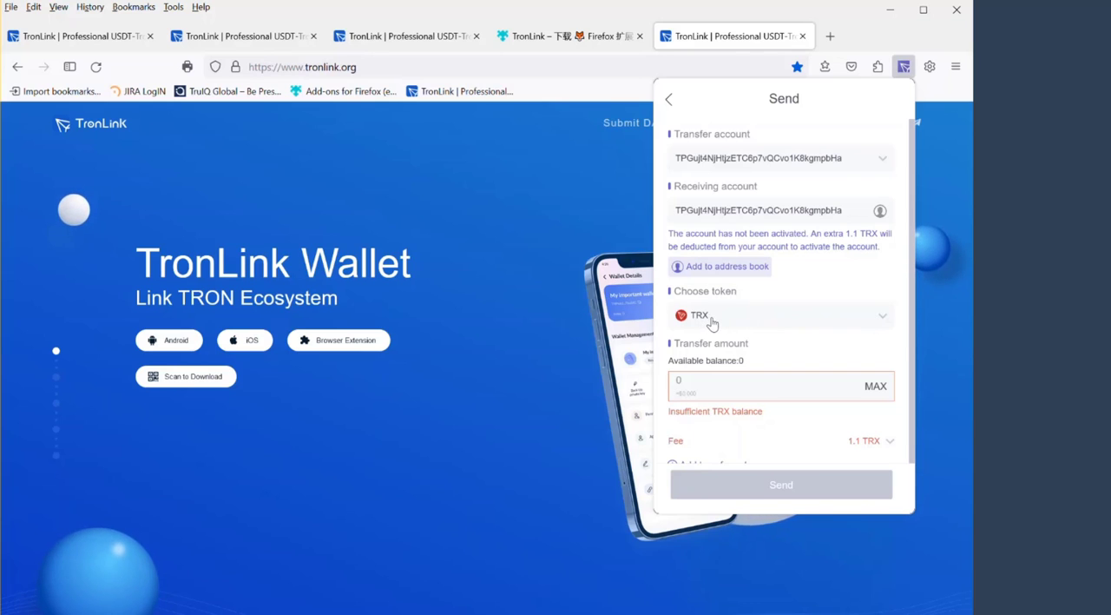
Set the transfer amount to 1,000 TRX, see the insufficient balance warning, and return to the dashboard
{"action": "left_click", "coordinate": [773, 385]}
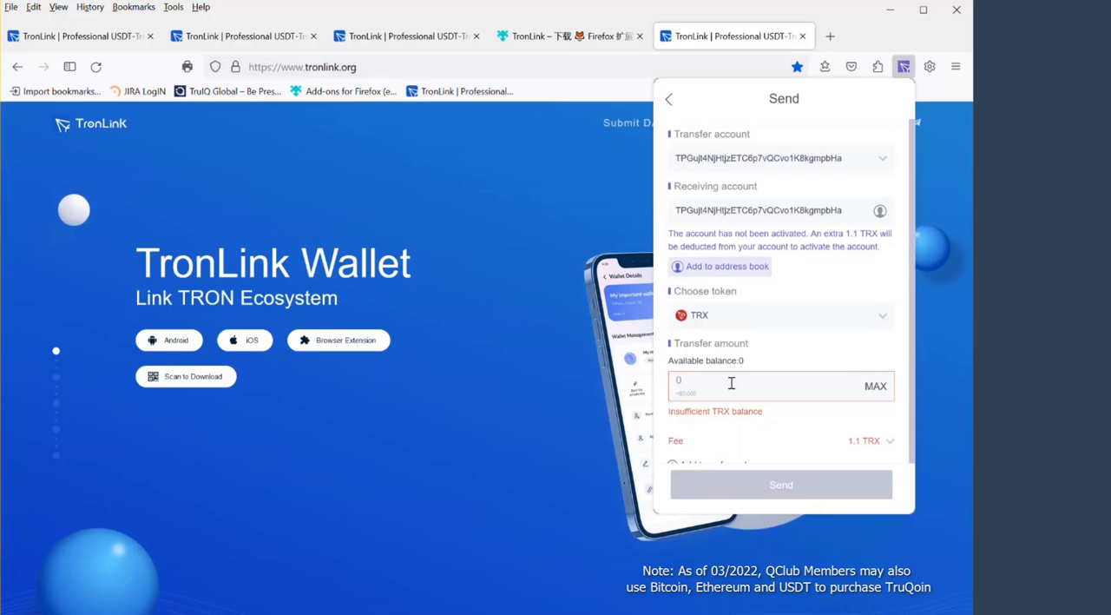
{"action": "type", "text": "1,000"}
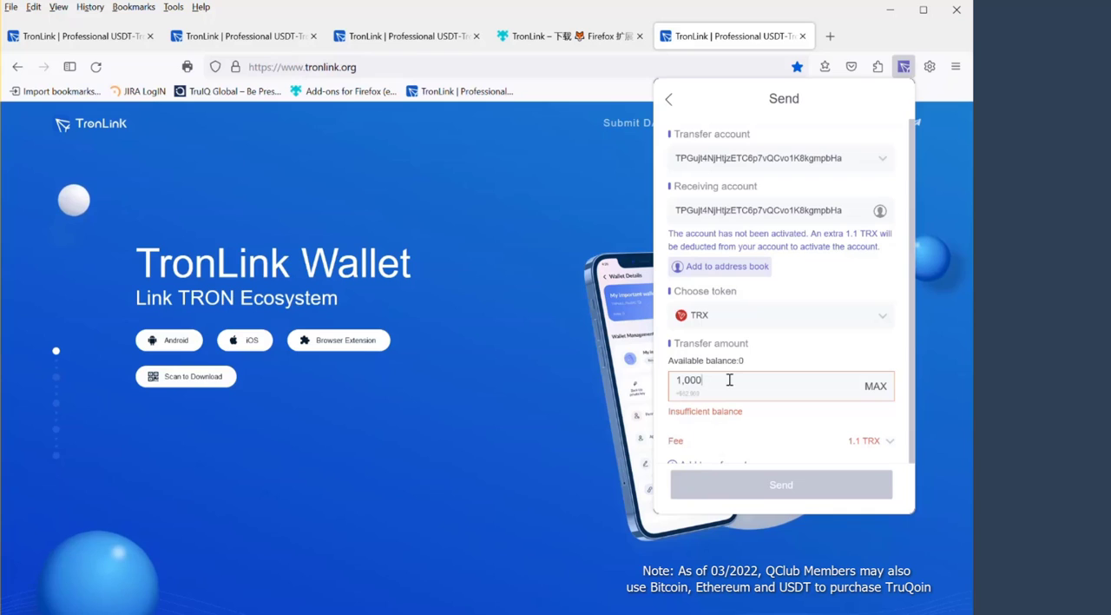
{"action": "mouse_move", "coordinate": [708, 403]}
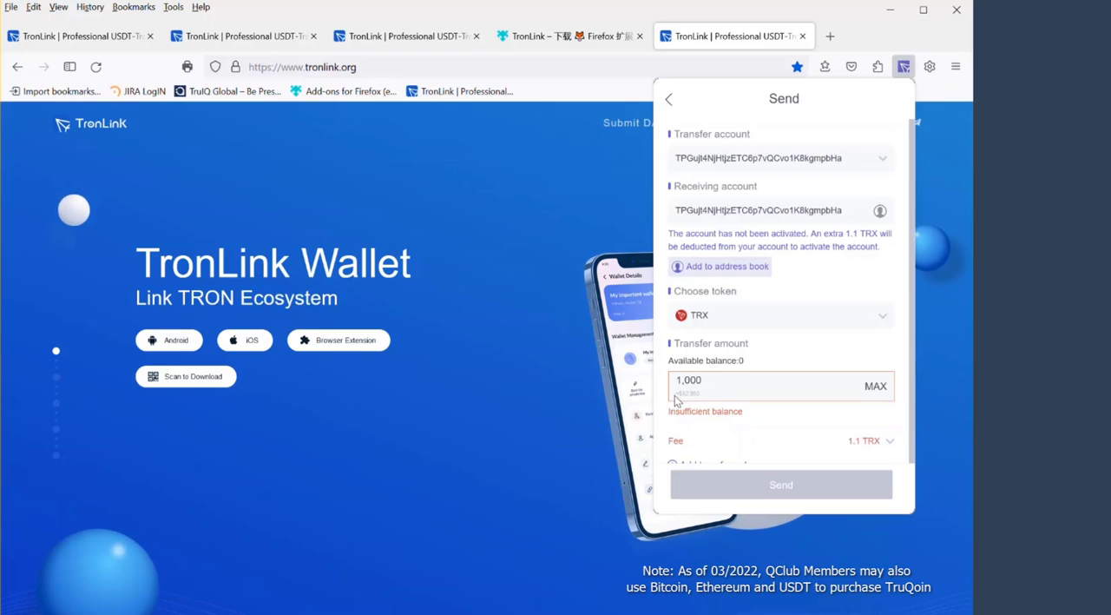
{"action": "mouse_move", "coordinate": [730, 399]}
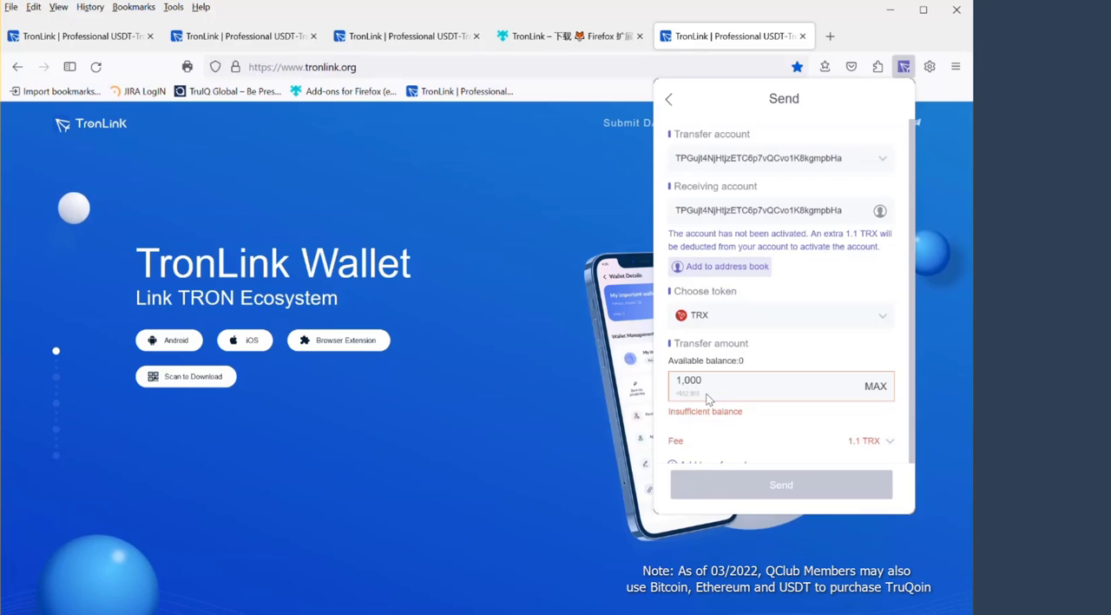
{"action": "mouse_move", "coordinate": [684, 407]}
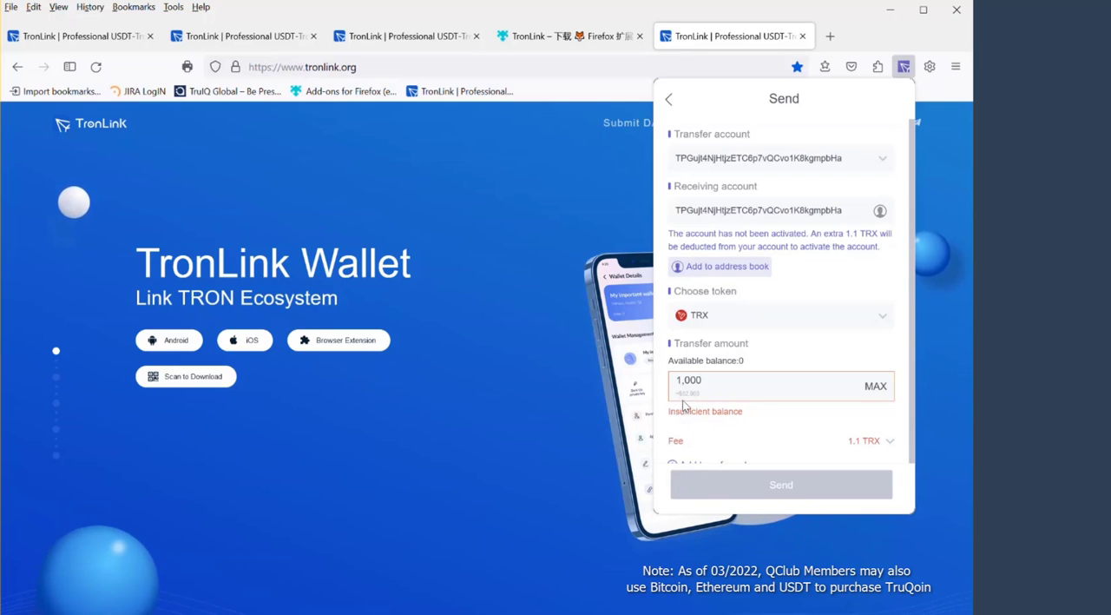
{"action": "mouse_move", "coordinate": [712, 404]}
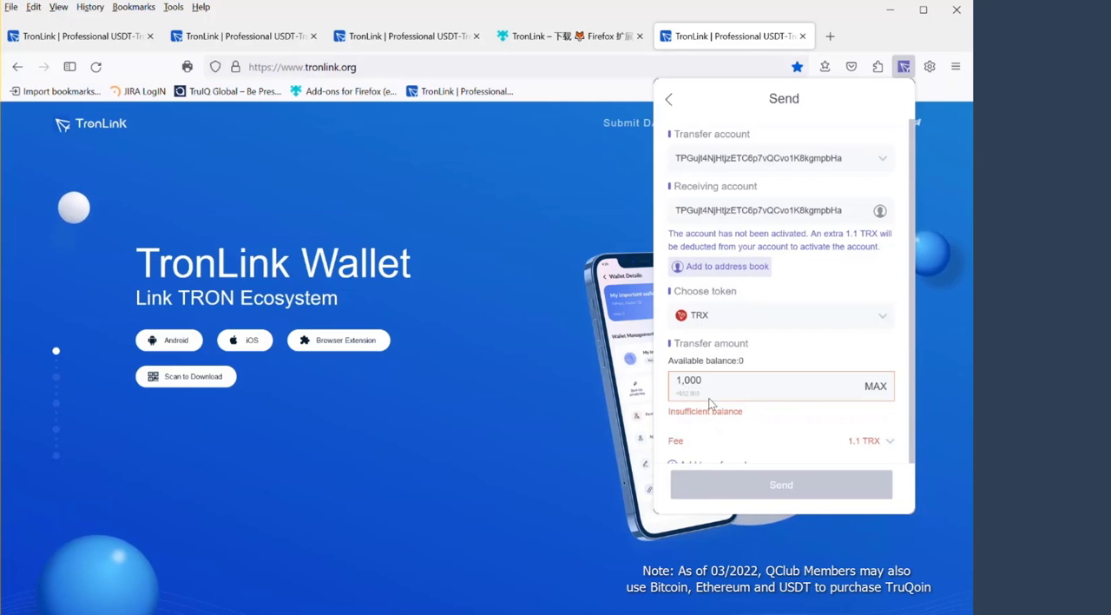
{"action": "mouse_move", "coordinate": [733, 396]}
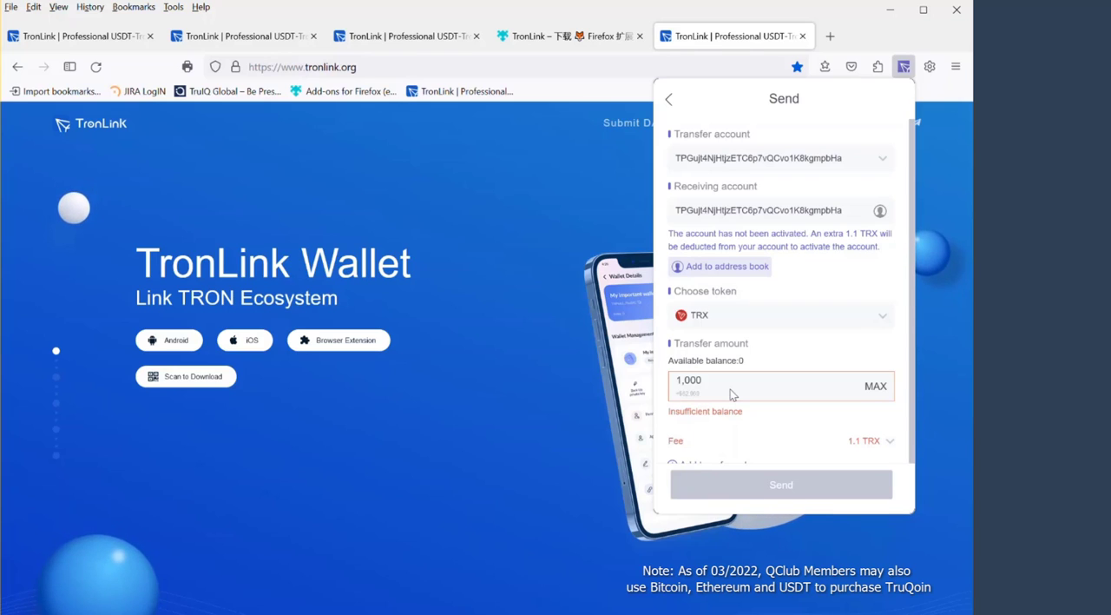
{"action": "mouse_move", "coordinate": [735, 399]}
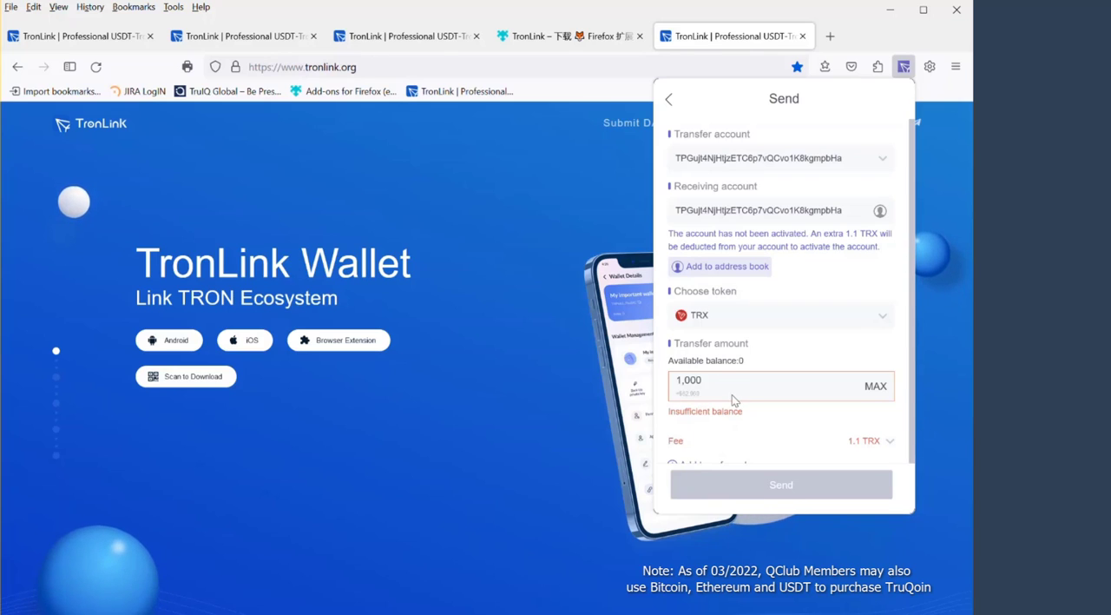
{"action": "mouse_move", "coordinate": [875, 386]}
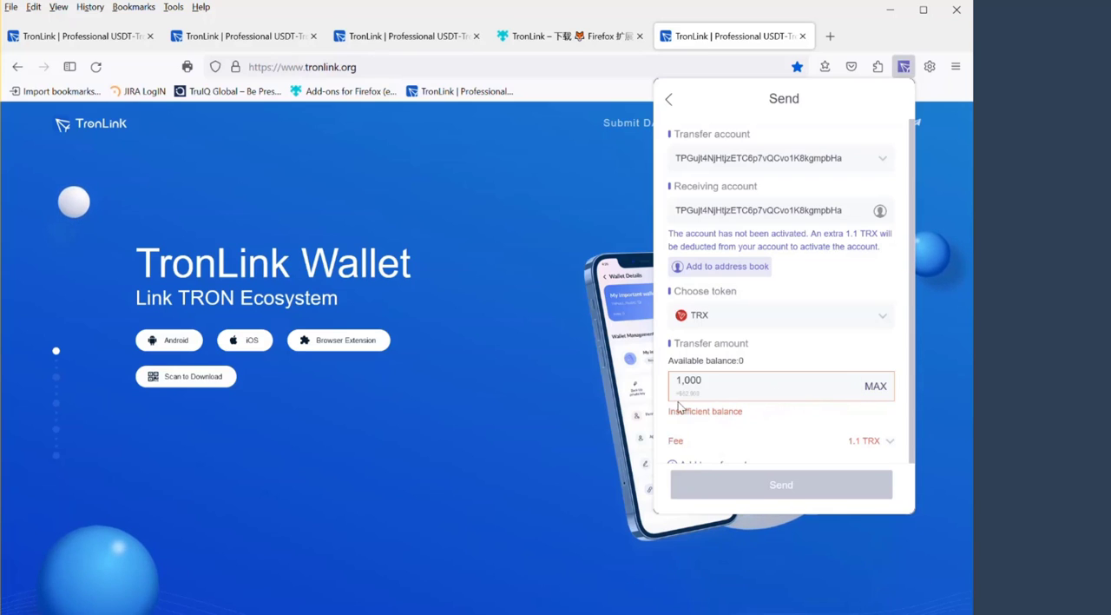
{"action": "mouse_move", "coordinate": [784, 411]}
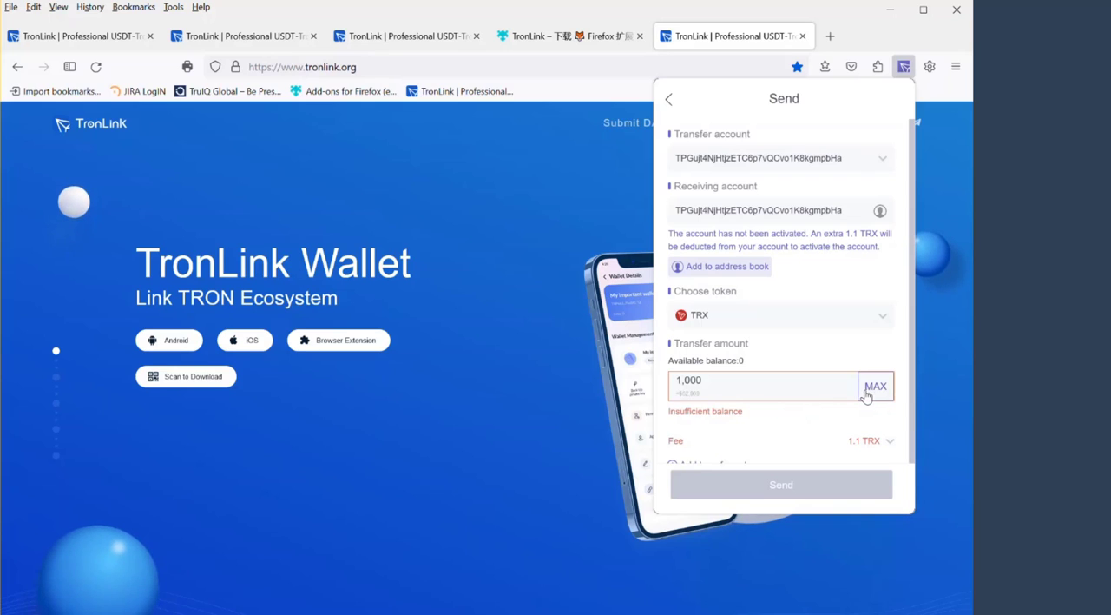
{"action": "mouse_move", "coordinate": [872, 398]}
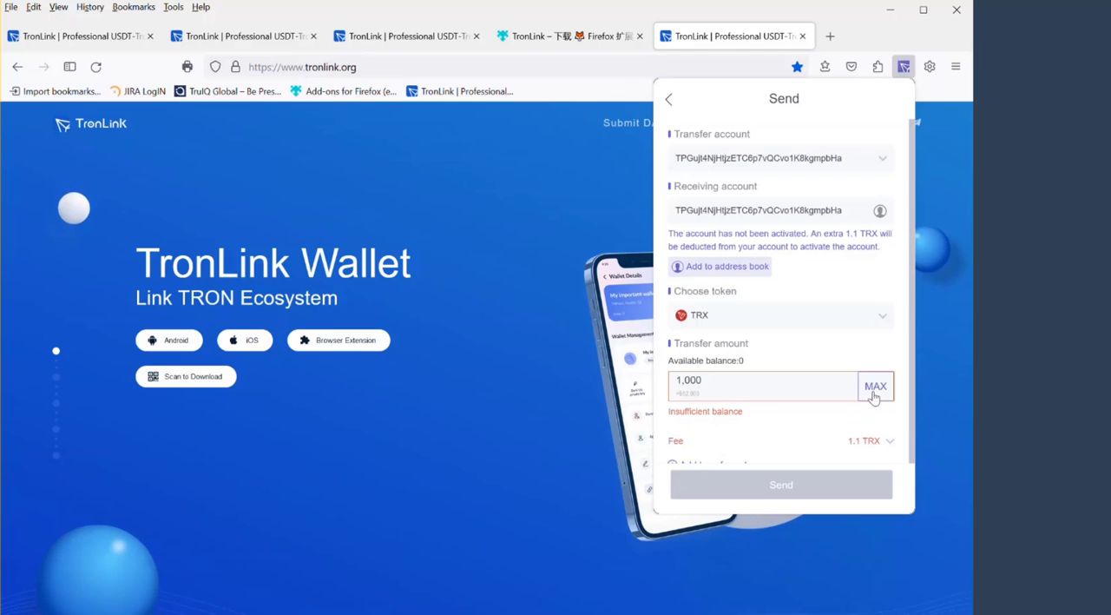
{"action": "mouse_move", "coordinate": [740, 392]}
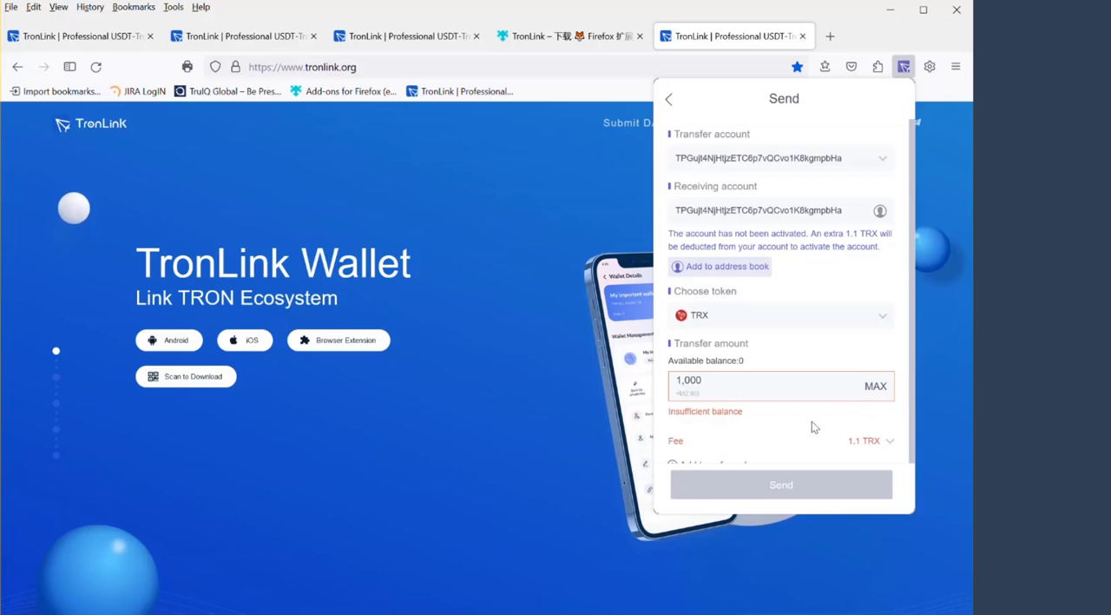
{"action": "mouse_move", "coordinate": [743, 418]}
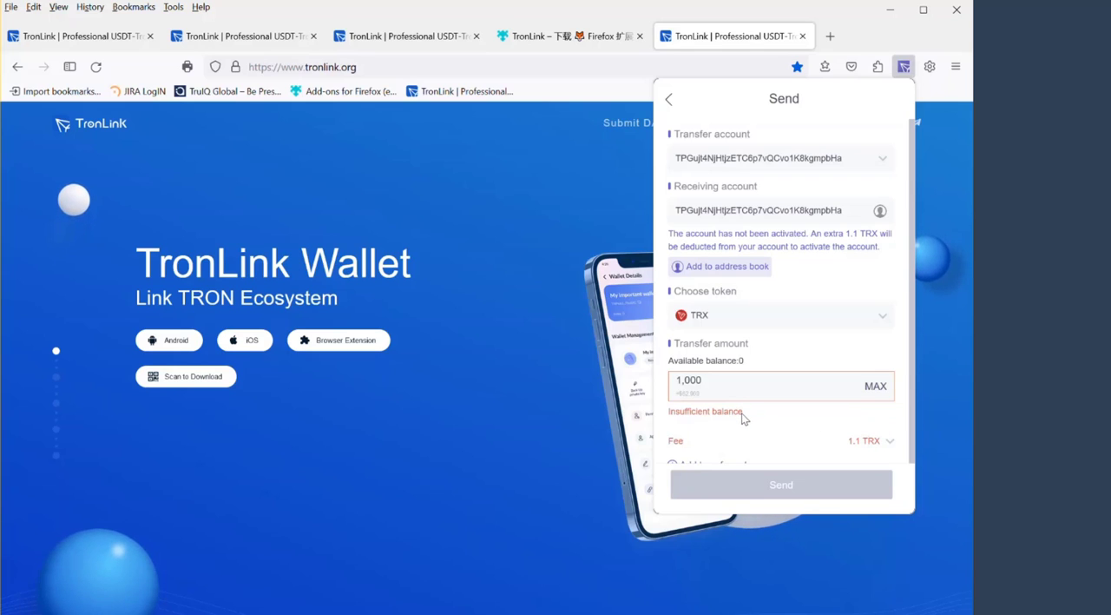
{"action": "mouse_move", "coordinate": [725, 417]}
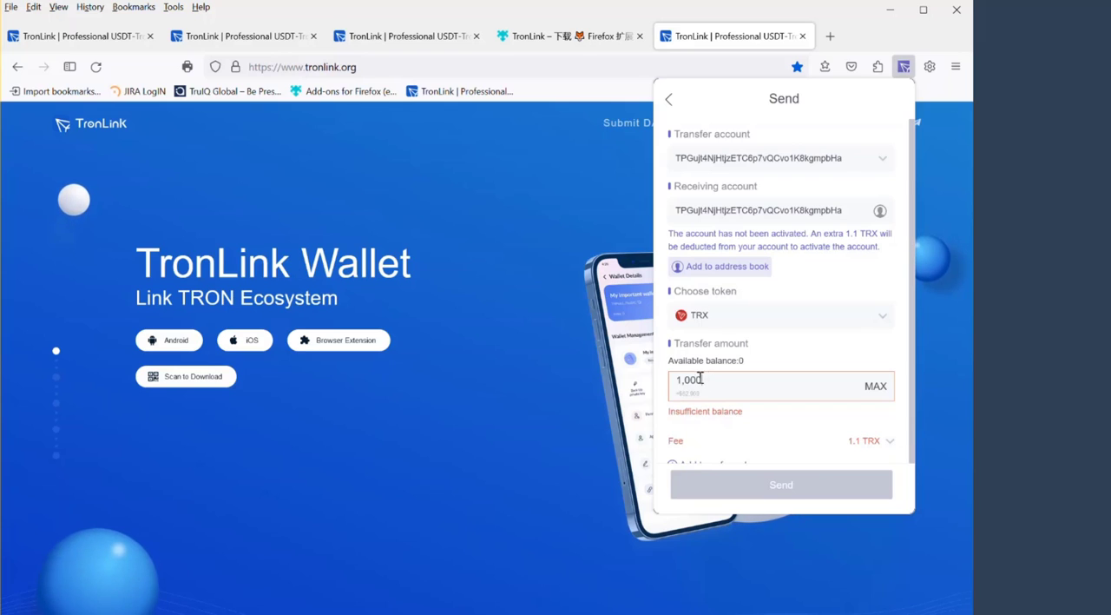
{"action": "mouse_move", "coordinate": [750, 417]}
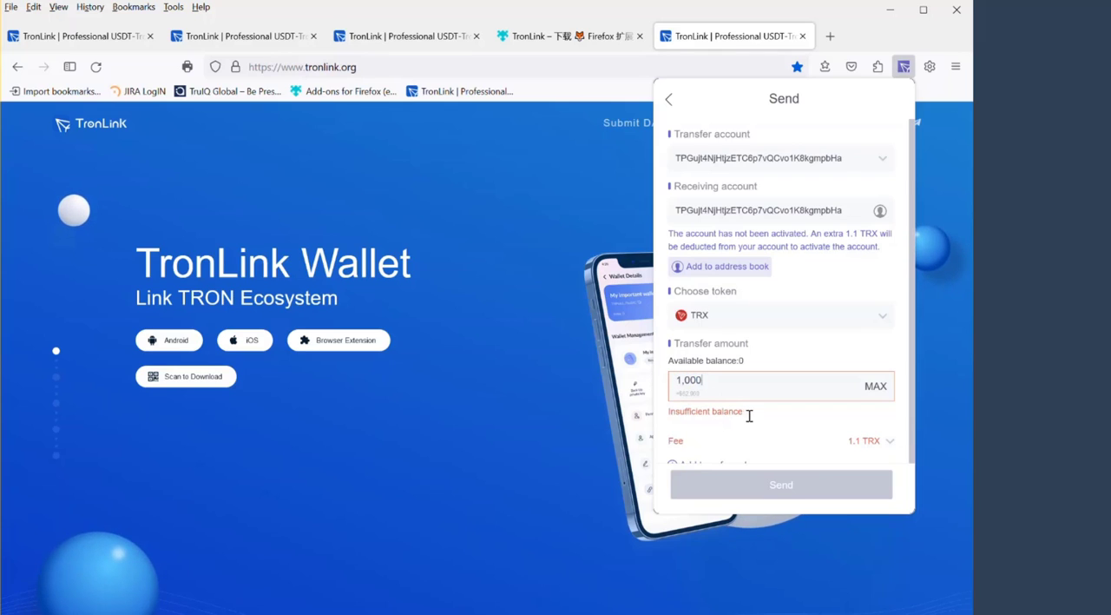
{"action": "mouse_move", "coordinate": [625, 413]}
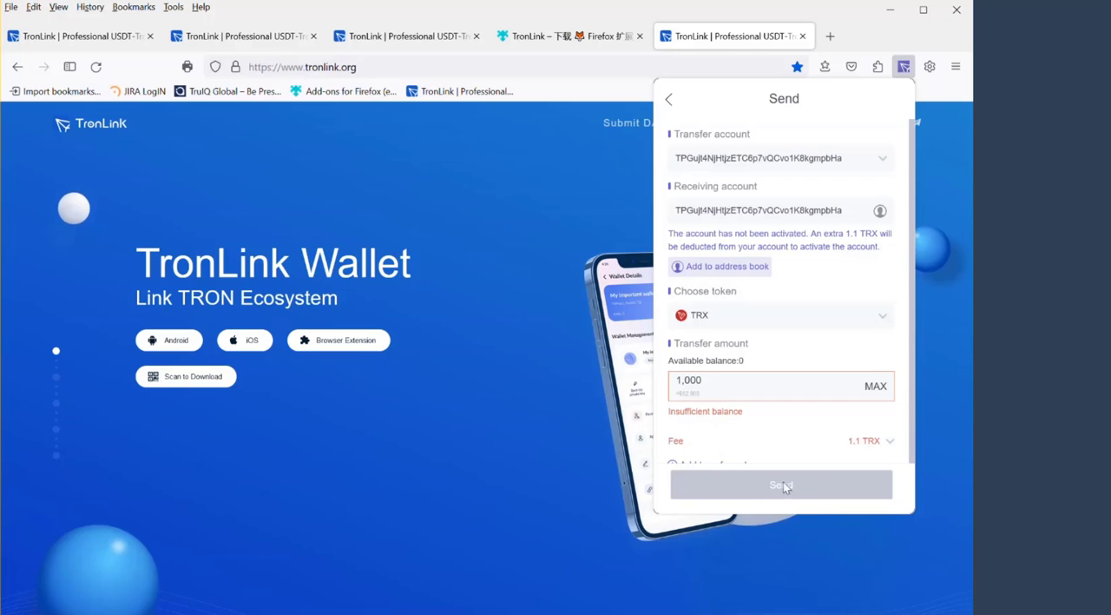
{"action": "left_click", "coordinate": [668, 99]}
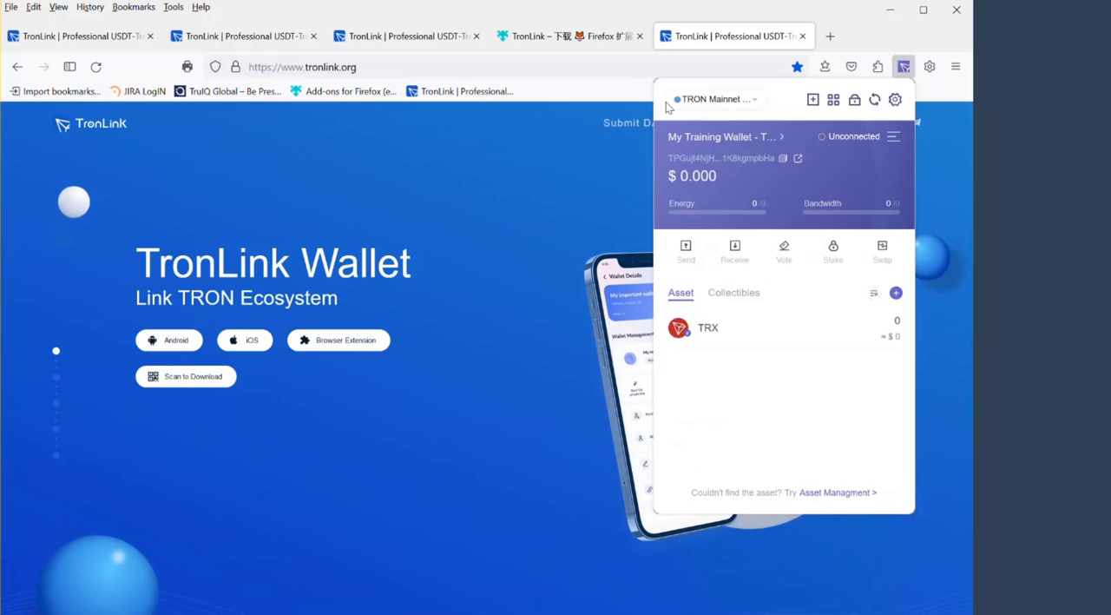